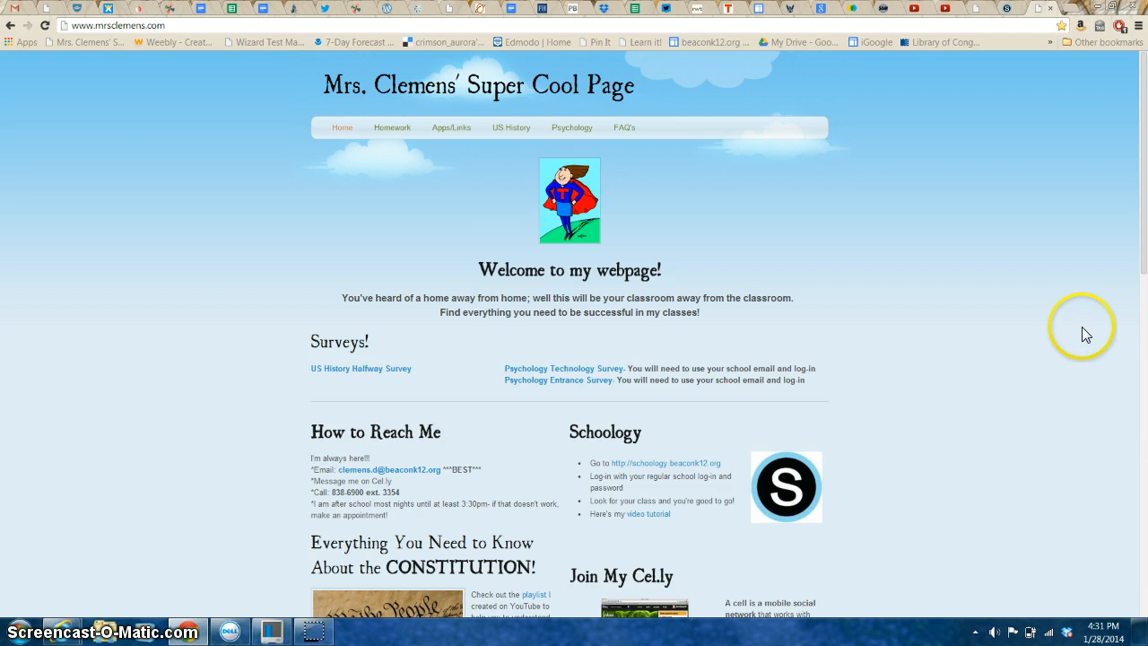
pyautogui.moveTo(1088, 334)
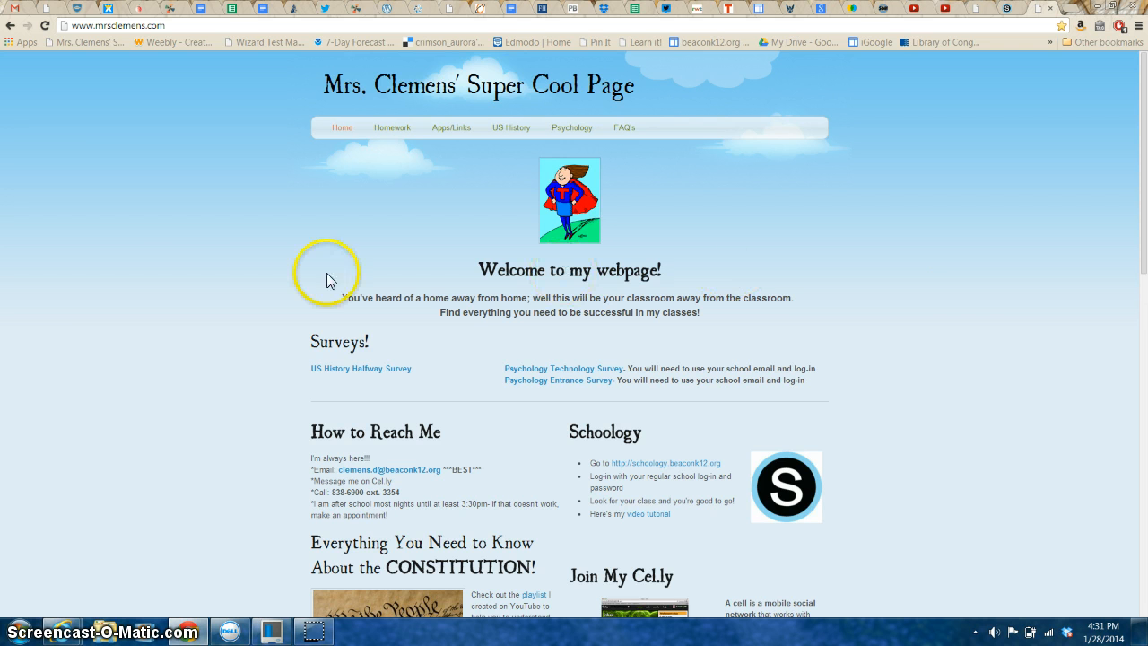
pyautogui.moveTo(133, 269)
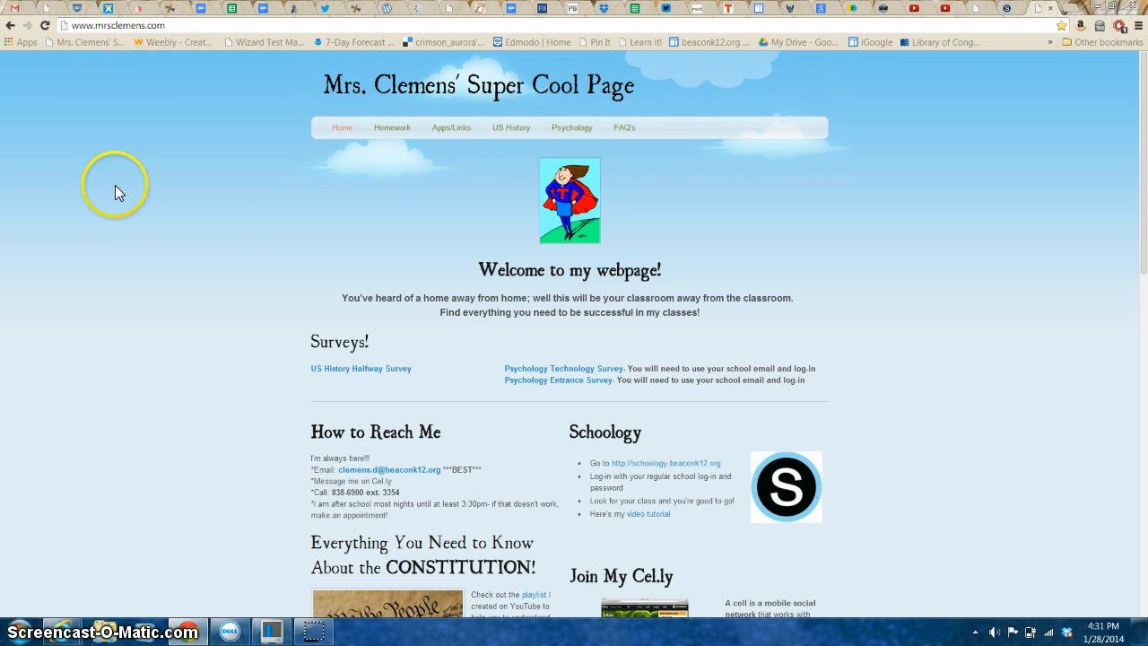
pyautogui.moveTo(976, 254)
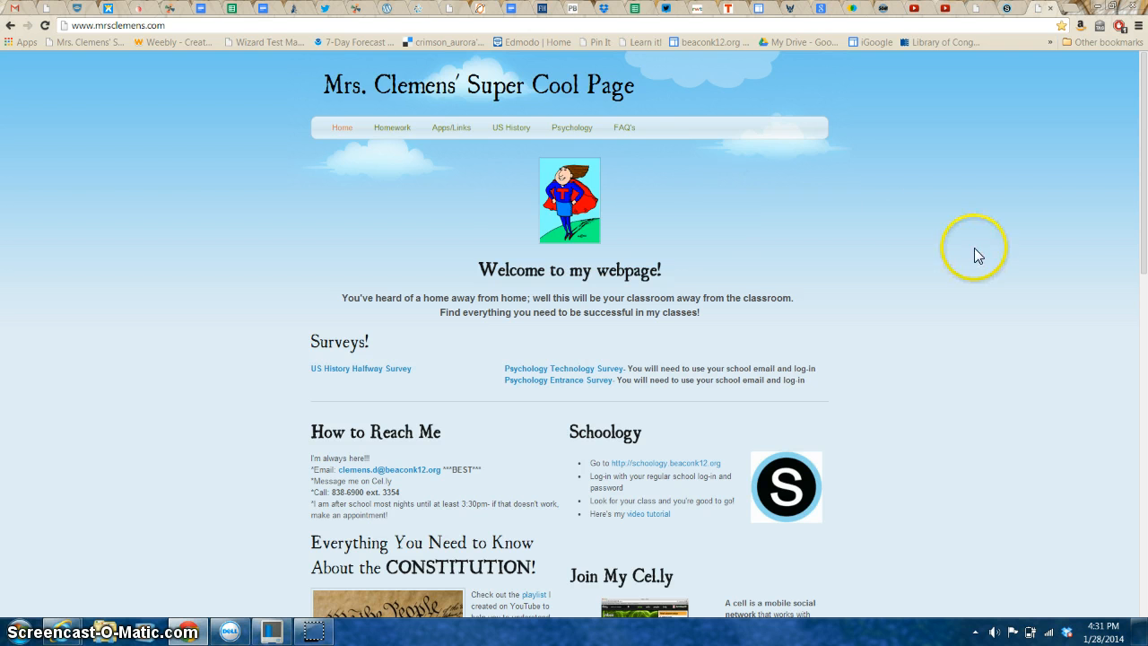
pyautogui.moveTo(572, 126)
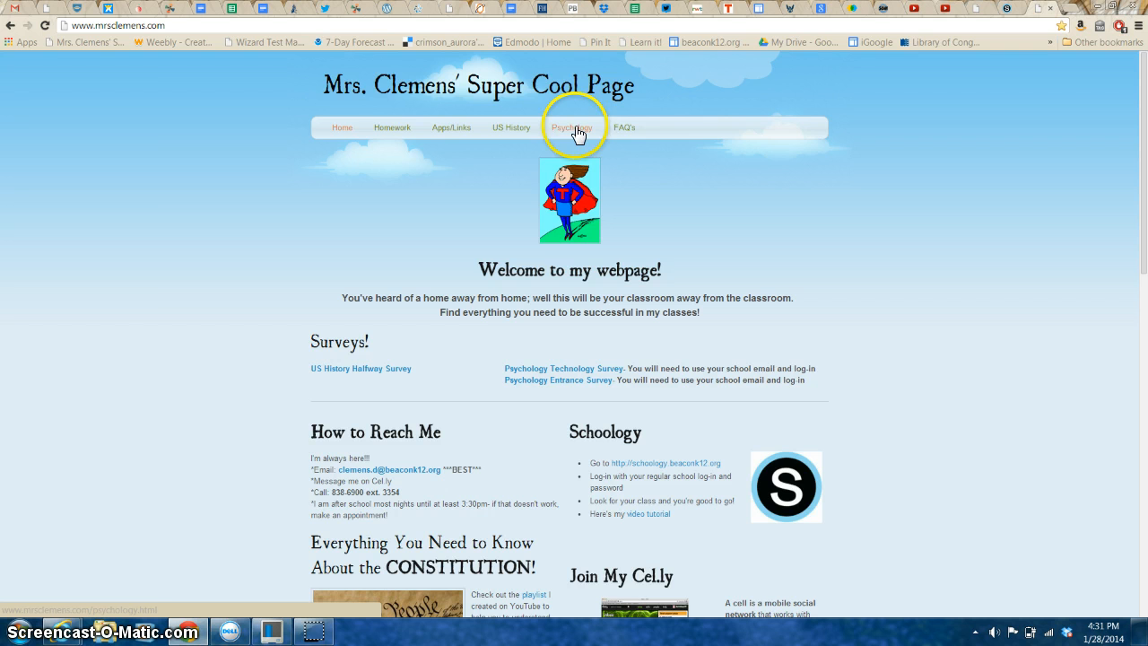
# Step: Load the class site's Psychology page with its flipped-class welcome and resource links
pyautogui.click(572, 128)
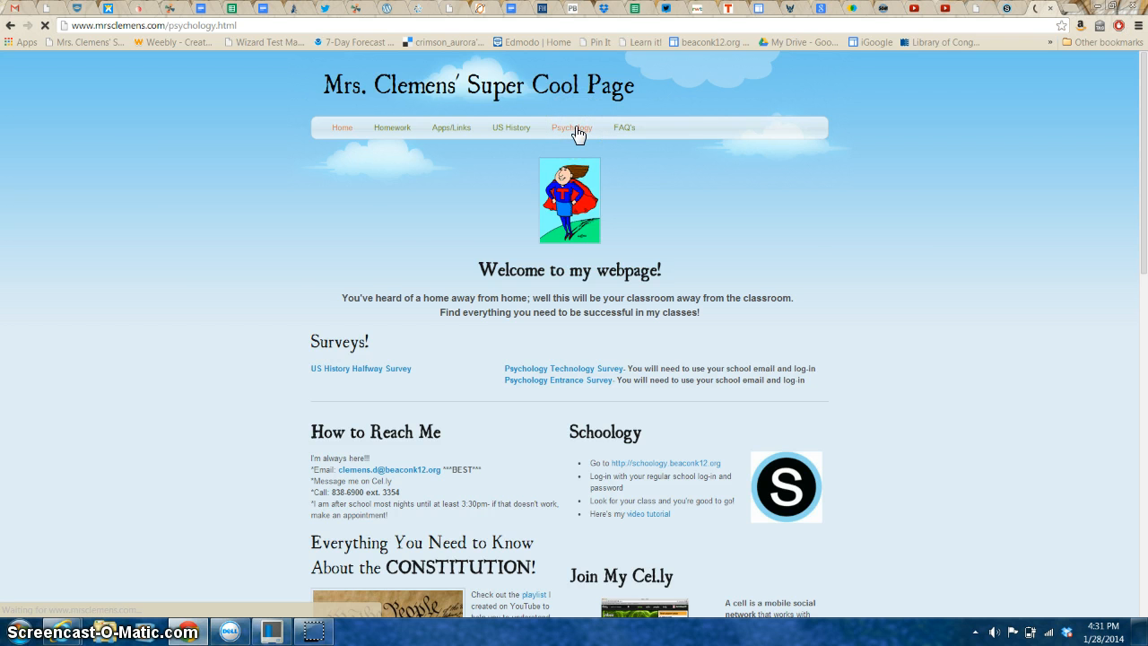
pyautogui.click(571, 127)
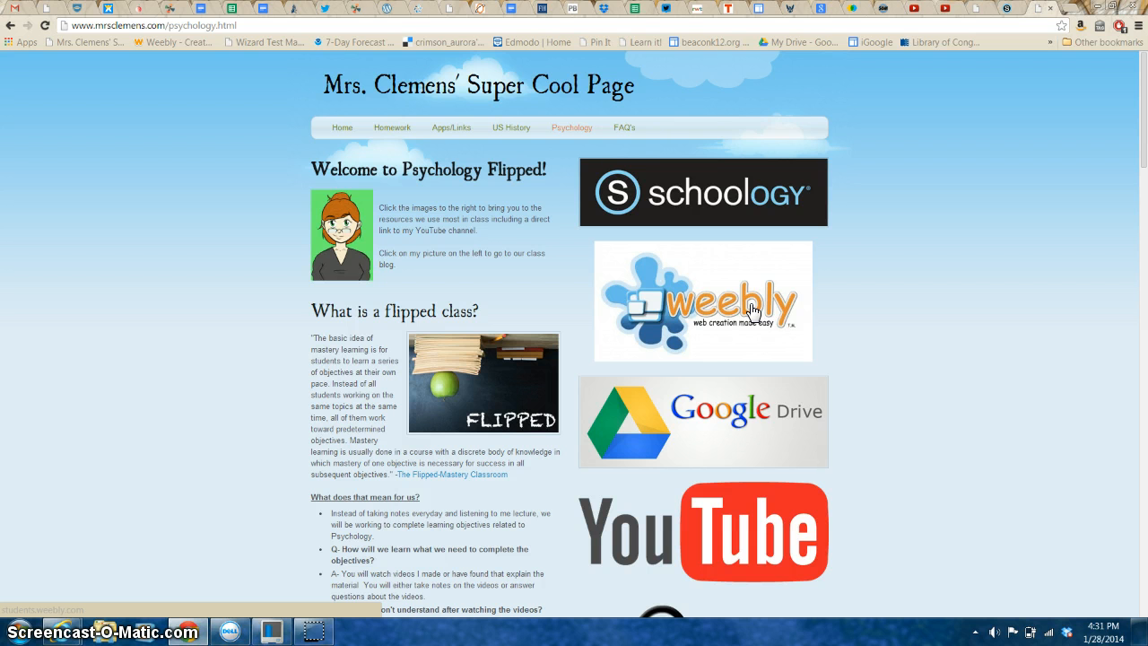
# Step: Log in to the student account via the Weebly image's Sign in to Weebly form
pyautogui.click(726, 300)
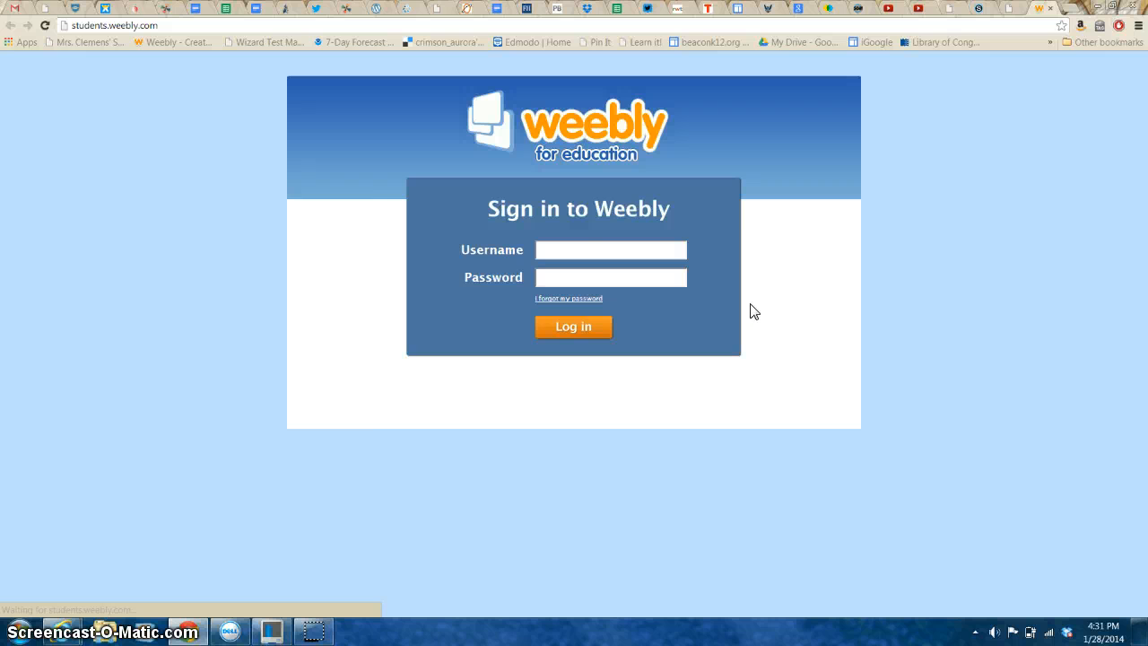
pyautogui.click(612, 249)
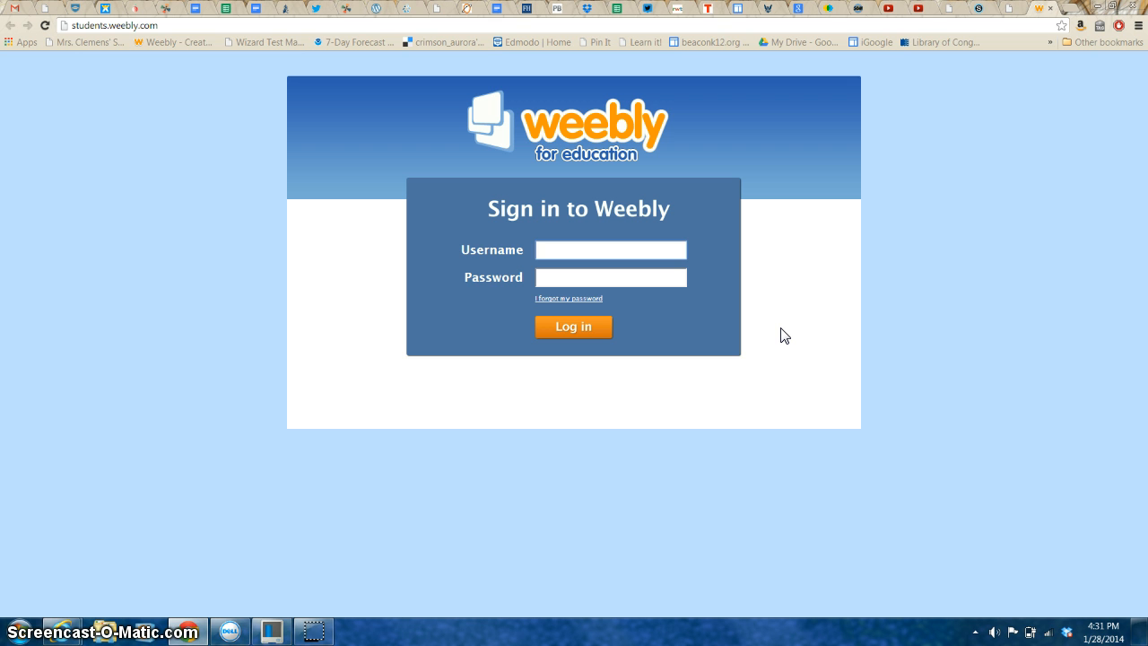
pyautogui.click(611, 249)
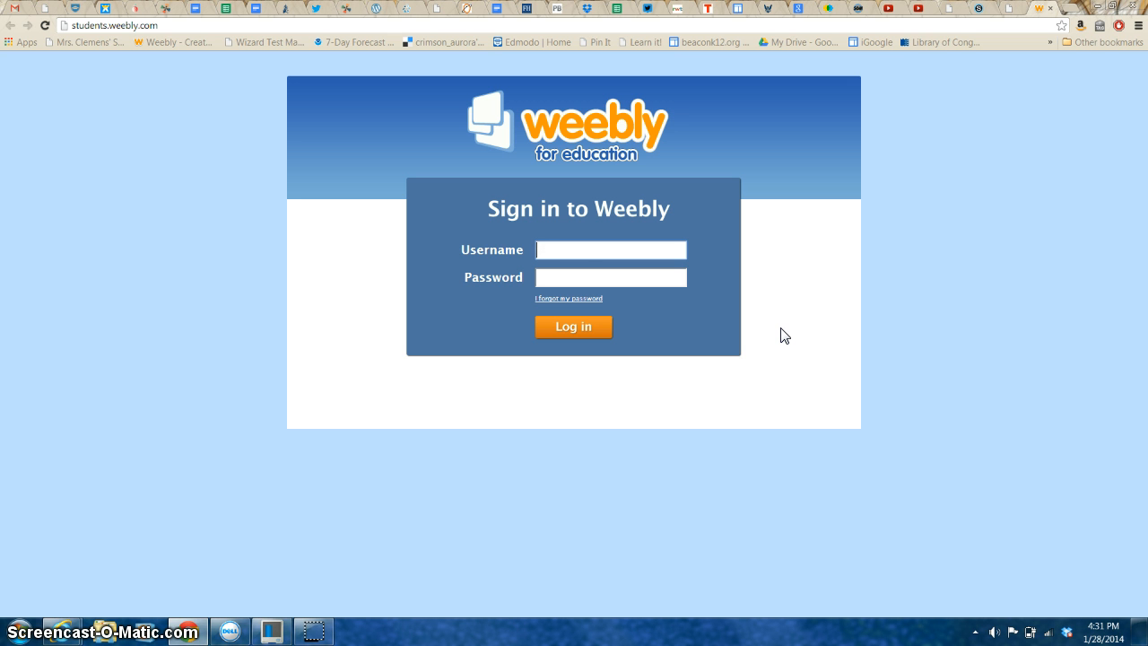
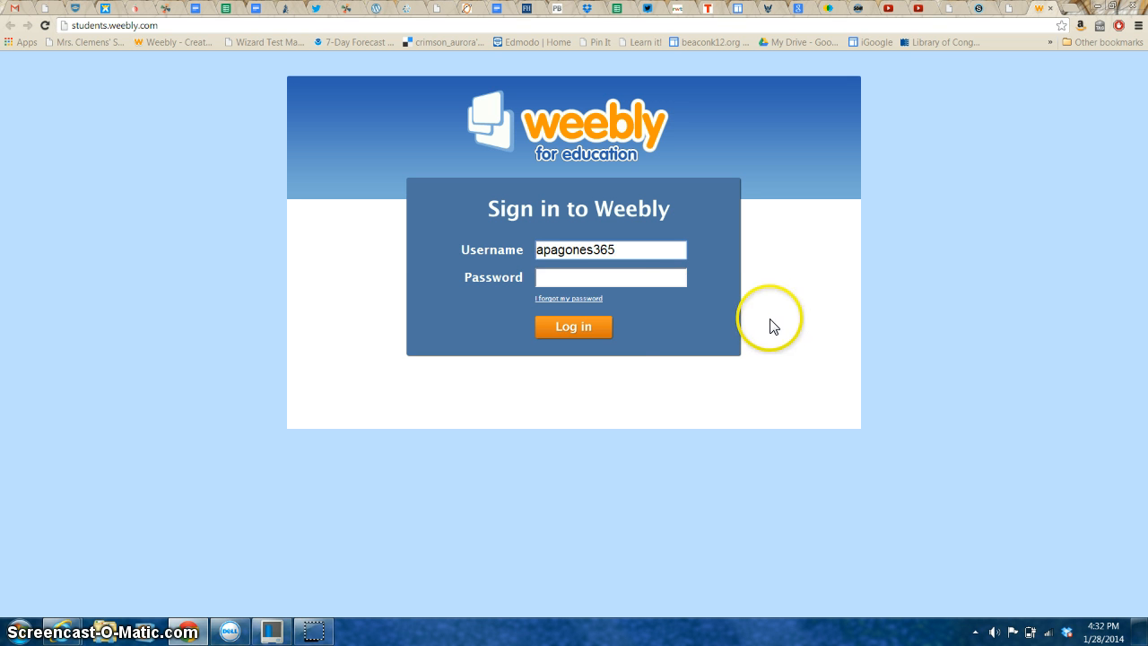
pyautogui.click(611, 277)
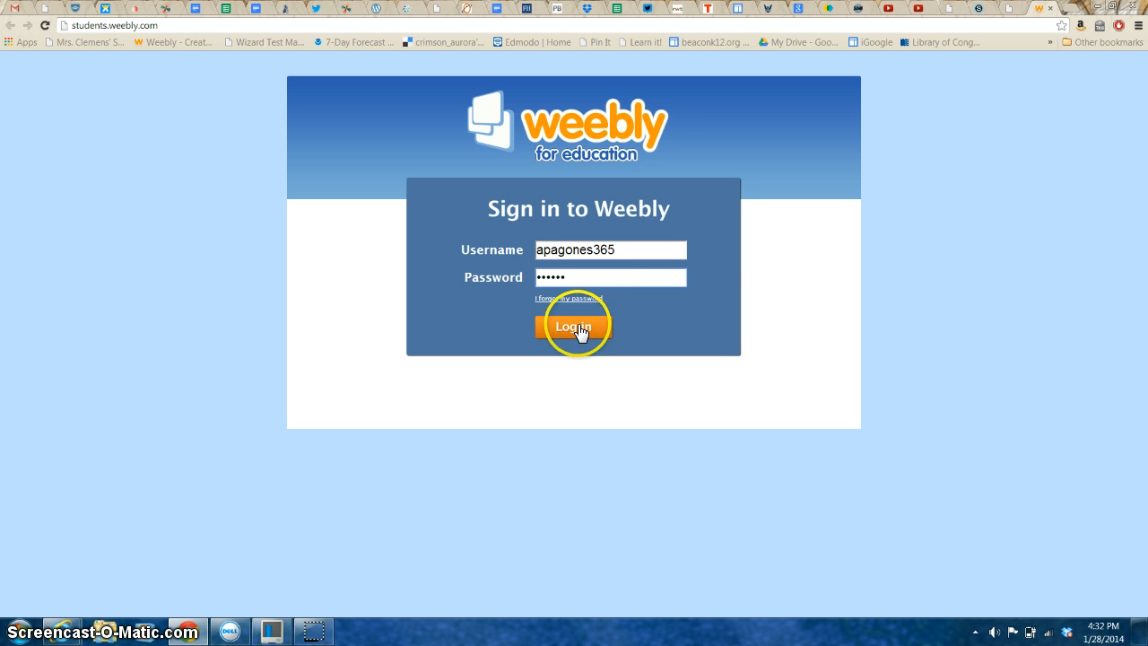
pyautogui.click(573, 326)
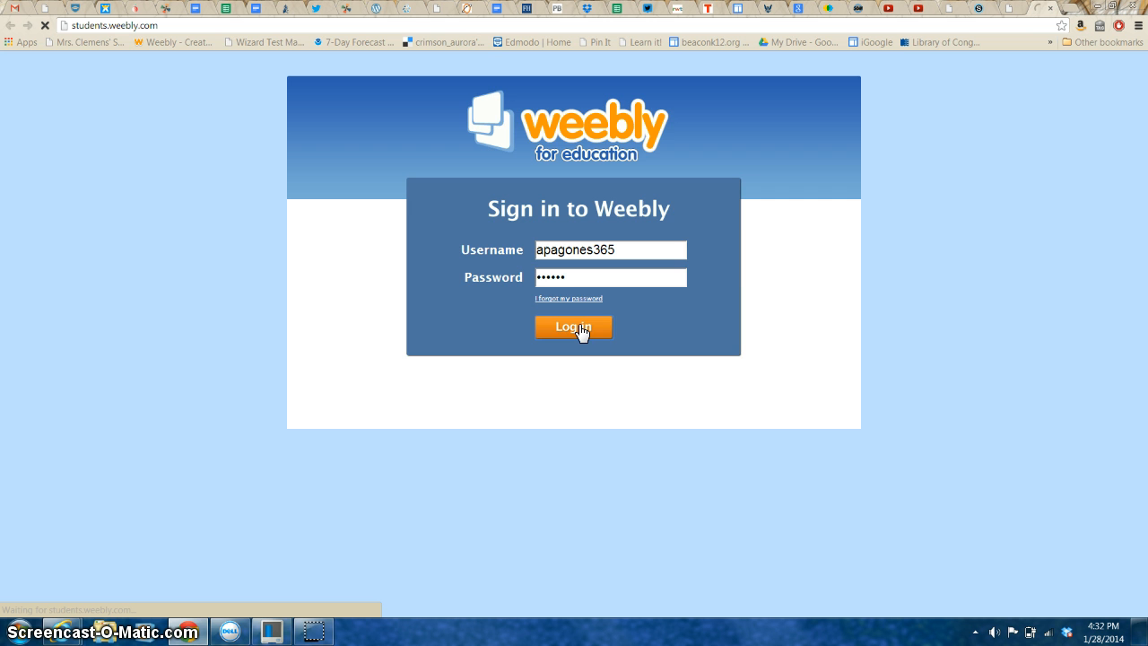
pyautogui.click(573, 325)
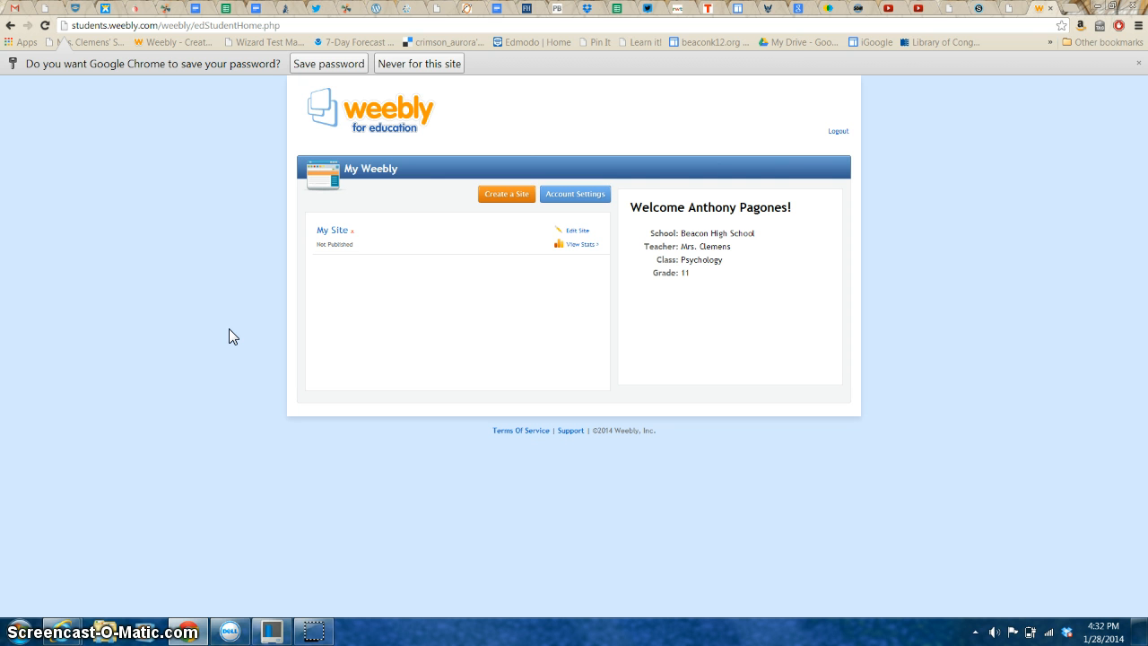
pyautogui.moveTo(448, 228)
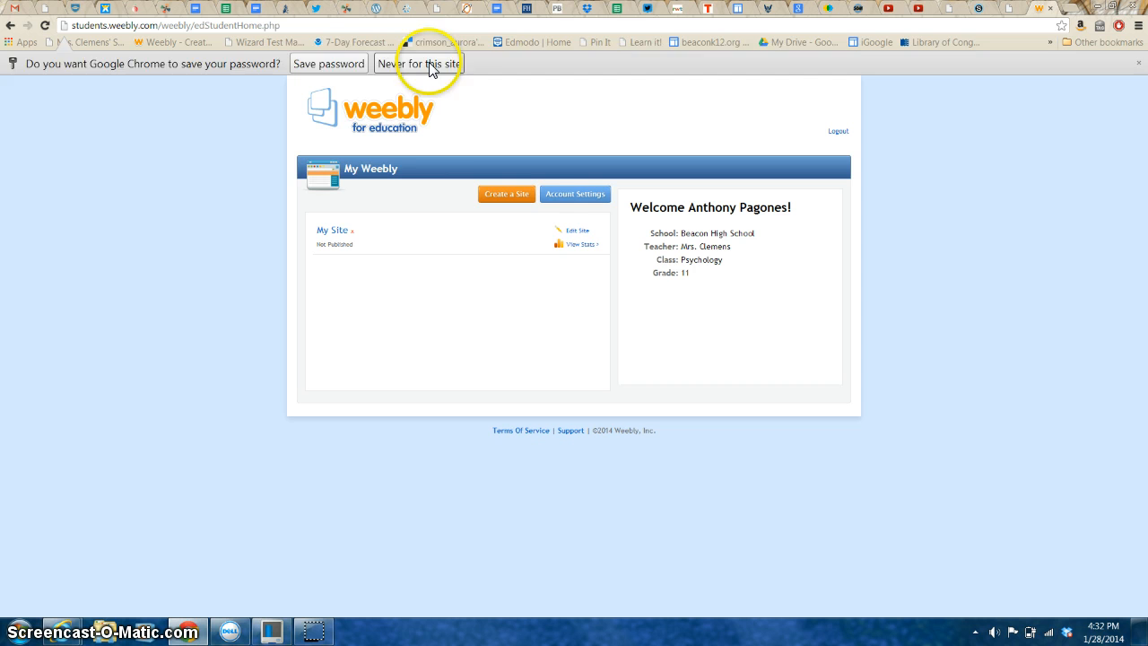
# Step: Decline Chrome's password saving, then view and close the student's Account Settings
pyautogui.click(418, 63)
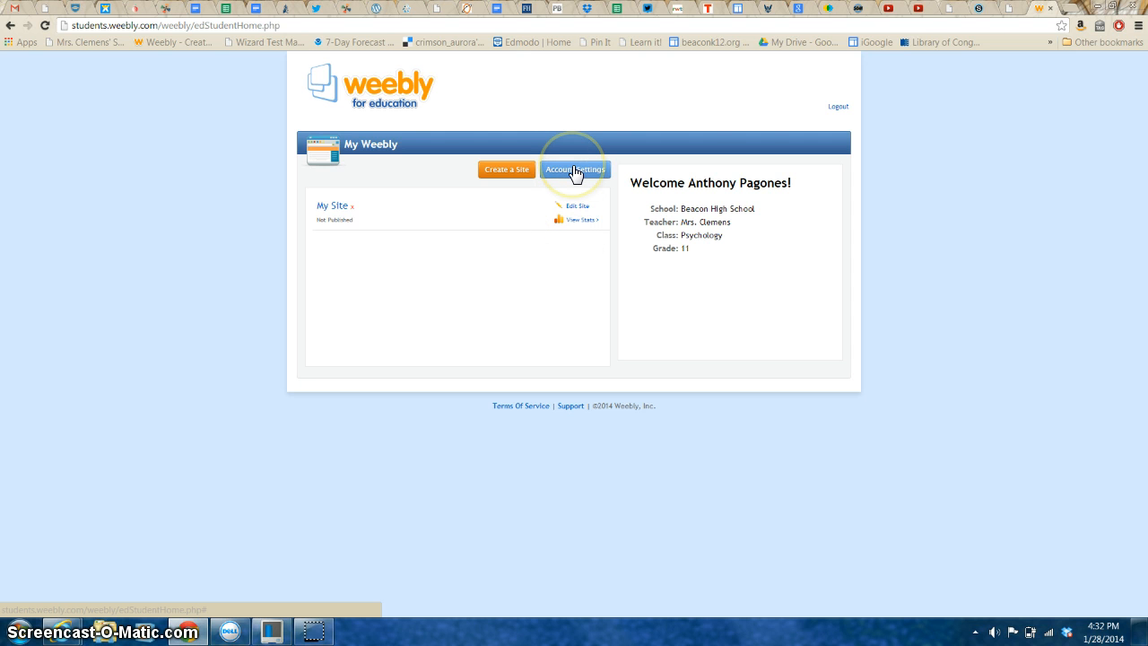
pyautogui.click(575, 170)
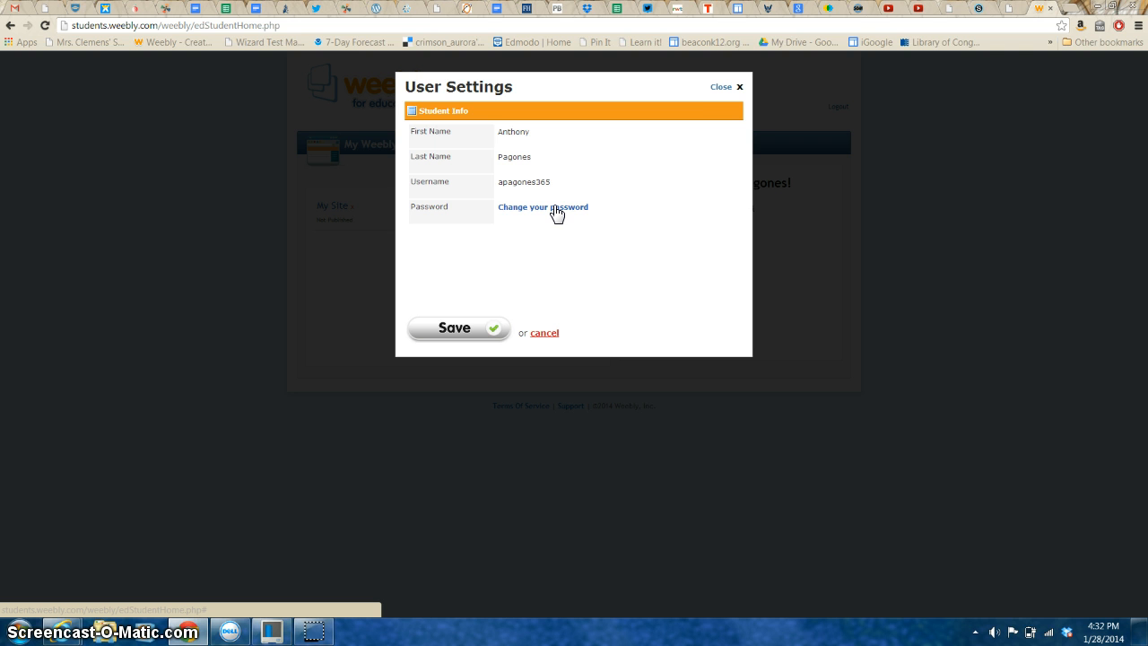
pyautogui.moveTo(722, 89)
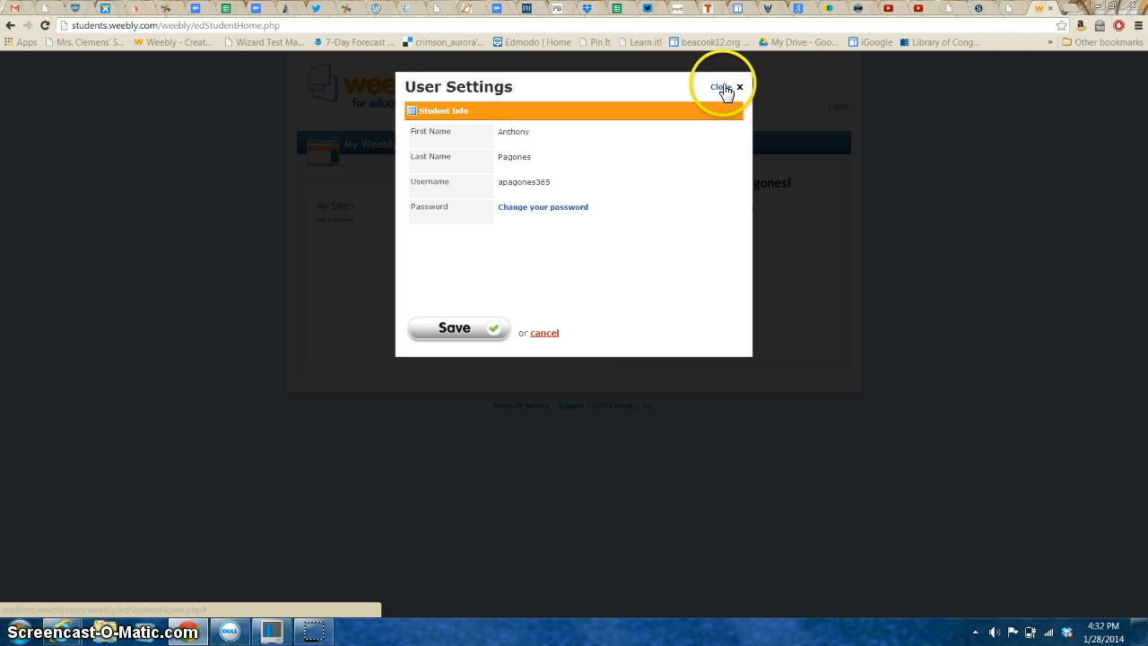
pyautogui.click(740, 86)
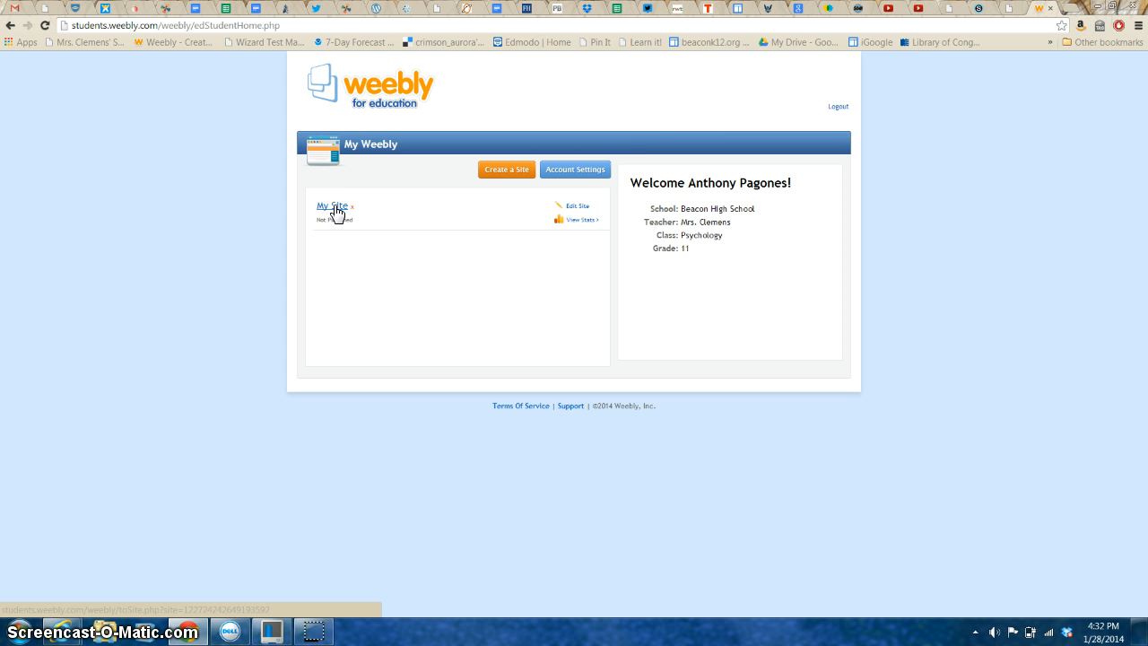
# Step: Open My Site in the editor and try the subdomain 'anthony', which is taken
pyautogui.click(331, 205)
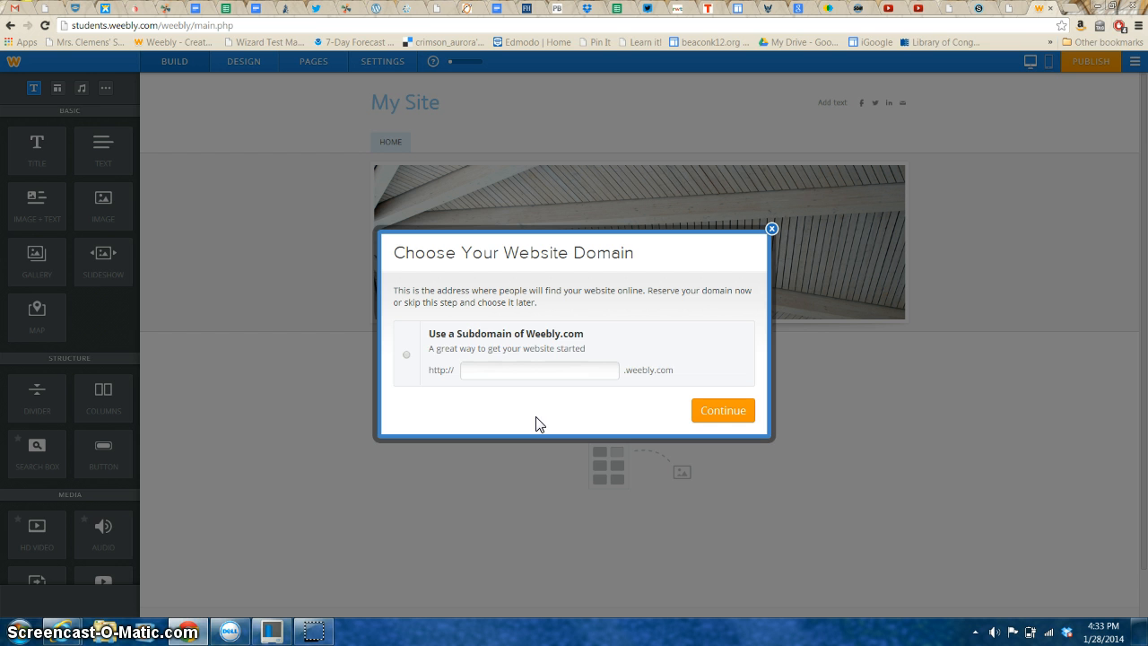
pyautogui.click(539, 369)
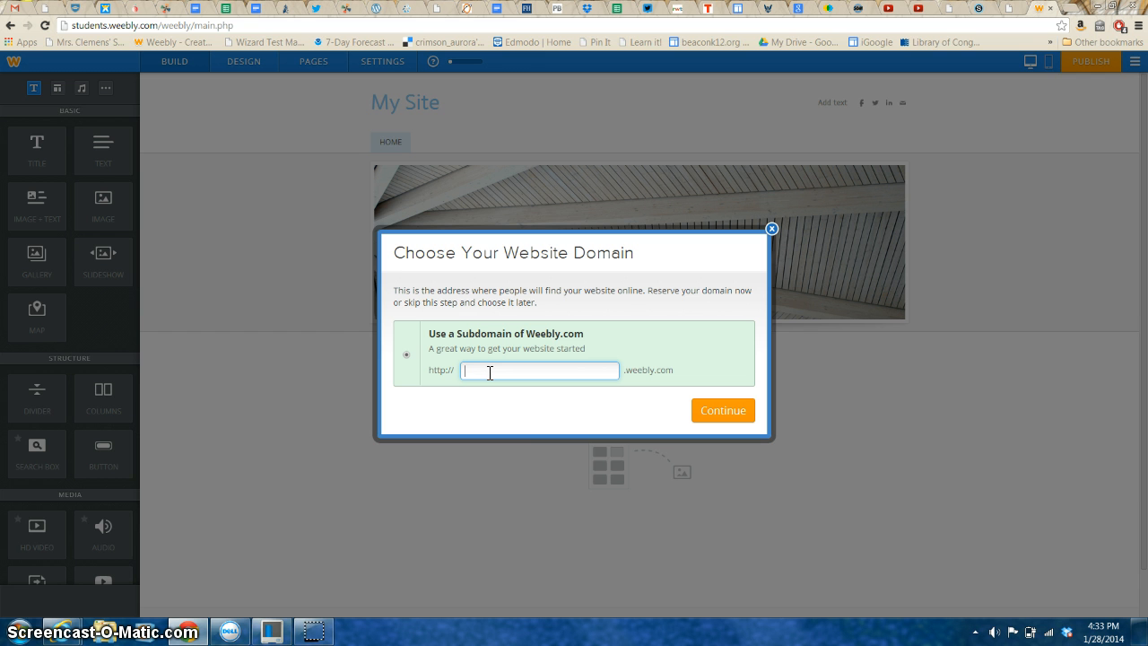
pyautogui.write('anthony')
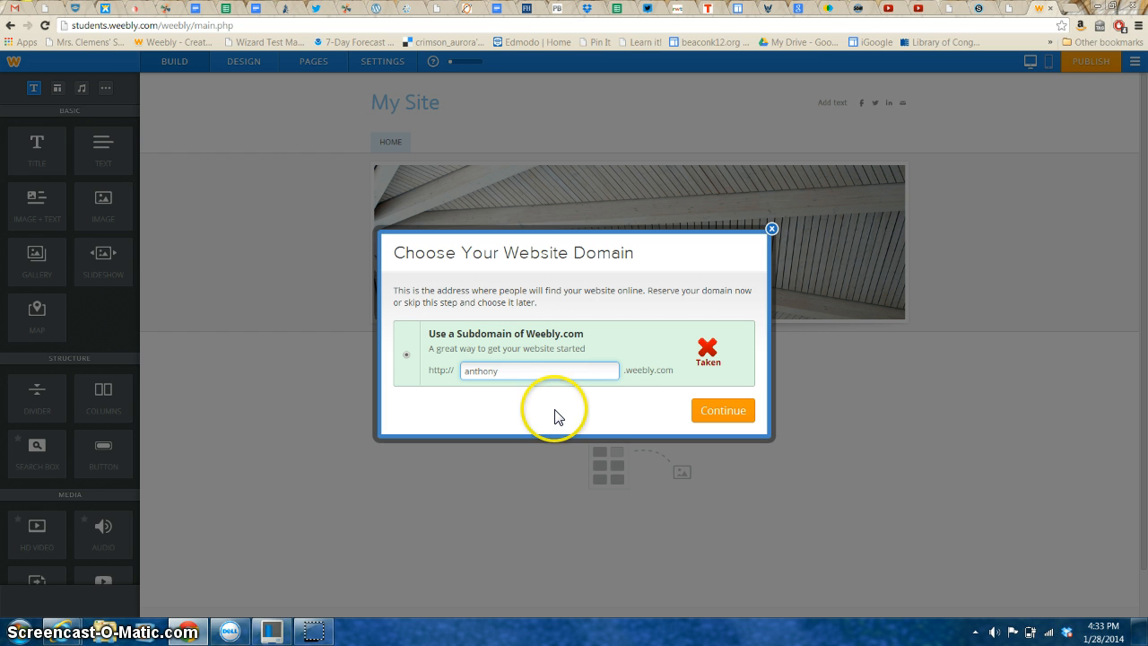
pyautogui.moveTo(648, 381)
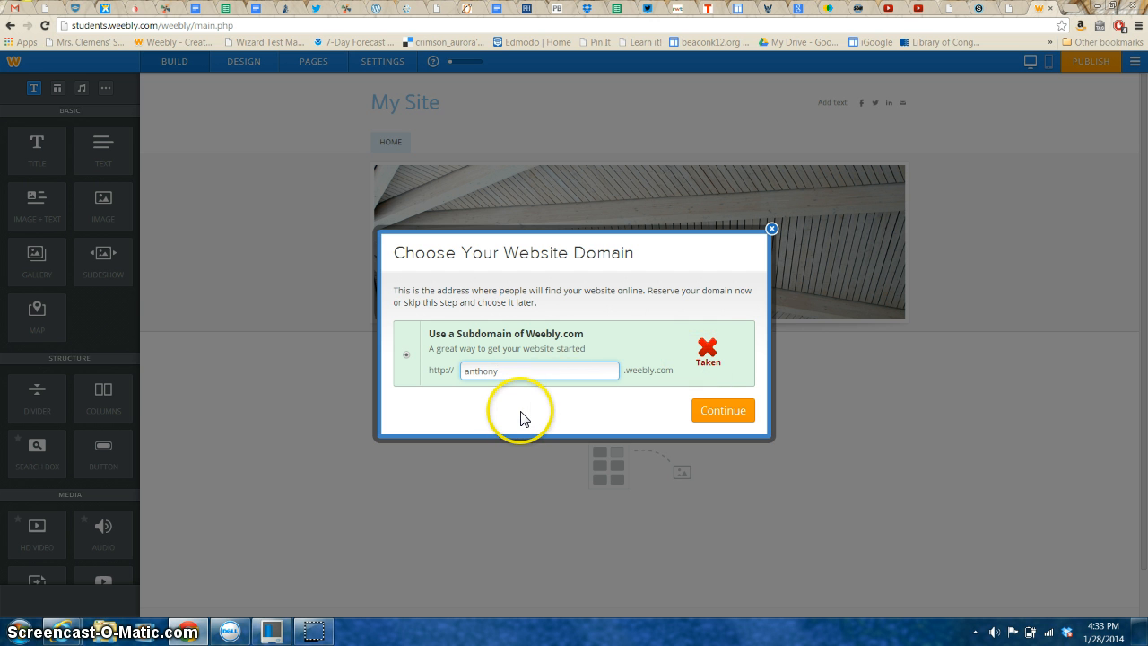
pyautogui.click(538, 370)
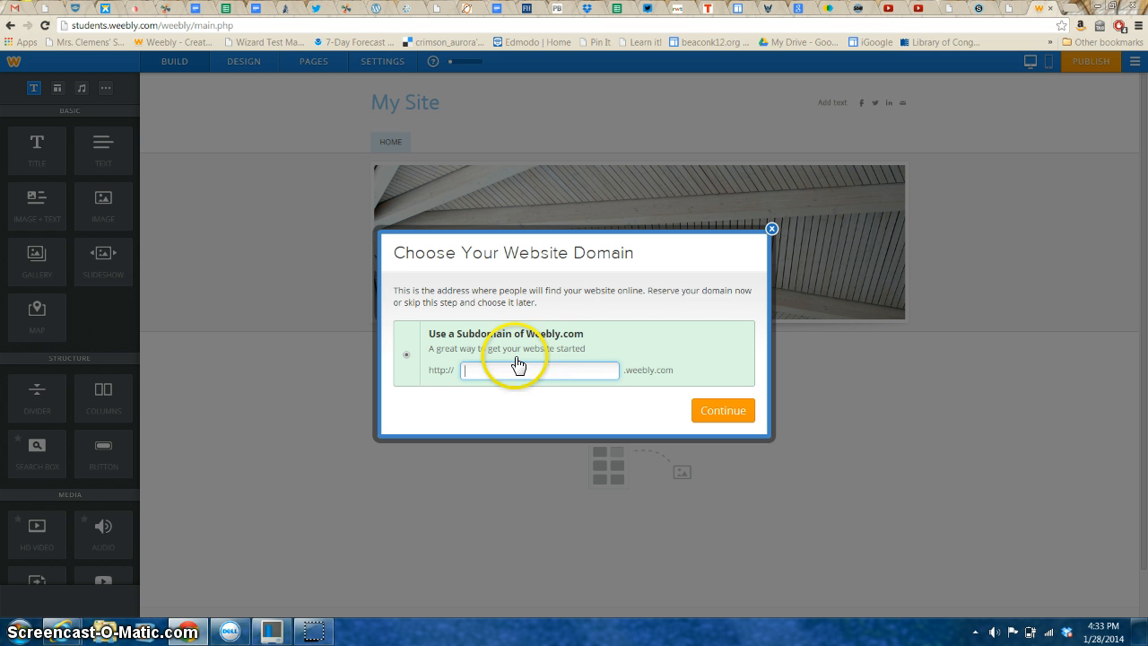
pyautogui.moveTo(582, 393)
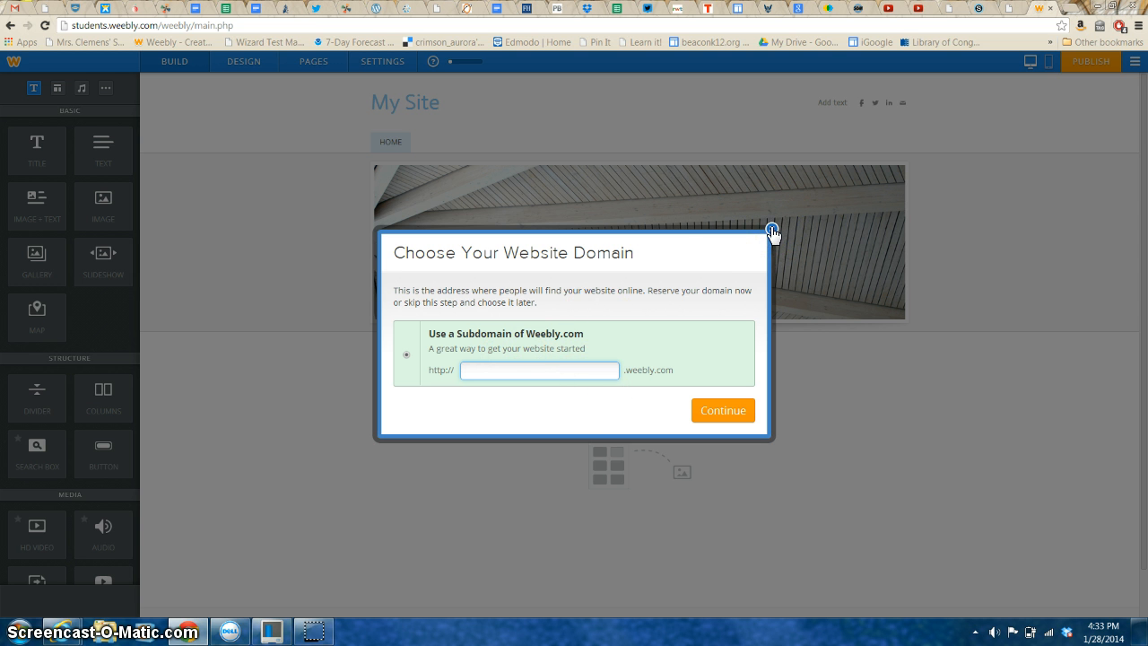
pyautogui.click(538, 370)
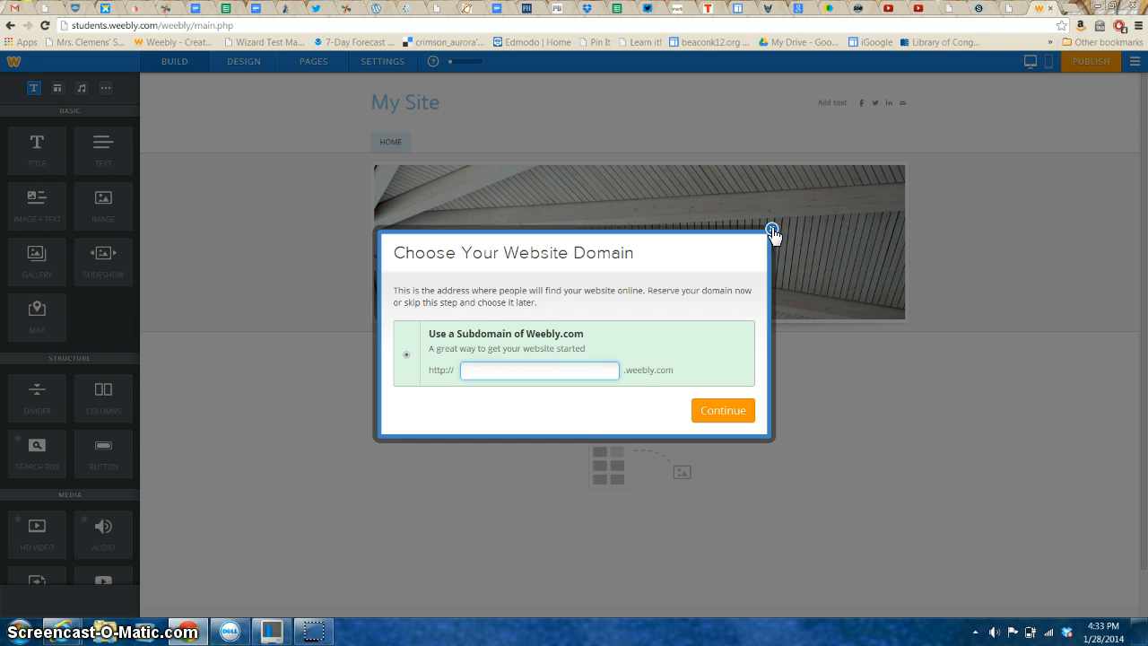
pyautogui.click(539, 371)
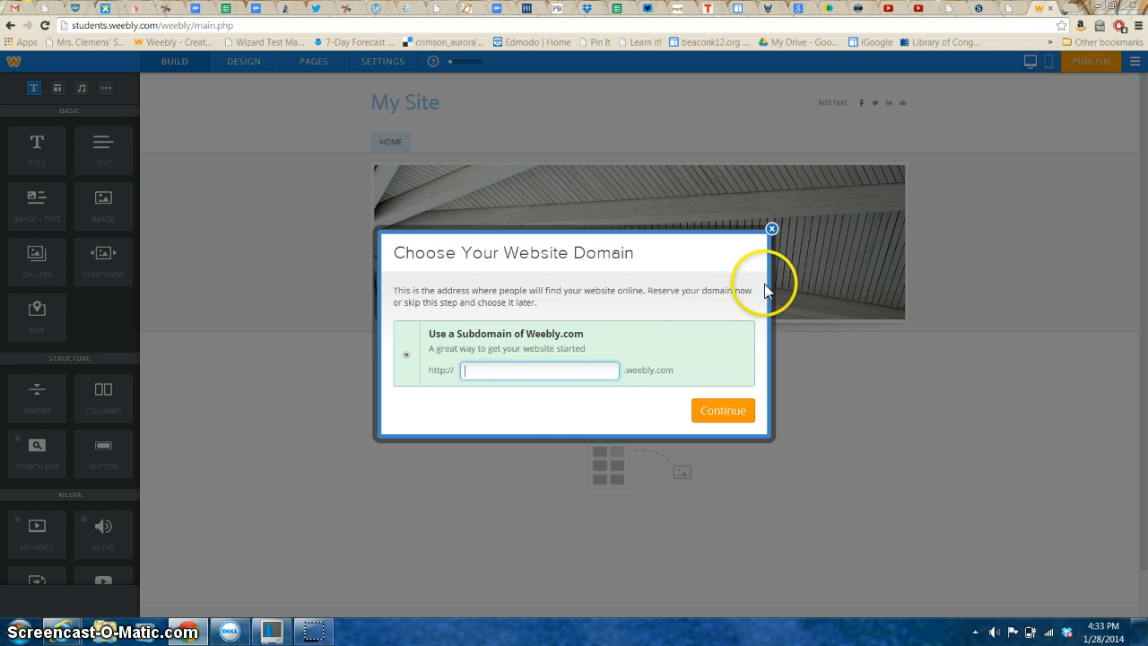
# Step: Dismiss the domain dialog and show the Design panel's theme, colour and font options
pyautogui.click(771, 229)
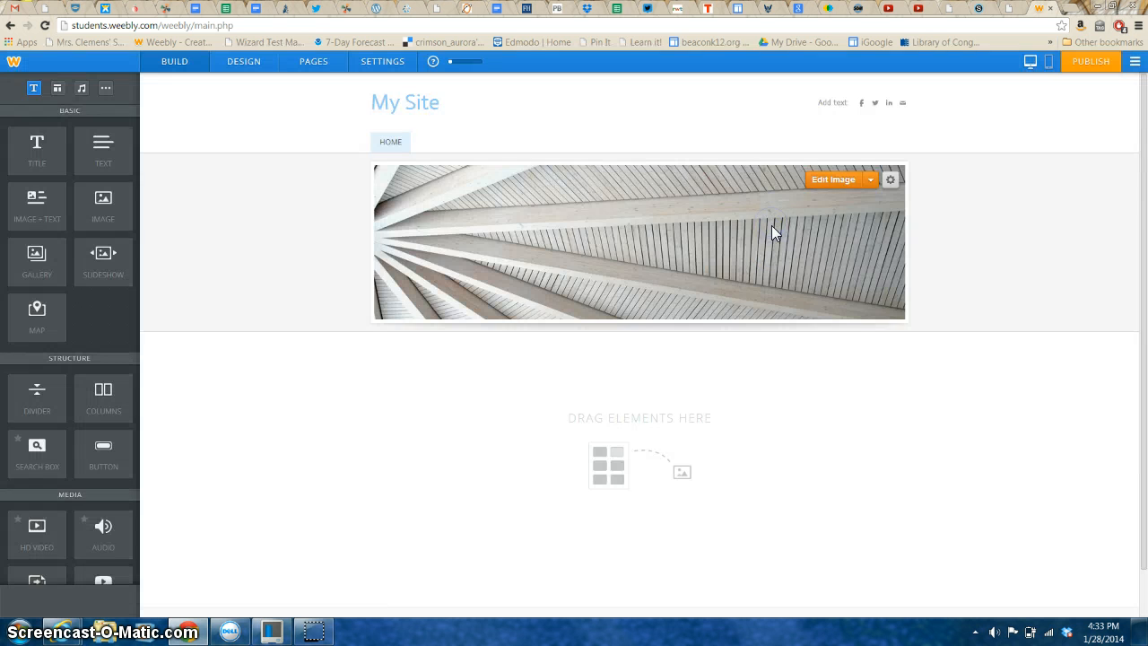
pyautogui.moveTo(264, 315)
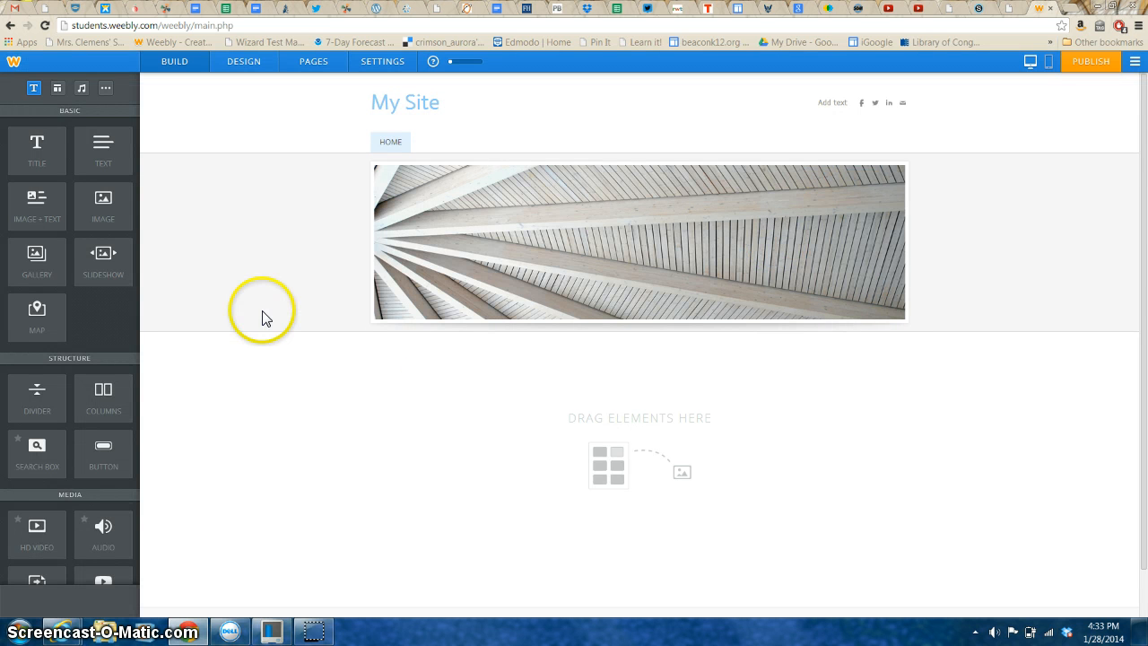
pyautogui.moveTo(328, 390)
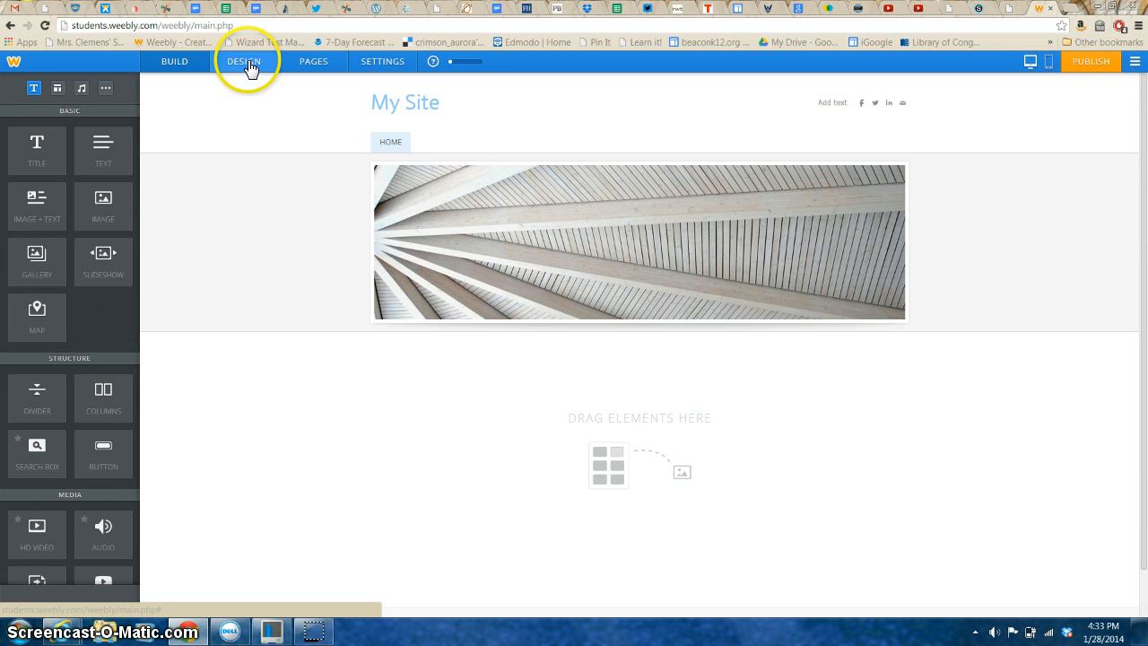
pyautogui.moveTo(244, 61)
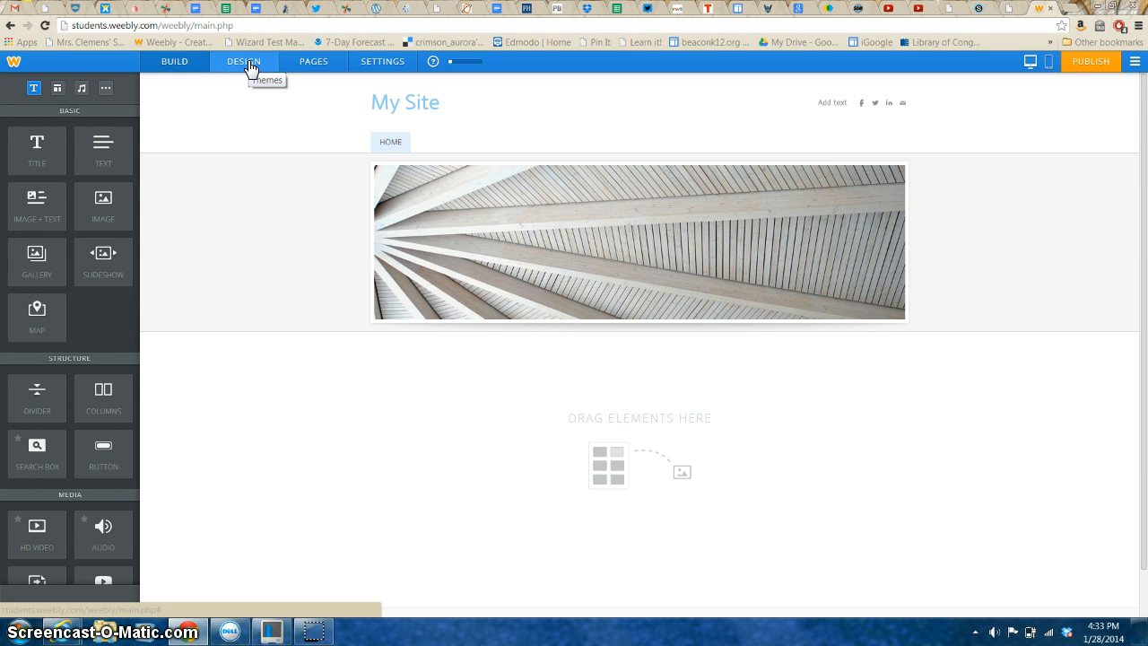
pyautogui.click(244, 61)
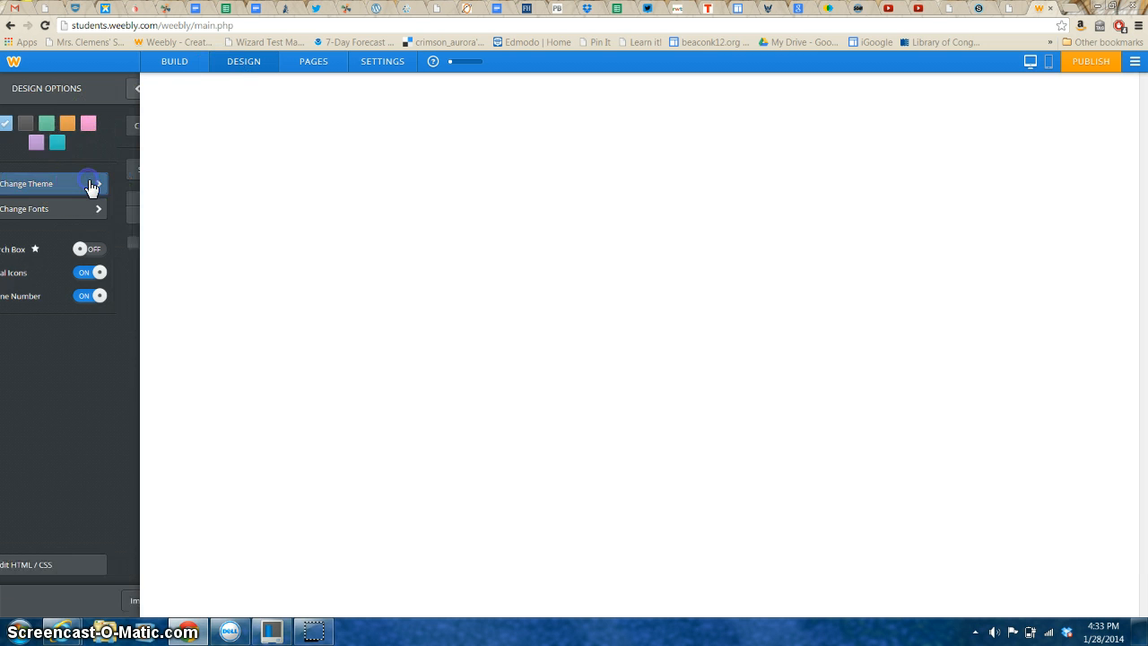
# Step: Open the theme gallery and filter it to Unique-style themes
pyautogui.click(27, 184)
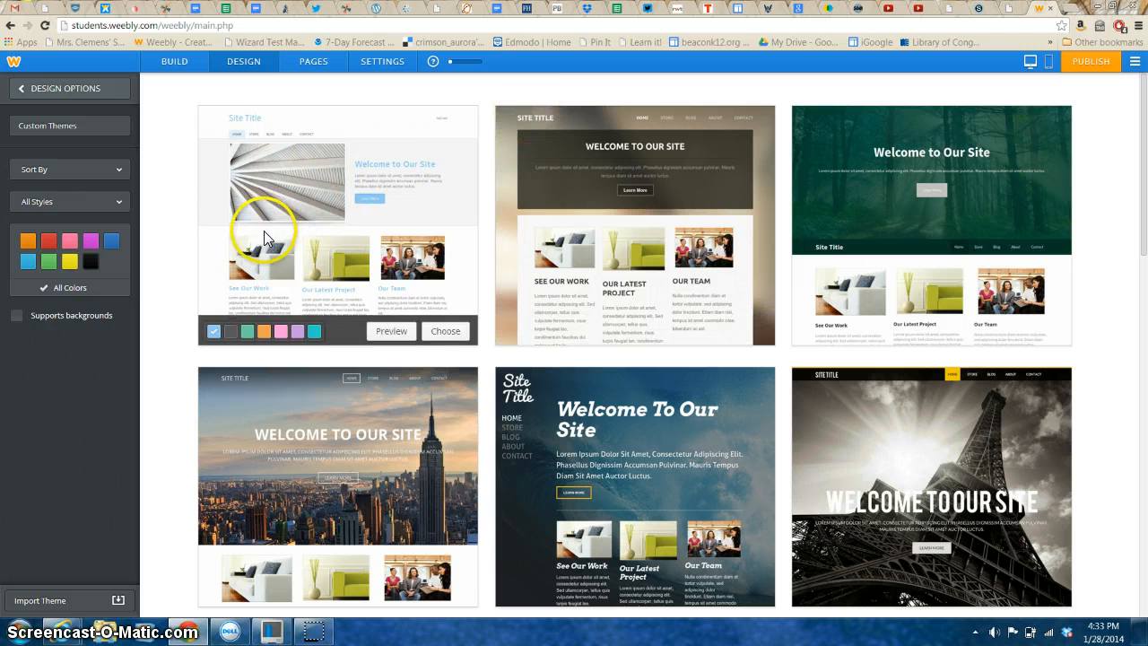
pyautogui.click(67, 169)
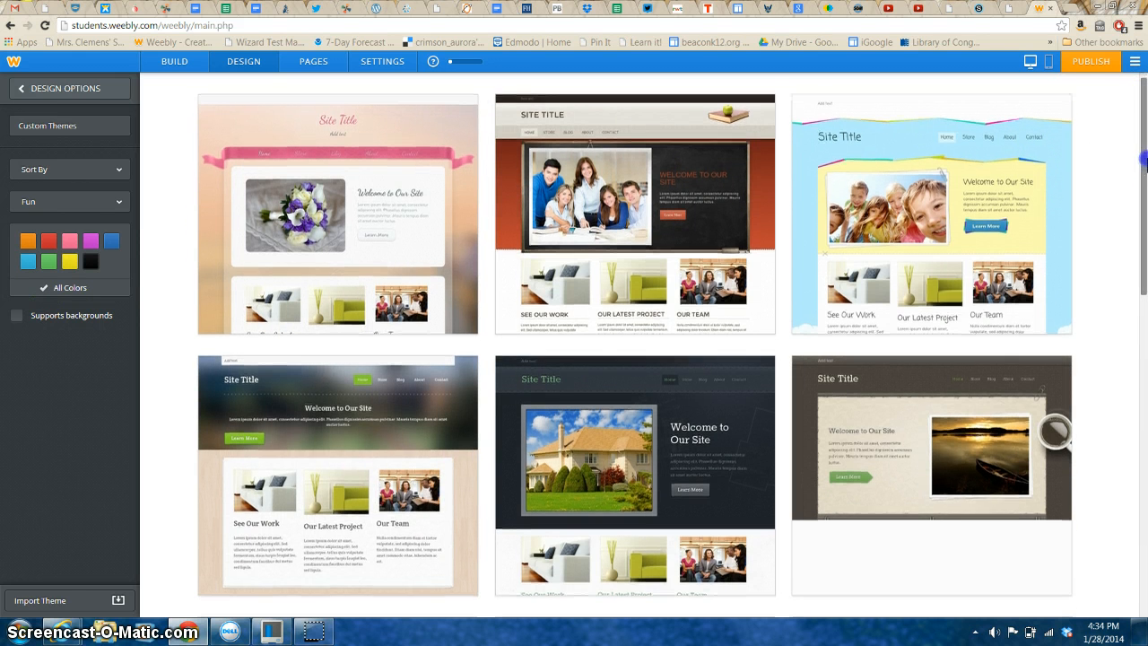
pyautogui.scroll(-3)
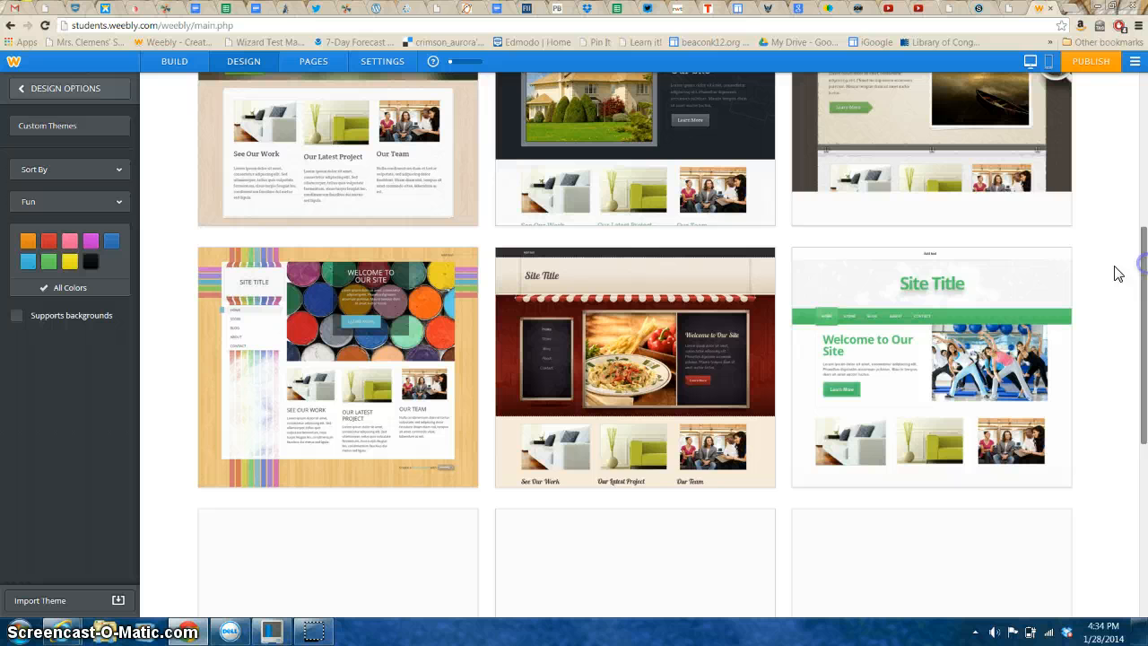
pyautogui.scroll(-3)
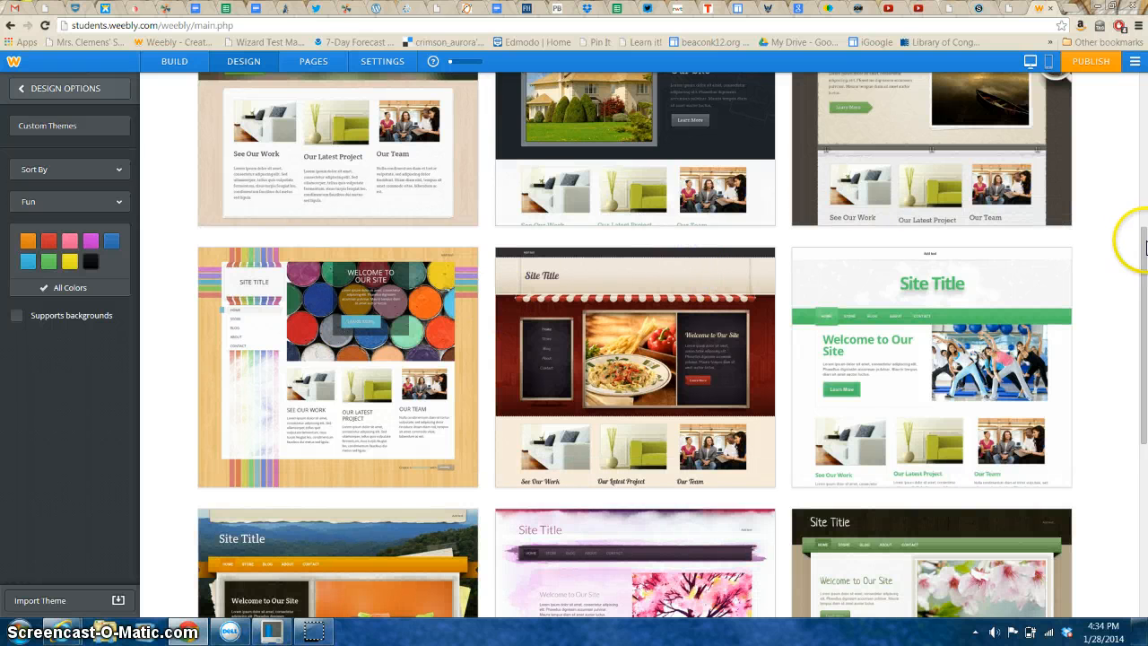
pyautogui.scroll(-3)
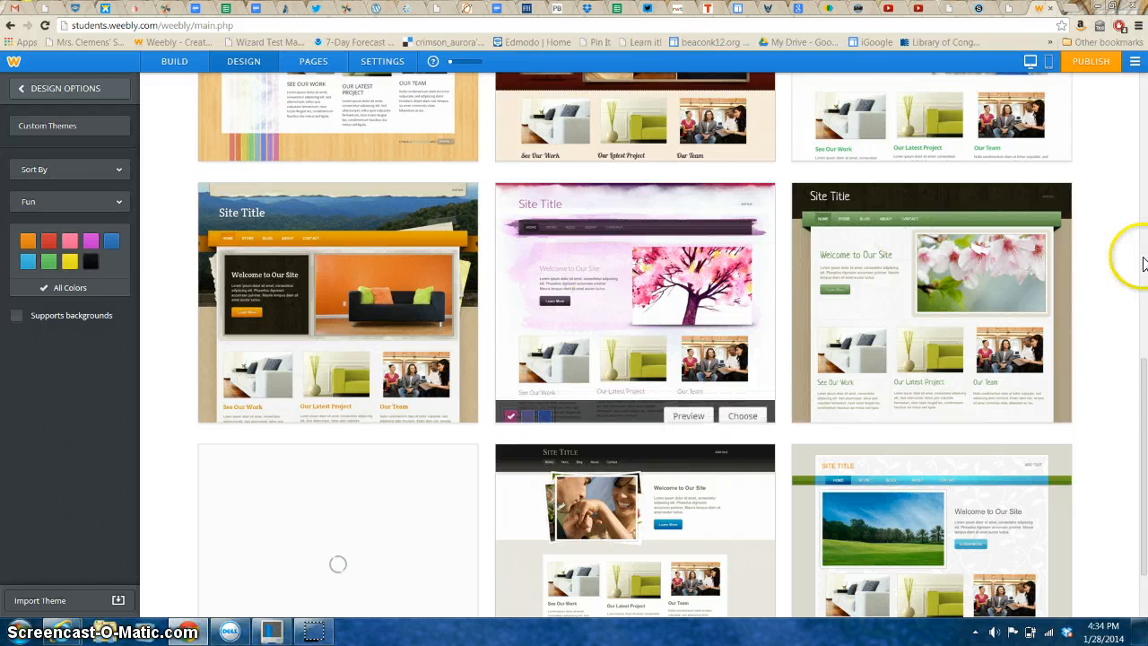
pyautogui.scroll(-3)
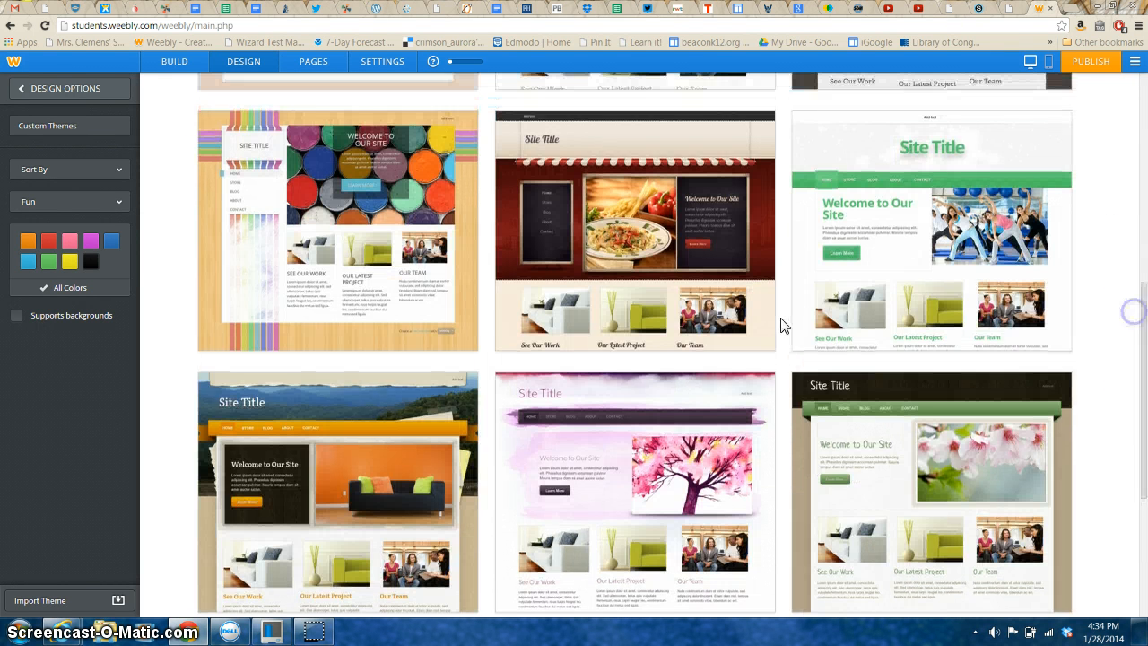
pyautogui.click(65, 202)
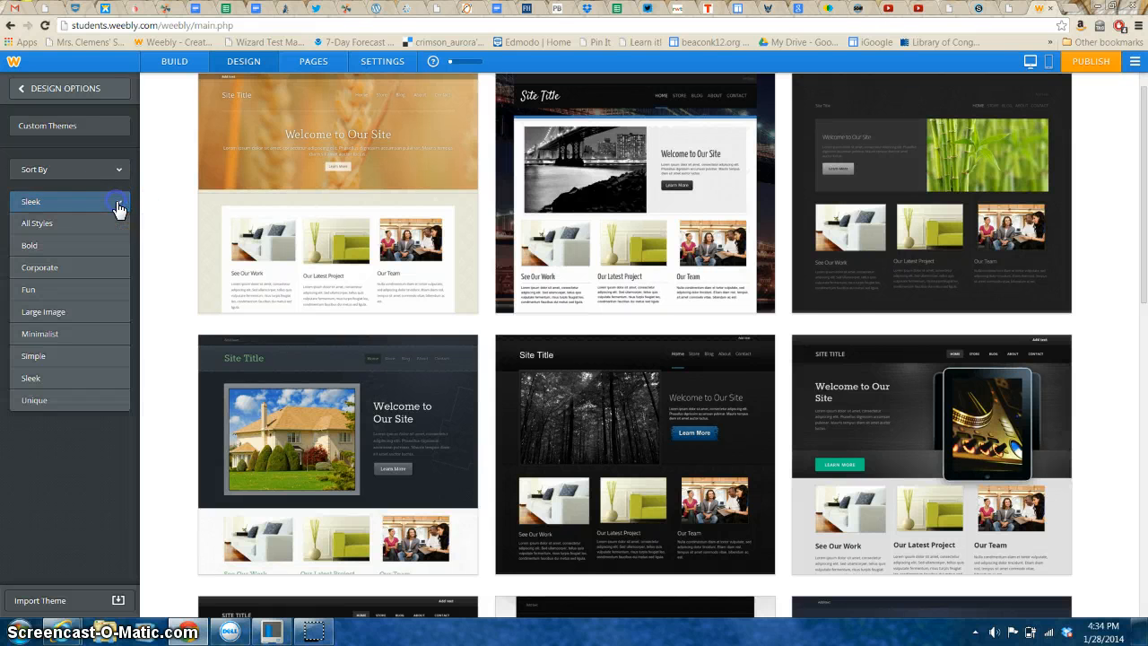
pyautogui.click(31, 399)
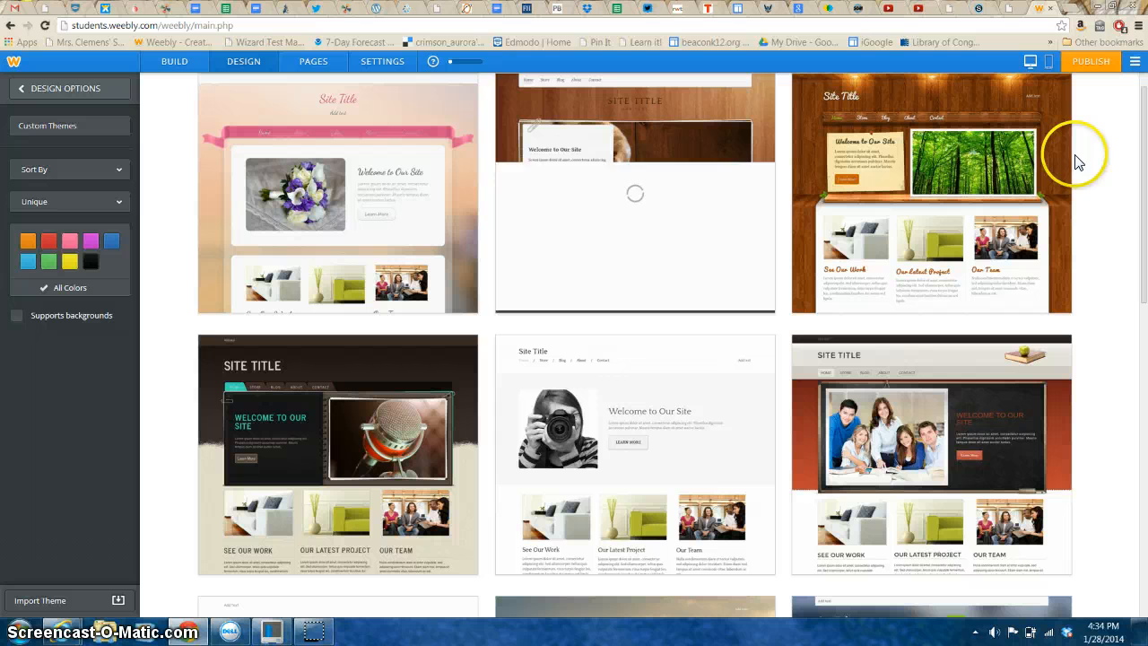
# Step: Try the action-game theme's dark red colour variant, then switch back to blue
pyautogui.scroll(-3)
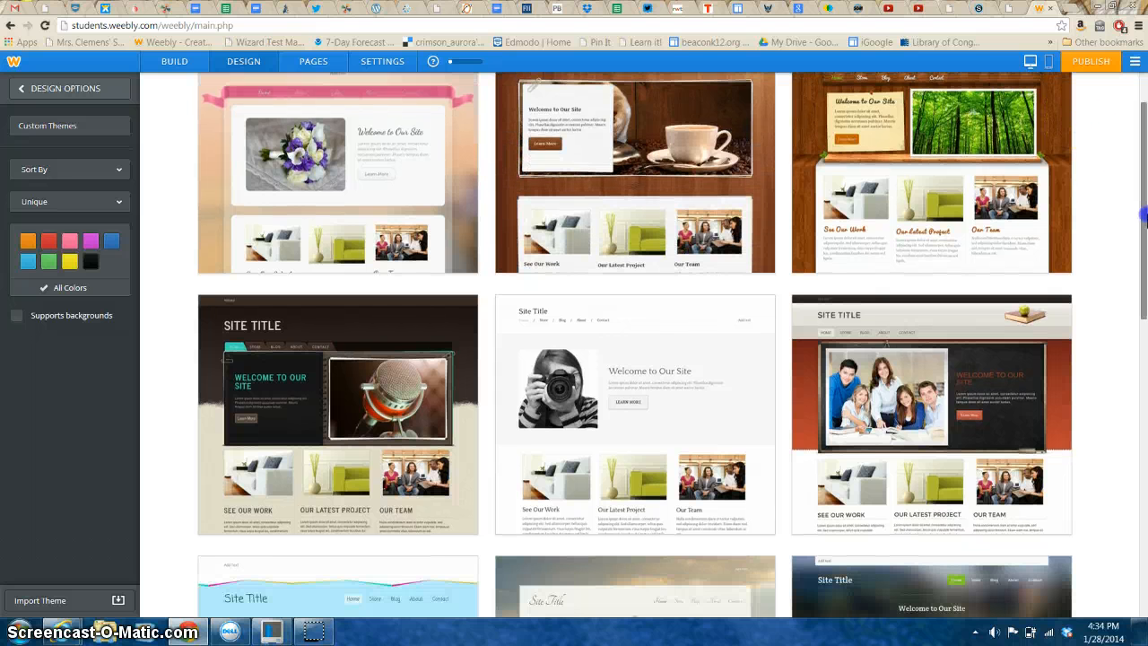
pyautogui.scroll(-3)
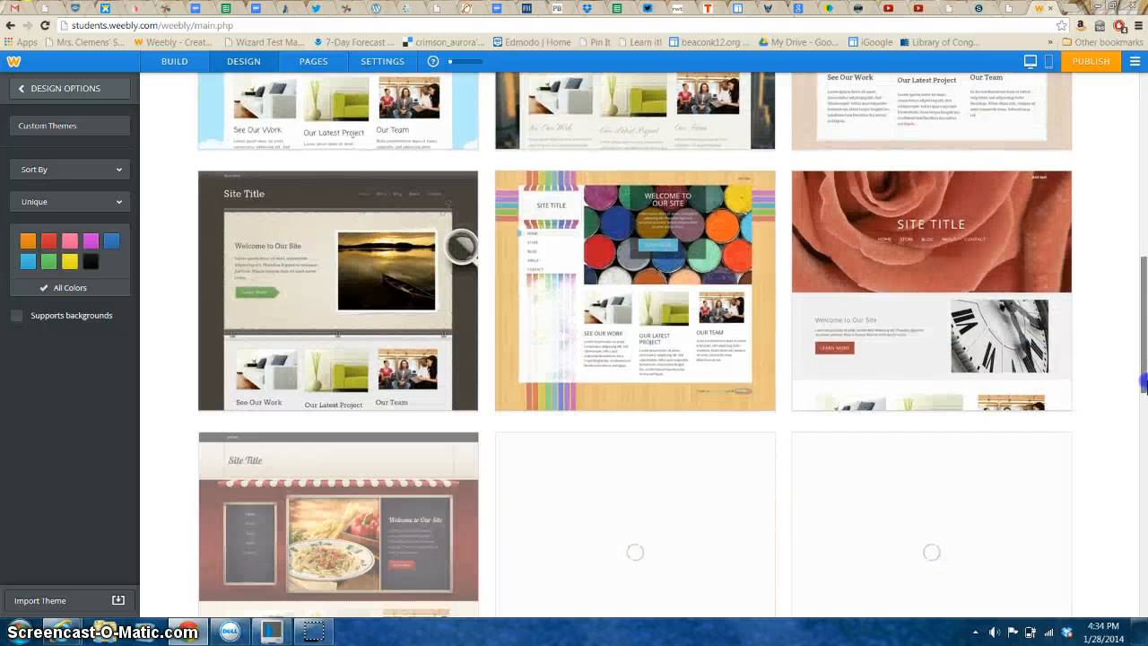
pyautogui.scroll(-3)
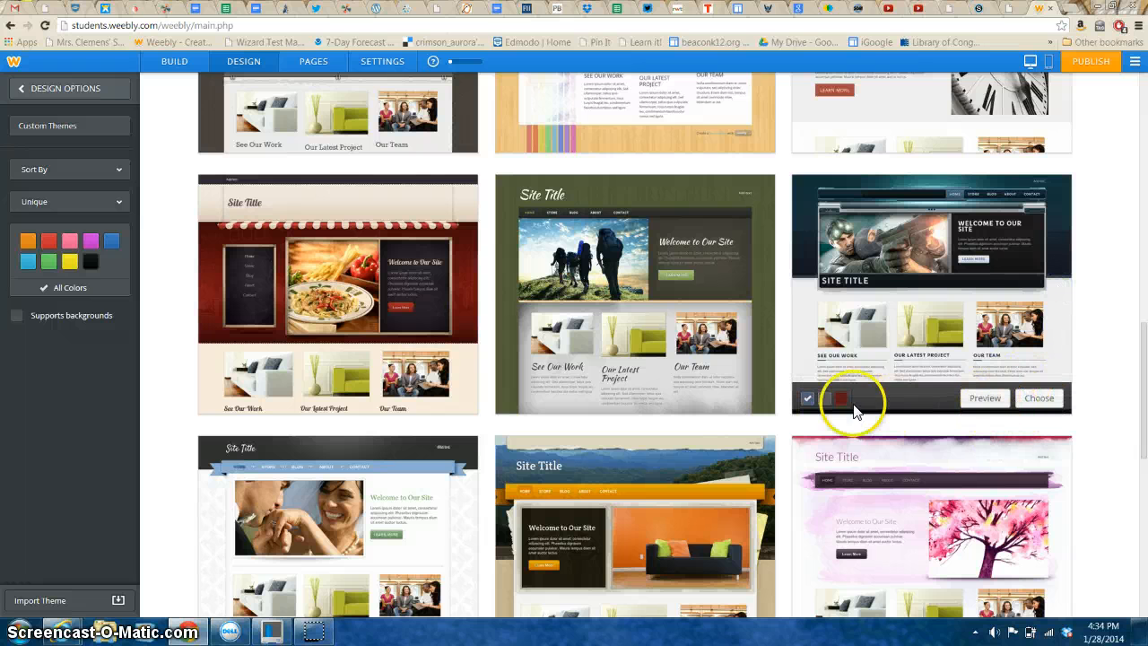
pyautogui.click(807, 398)
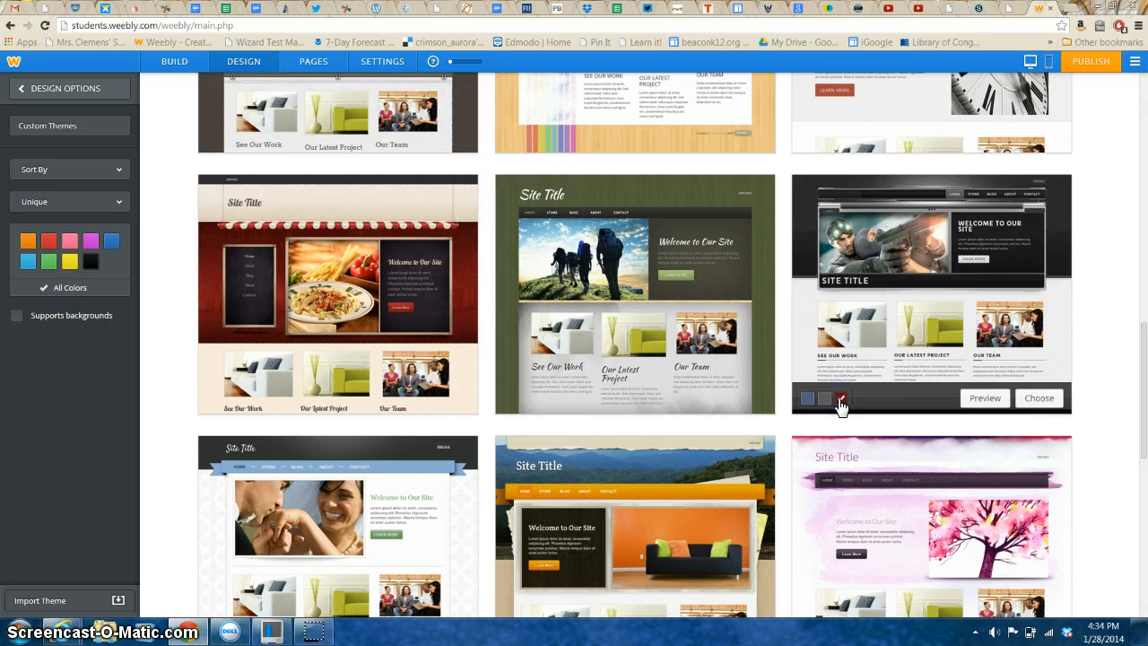
pyautogui.click(806, 397)
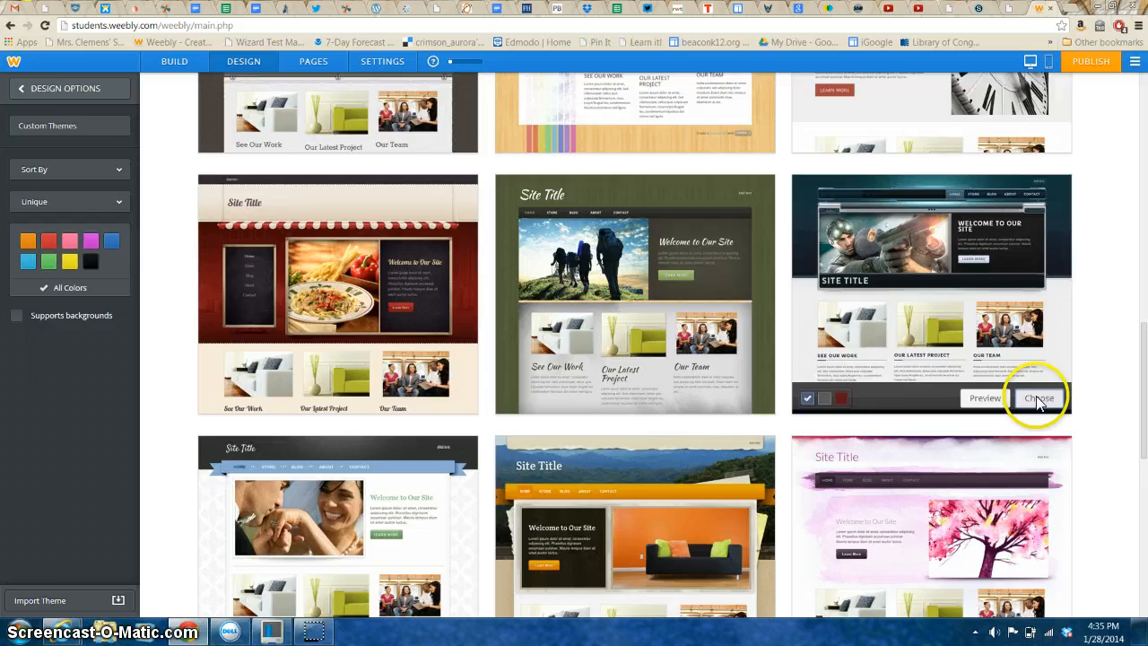
# Step: Choose the blue action-game theme and change the header title to 'ANTHONY IS COOL'
pyautogui.click(1039, 397)
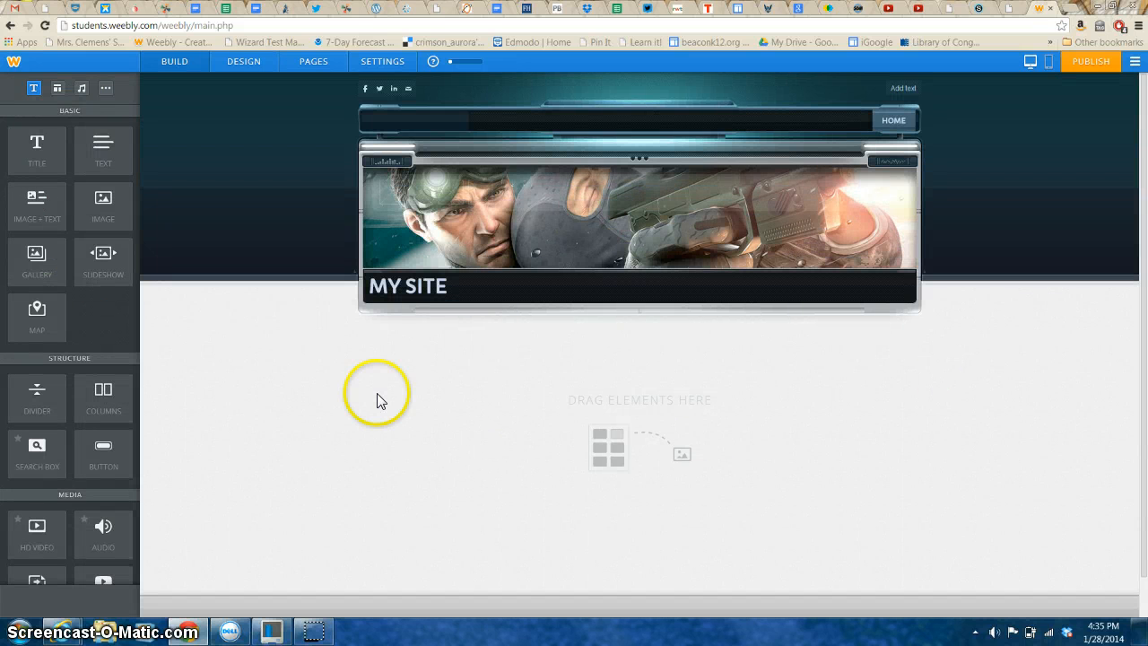
pyautogui.click(408, 285)
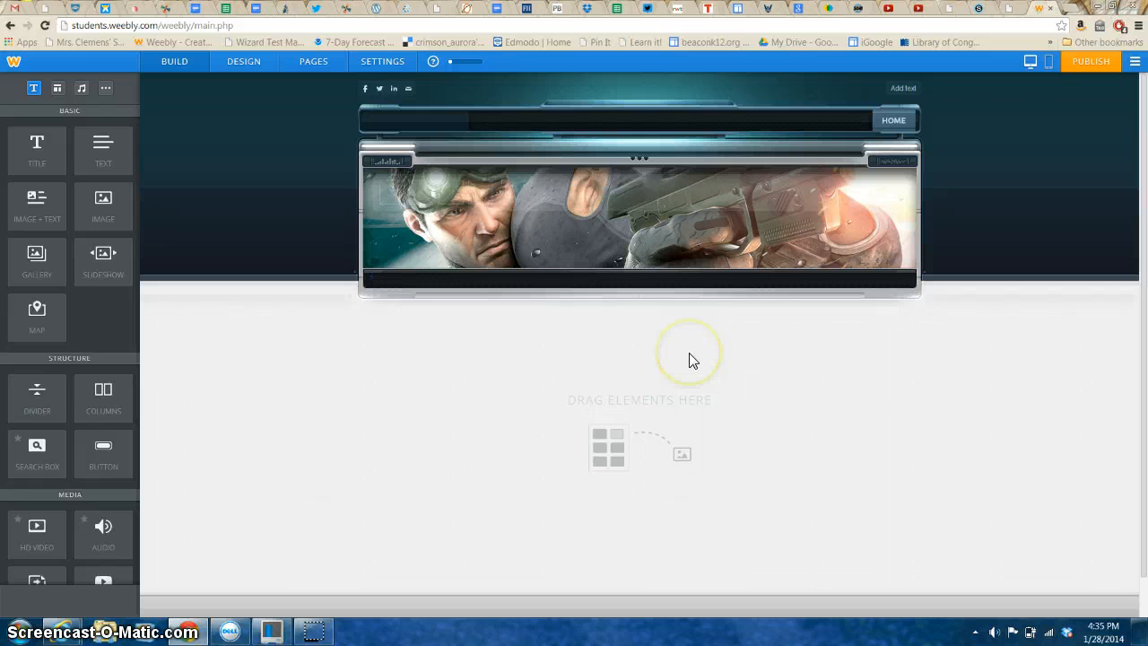
pyautogui.write('AN')
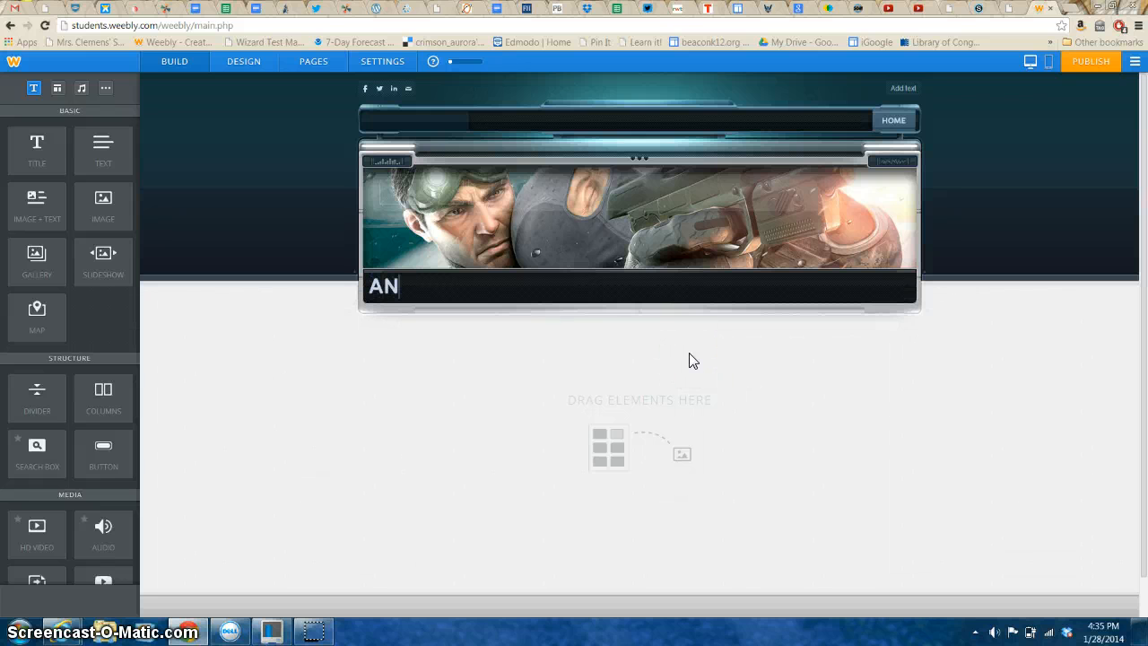
pyautogui.write('THONY')
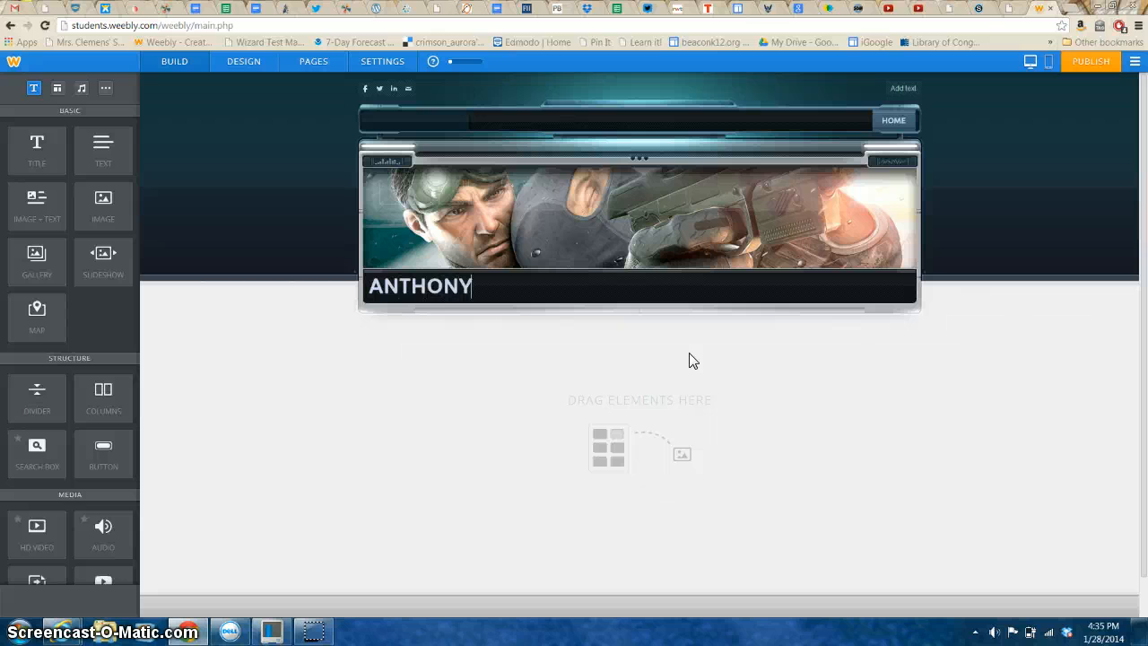
pyautogui.write('IS COO')
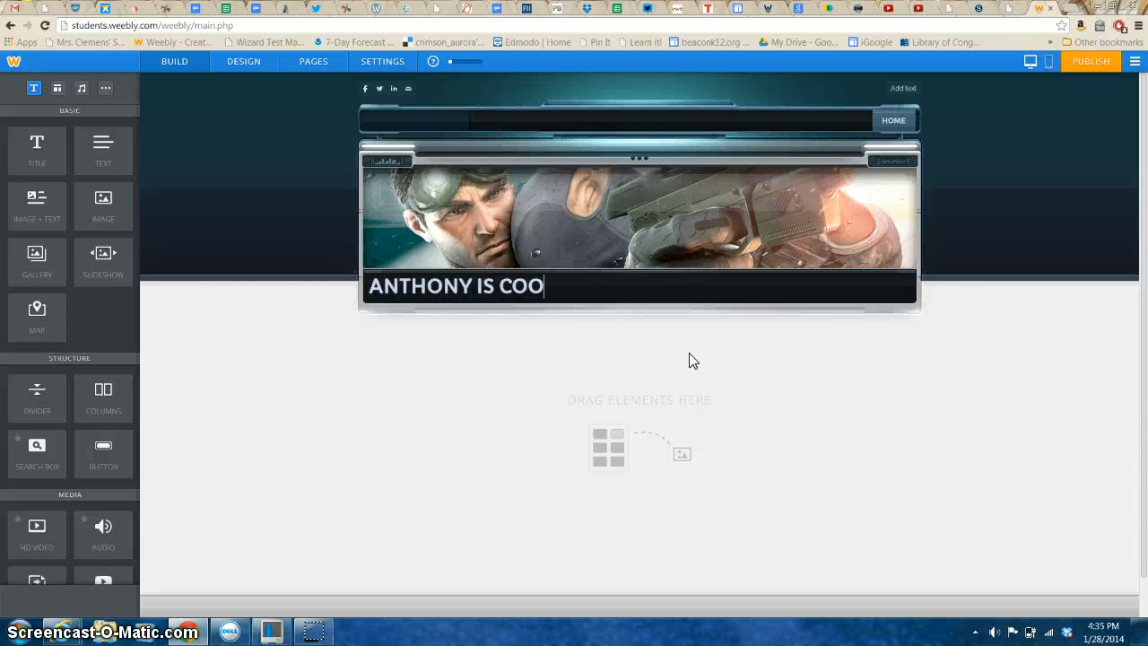
pyautogui.write('L')
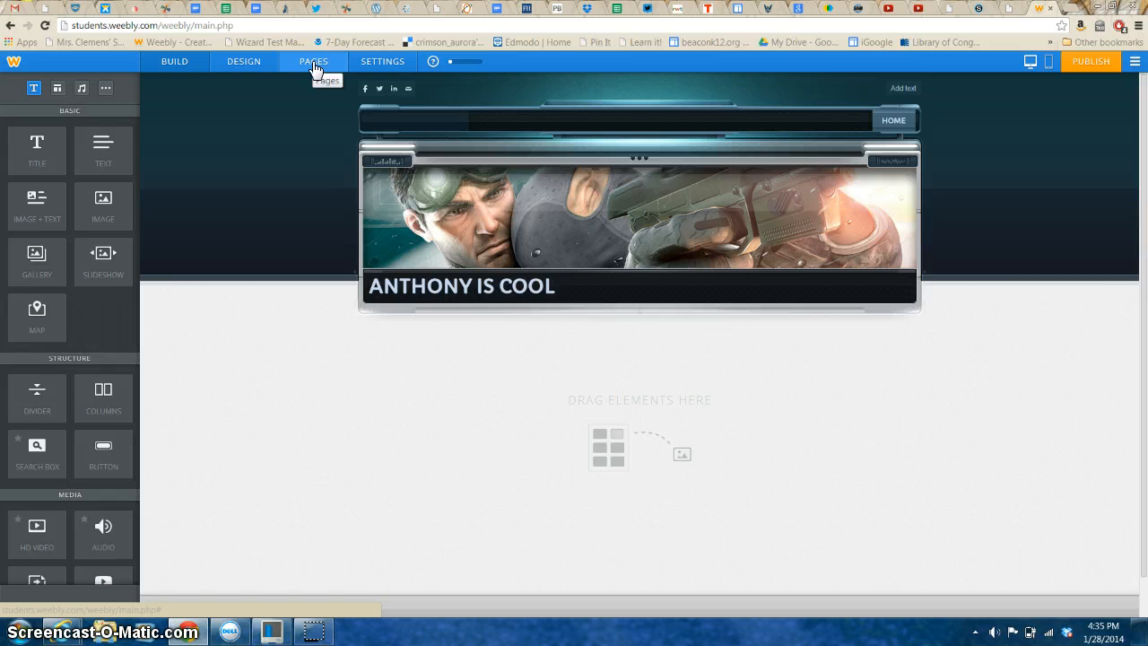
# Step: Switch Home to the Landing Page layout with headline, description and button, and save
pyautogui.click(313, 61)
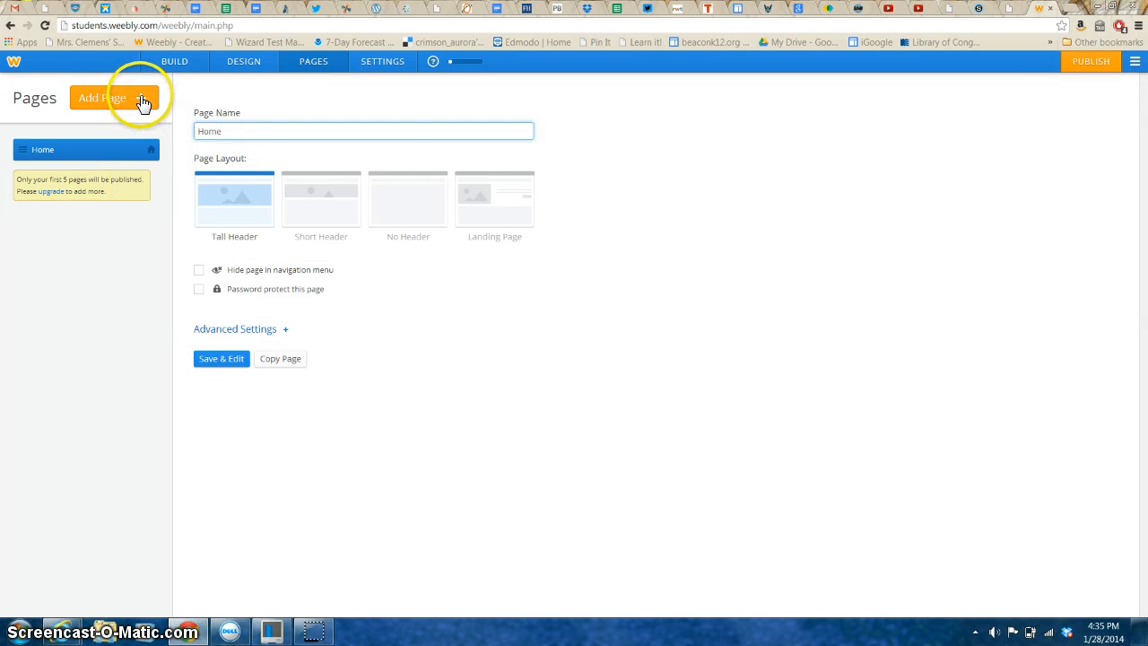
pyautogui.moveTo(75, 170)
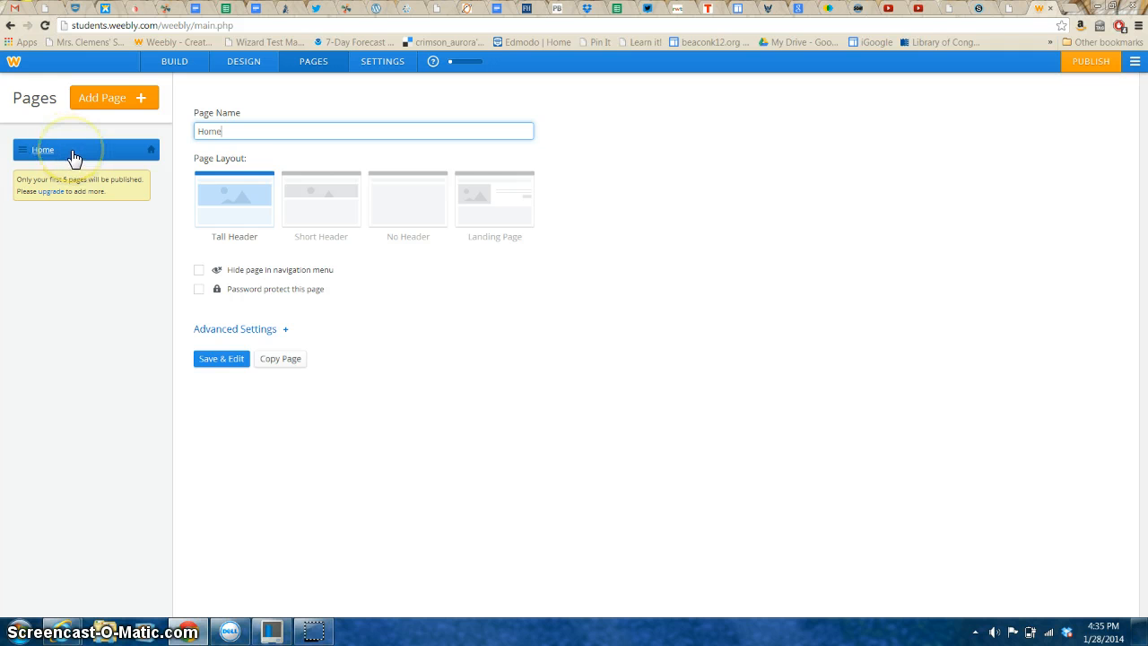
pyautogui.moveTo(165, 129)
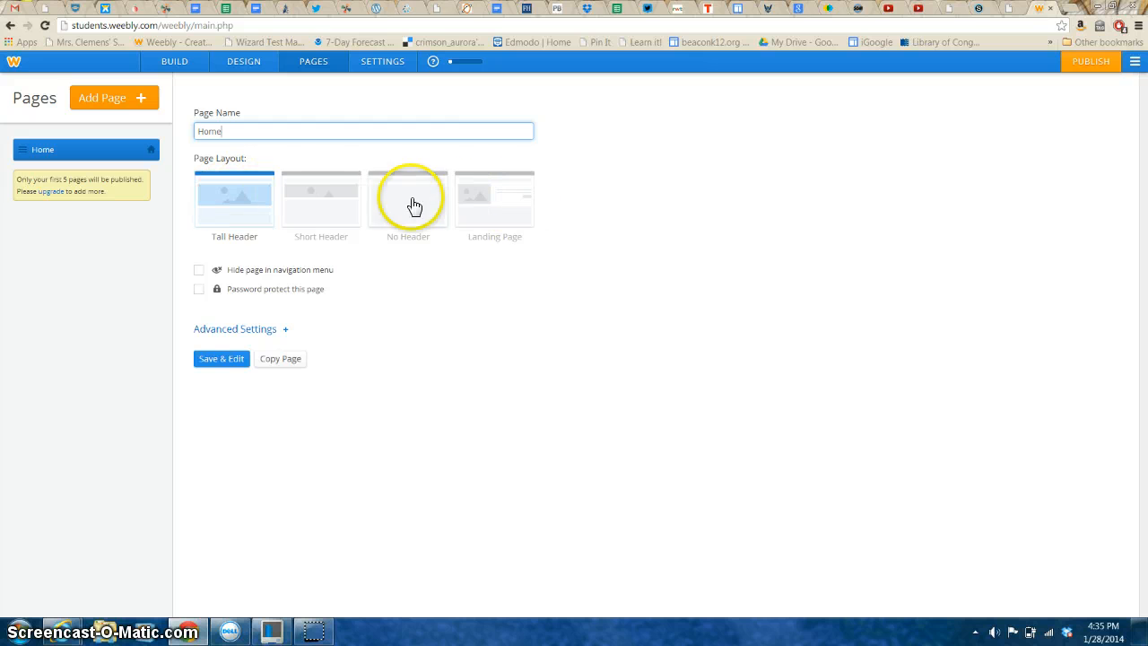
pyautogui.moveTo(498, 208)
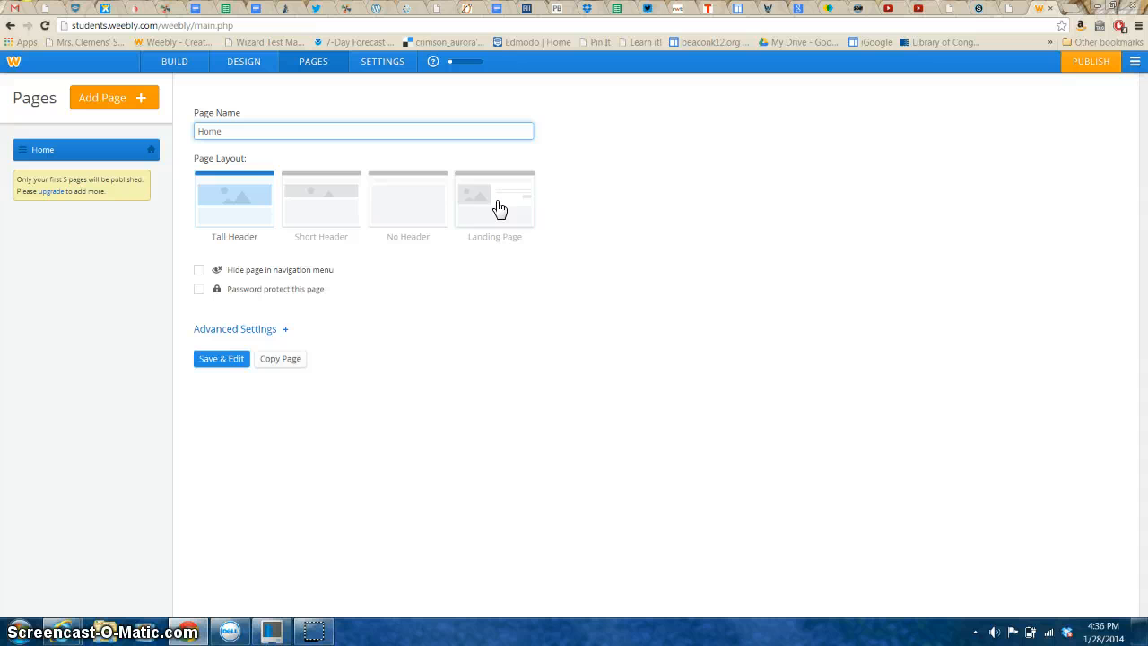
pyautogui.click(495, 197)
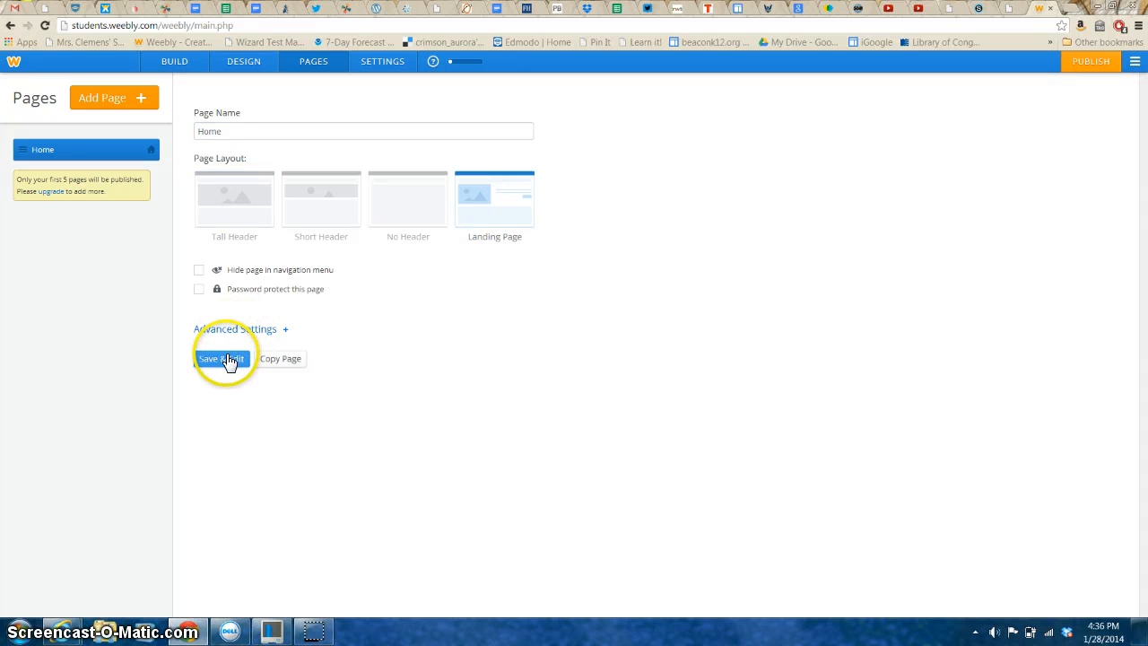
pyautogui.click(222, 358)
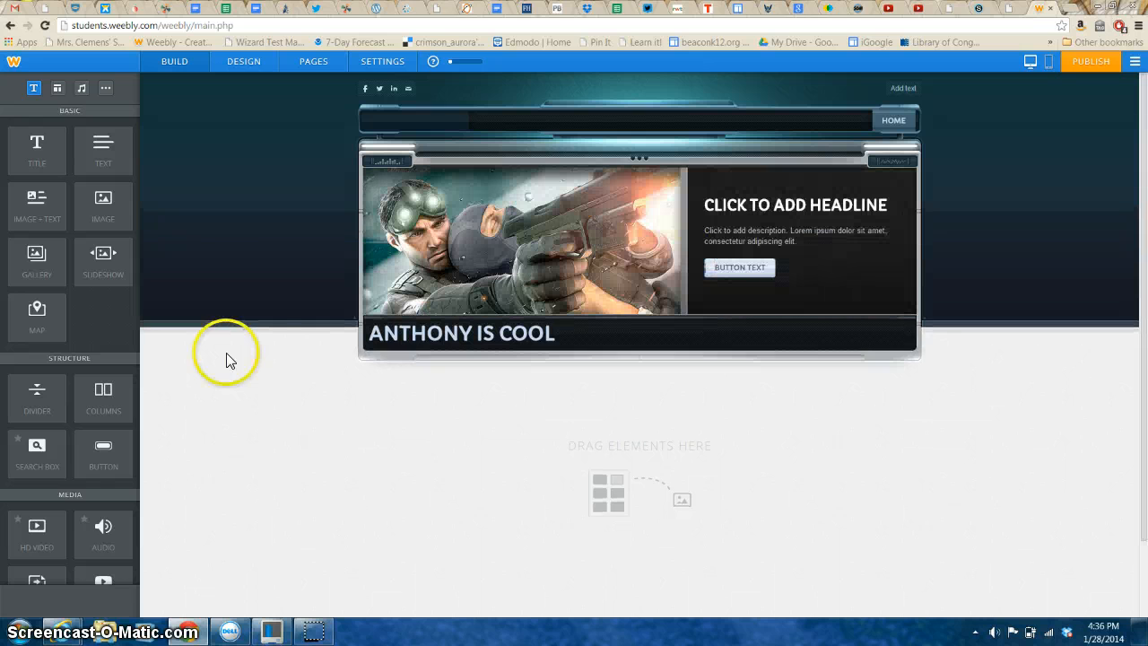
pyautogui.moveTo(330, 106)
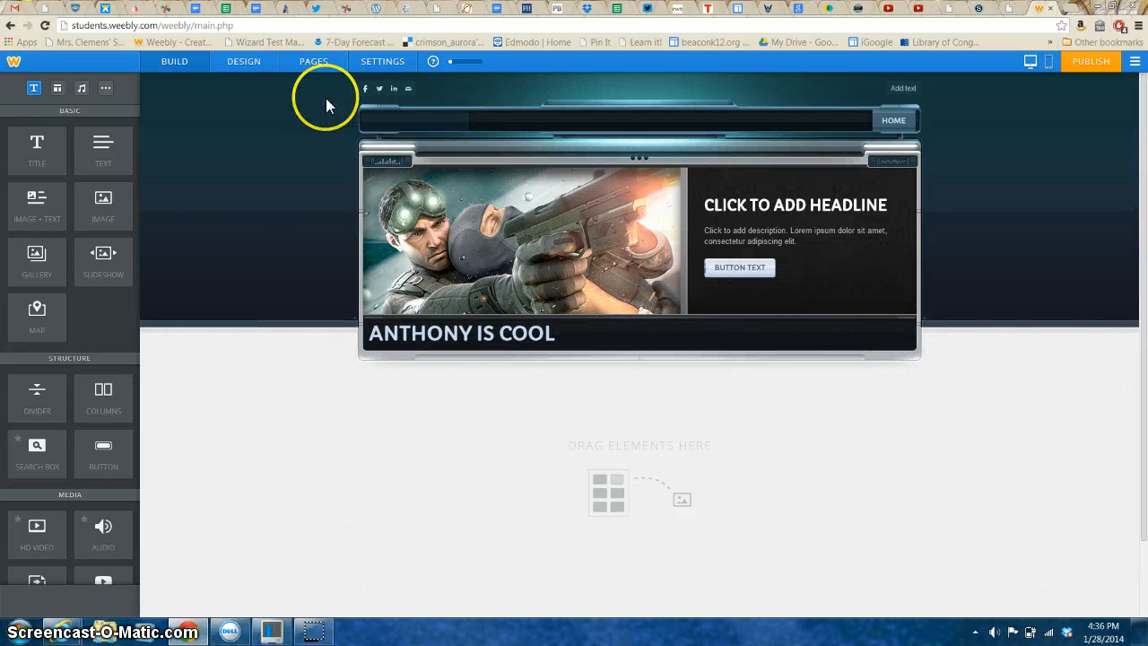
pyautogui.click(313, 61)
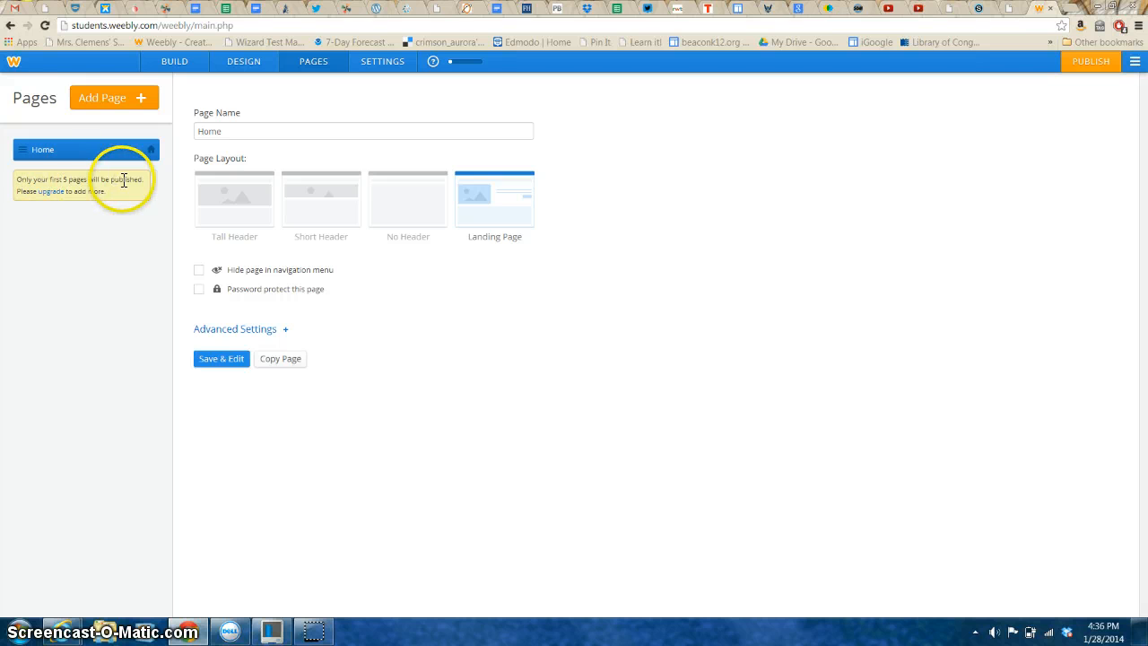
# Step: Add a Blog page with the Short Header layout, save it, and select the sidebar author text
pyautogui.click(113, 97)
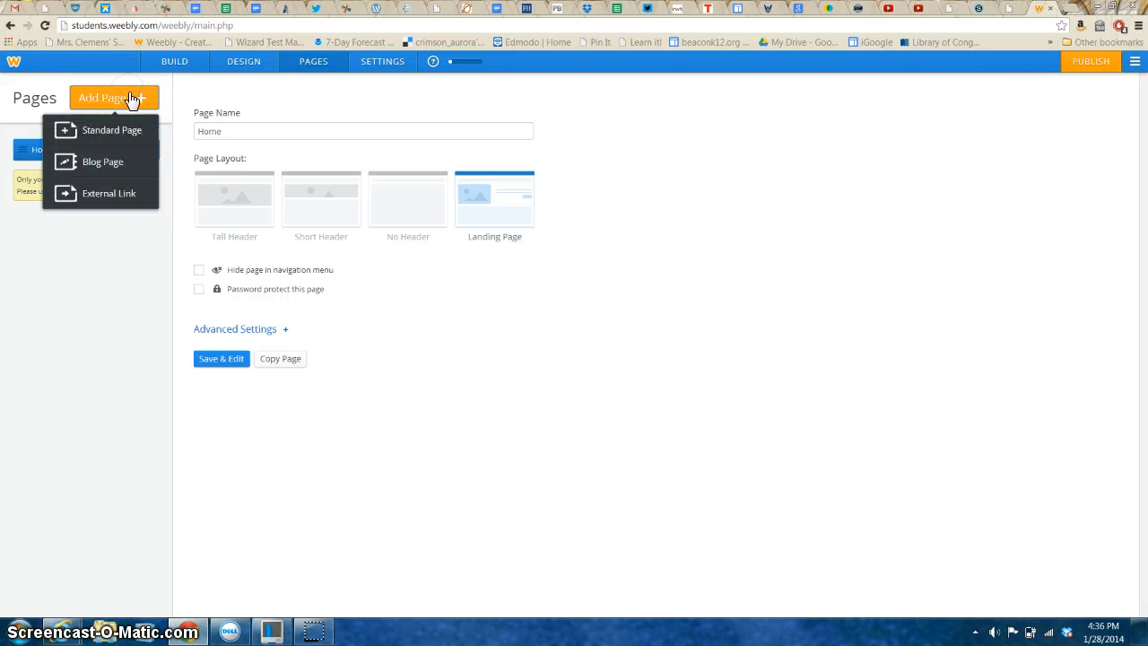
pyautogui.moveTo(99, 167)
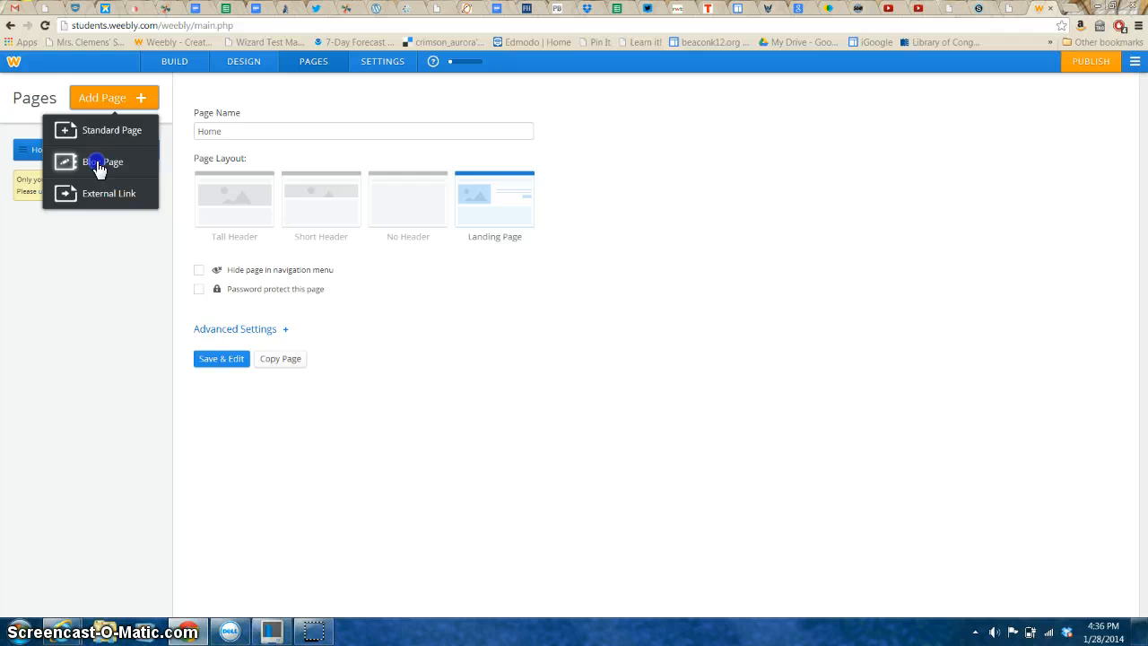
pyautogui.click(101, 162)
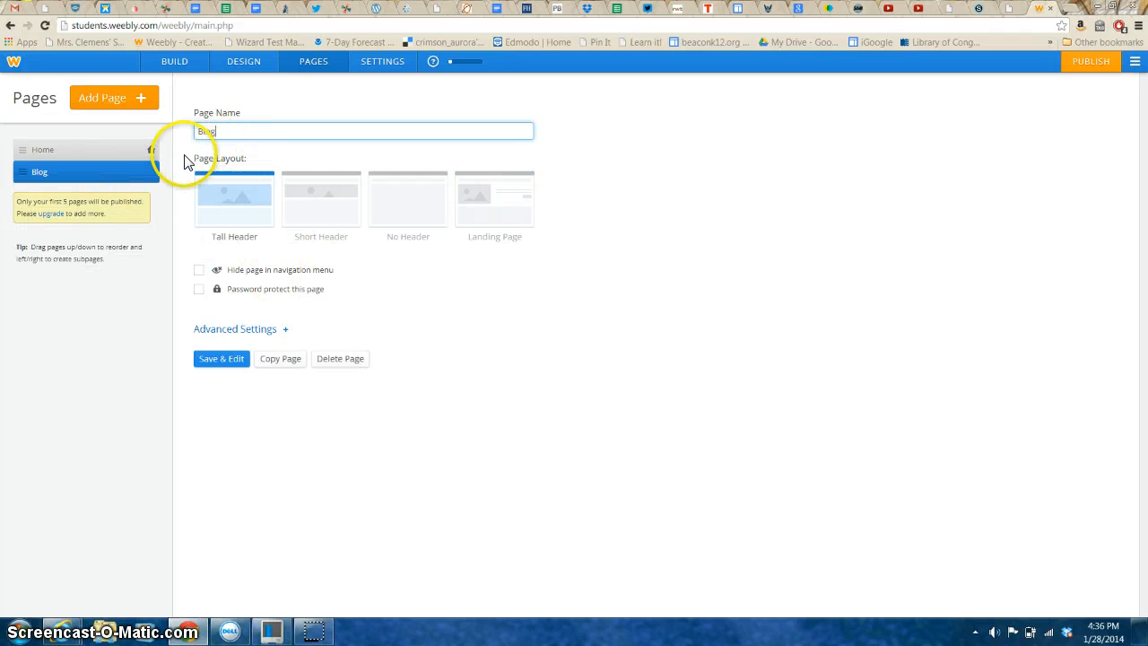
pyautogui.moveTo(410, 206)
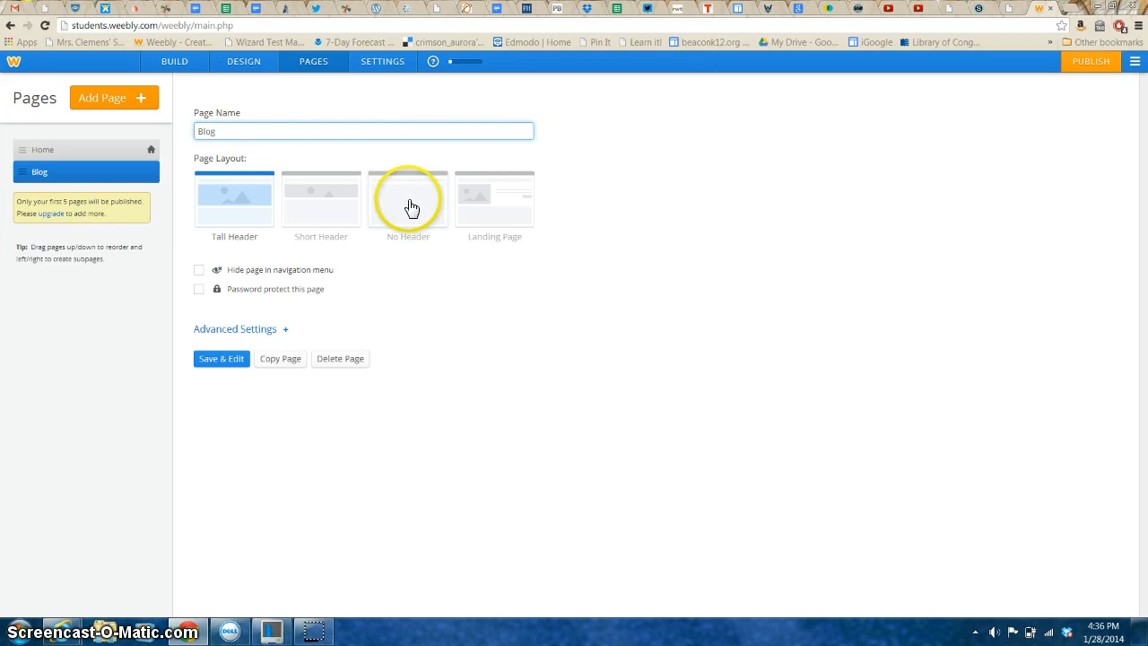
pyautogui.click(407, 197)
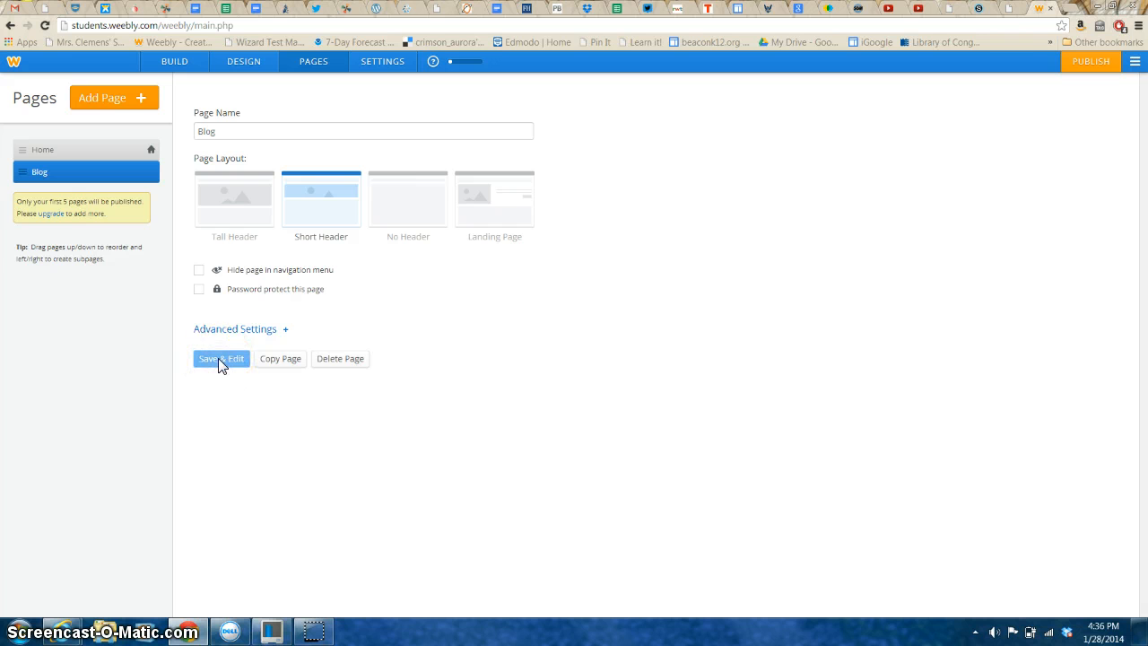
pyautogui.click(221, 358)
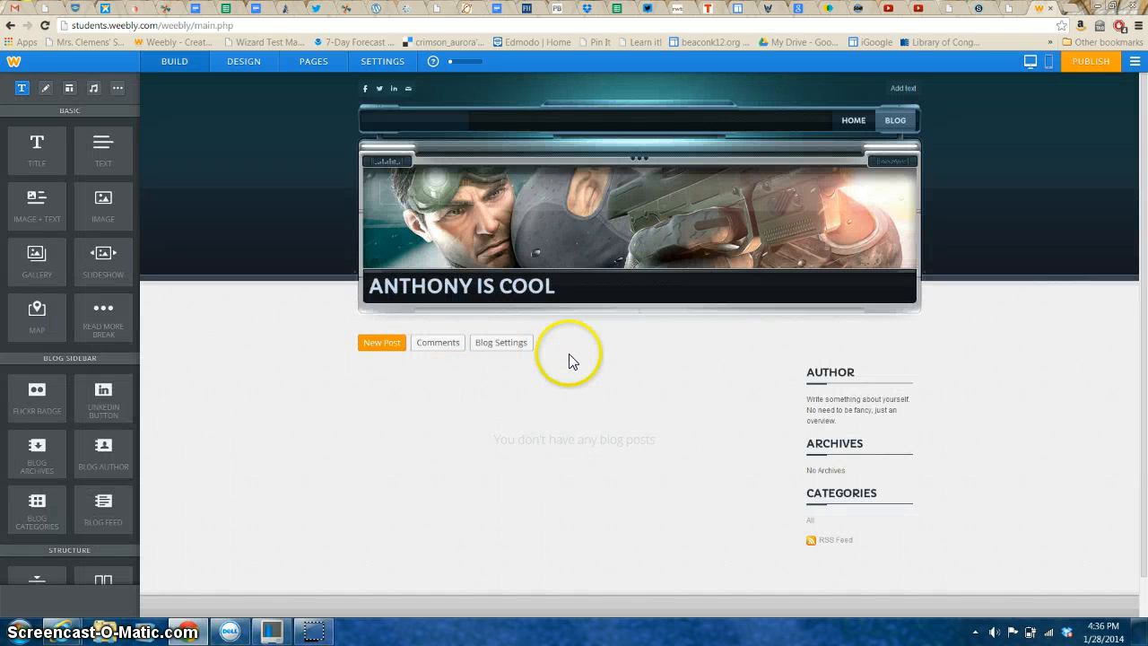
pyautogui.moveTo(296, 358)
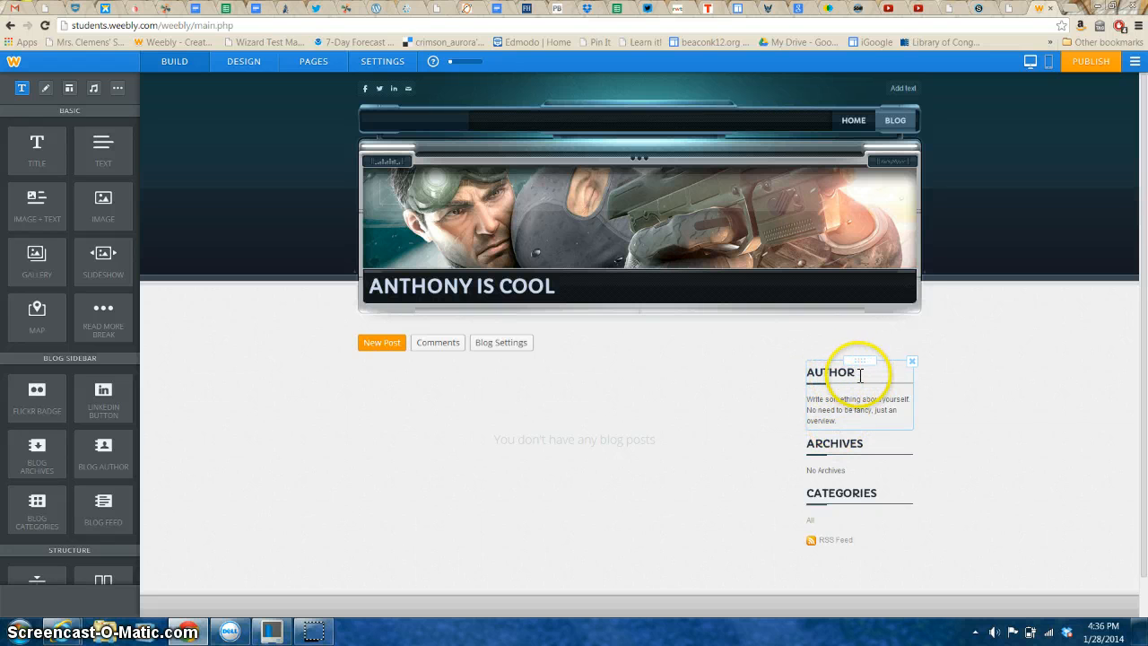
pyautogui.click(829, 372)
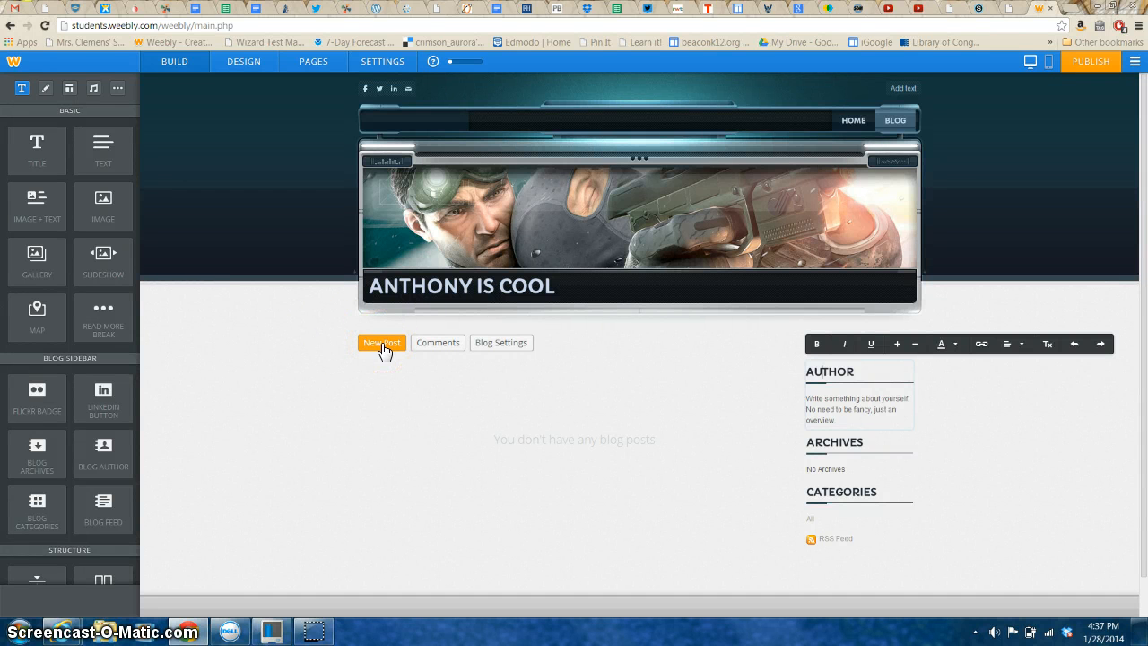
# Step: Create a new blog post titled 'MRS. CLEMENS IS AWESOME'
pyautogui.click(381, 342)
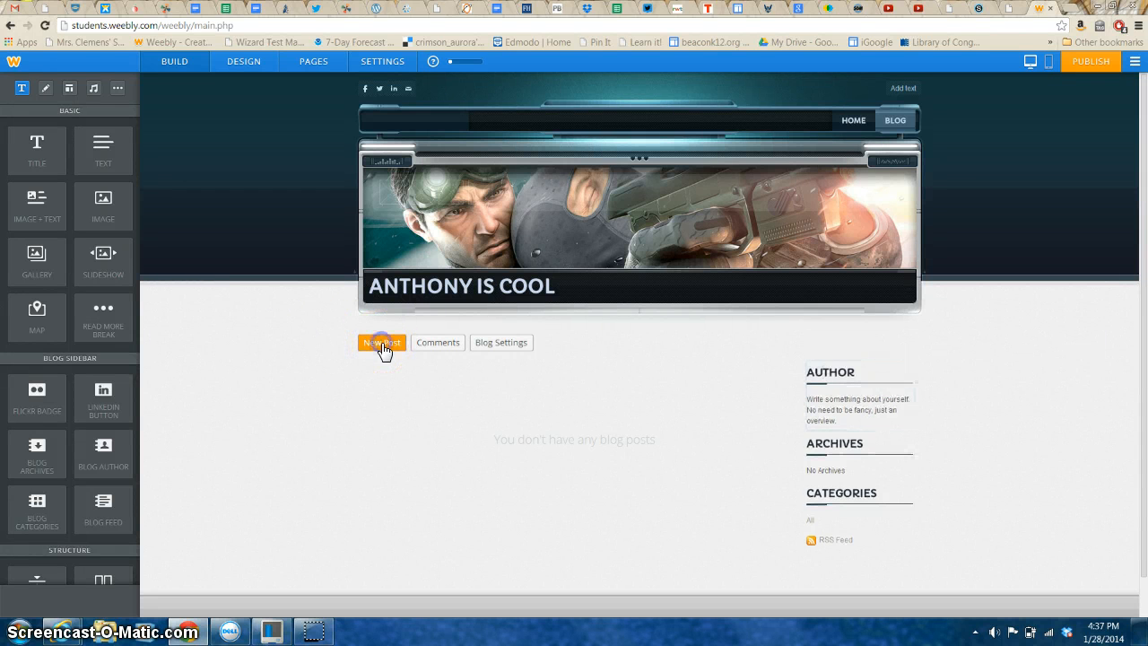
pyautogui.click(382, 341)
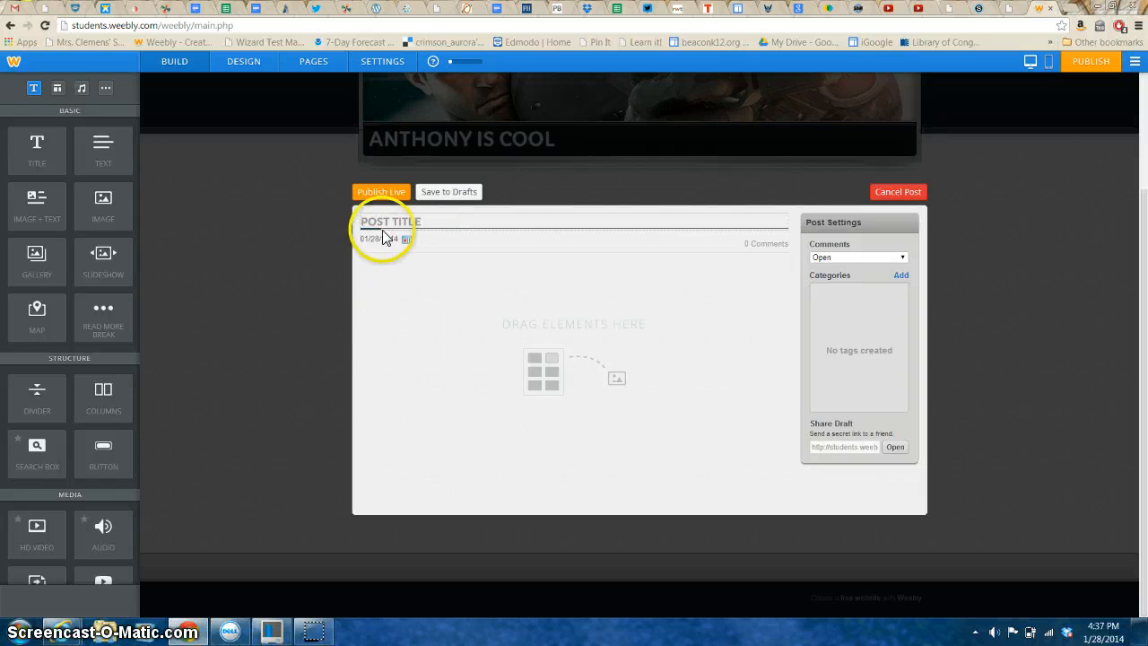
pyautogui.click(390, 222)
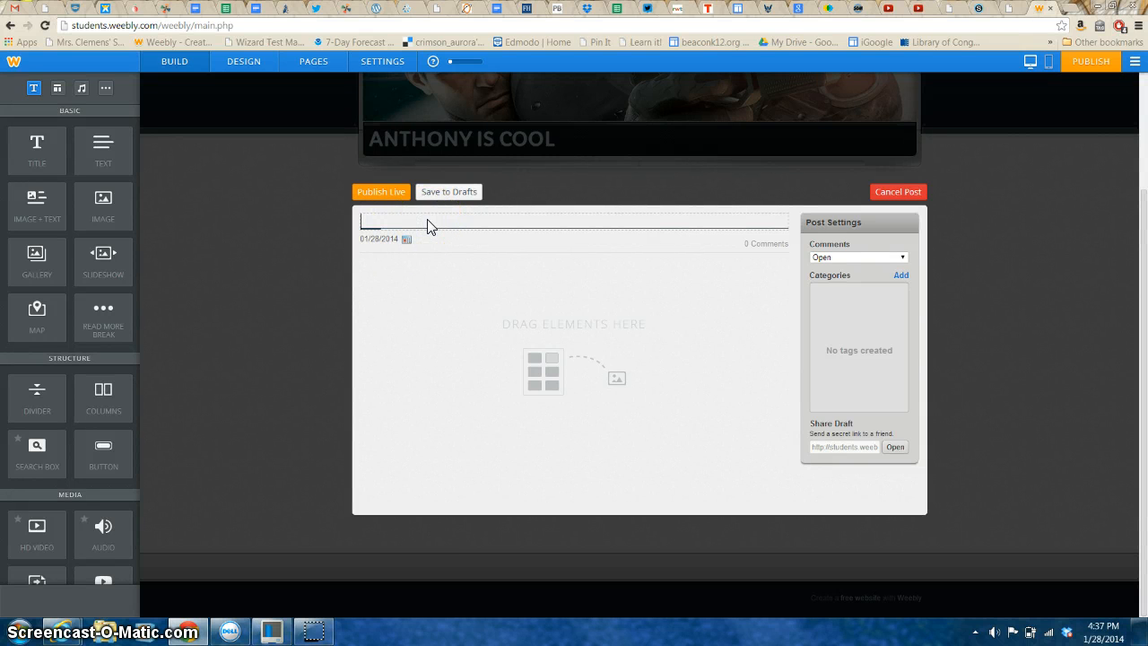
pyautogui.write('M')
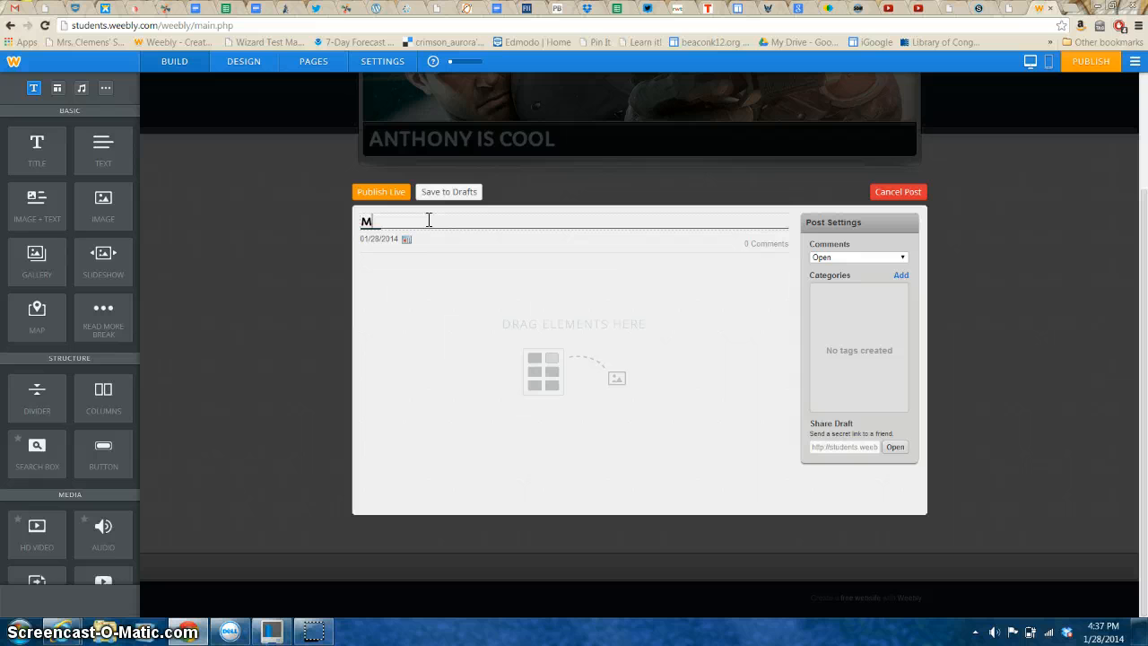
pyautogui.write('RS. CLEM')
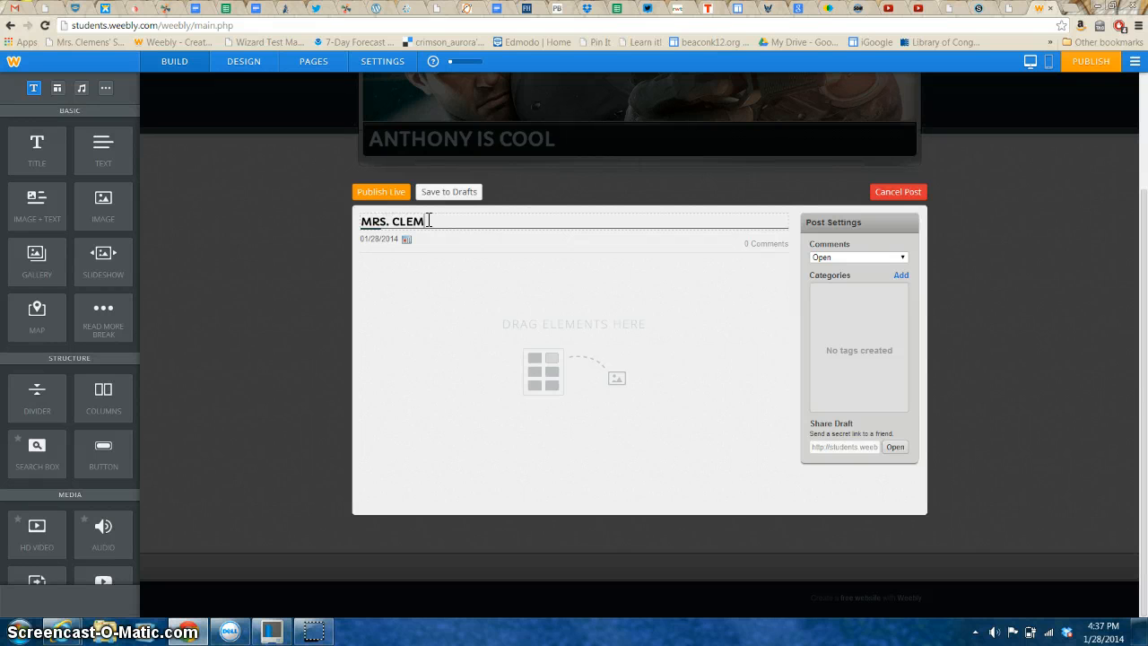
pyautogui.write('ENS IS AW')
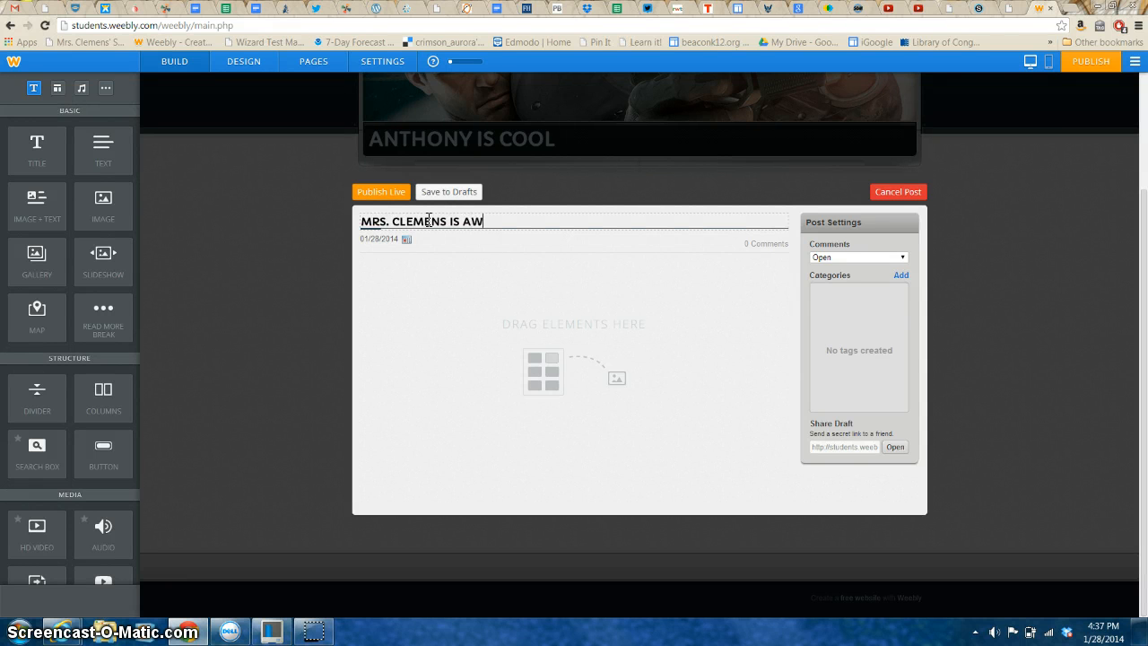
pyautogui.write('ESOME')
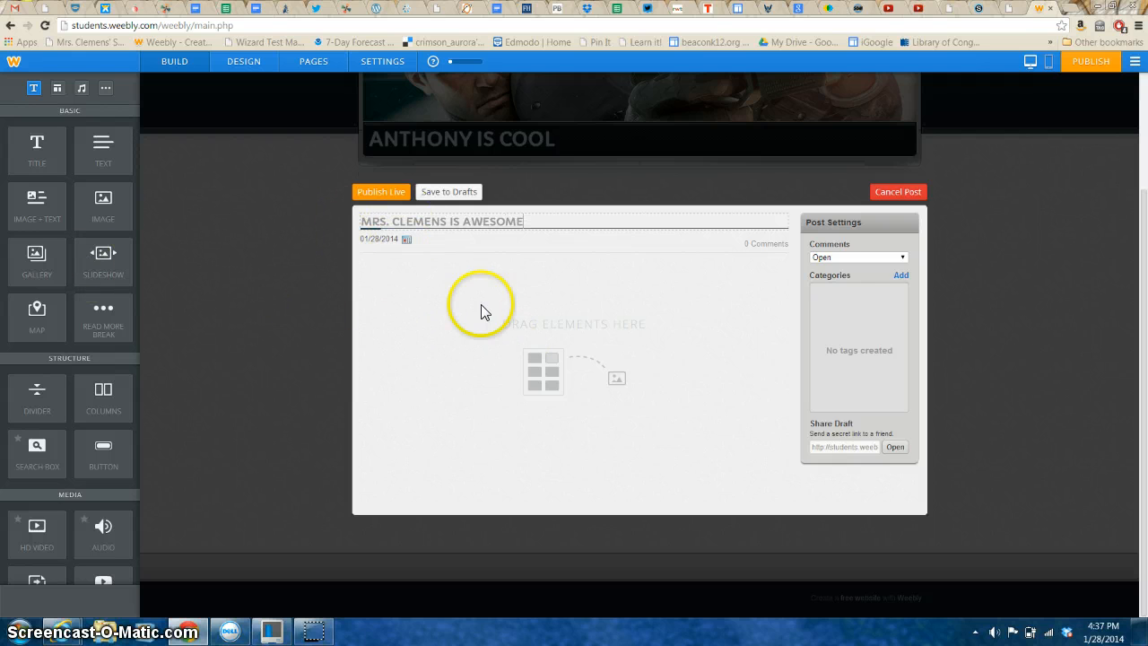
pyautogui.moveTo(87, 145)
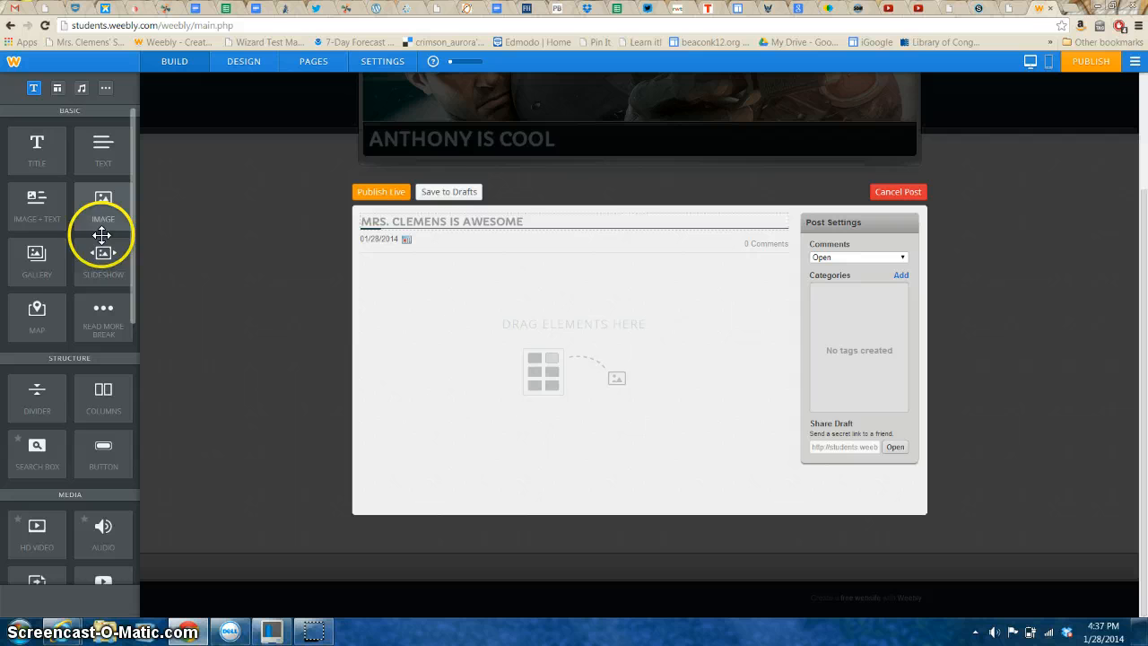
pyautogui.scroll(-3)
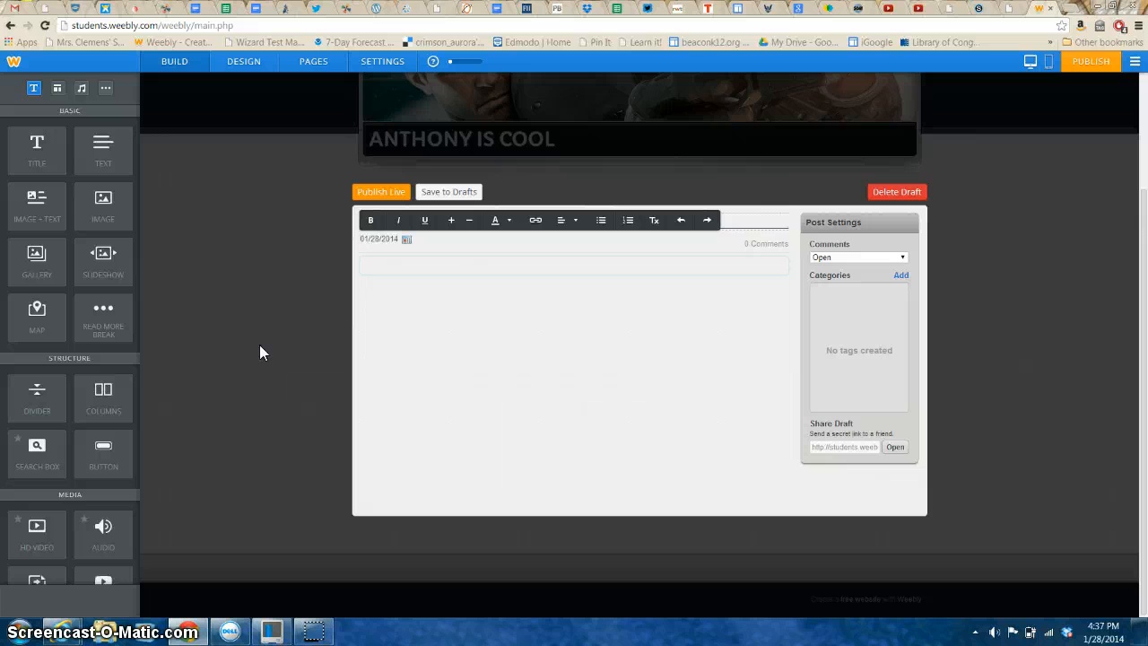
# Step: Type 'US History and Psychology rock!' into the post body until changes are saved
pyautogui.write('US Hsito')
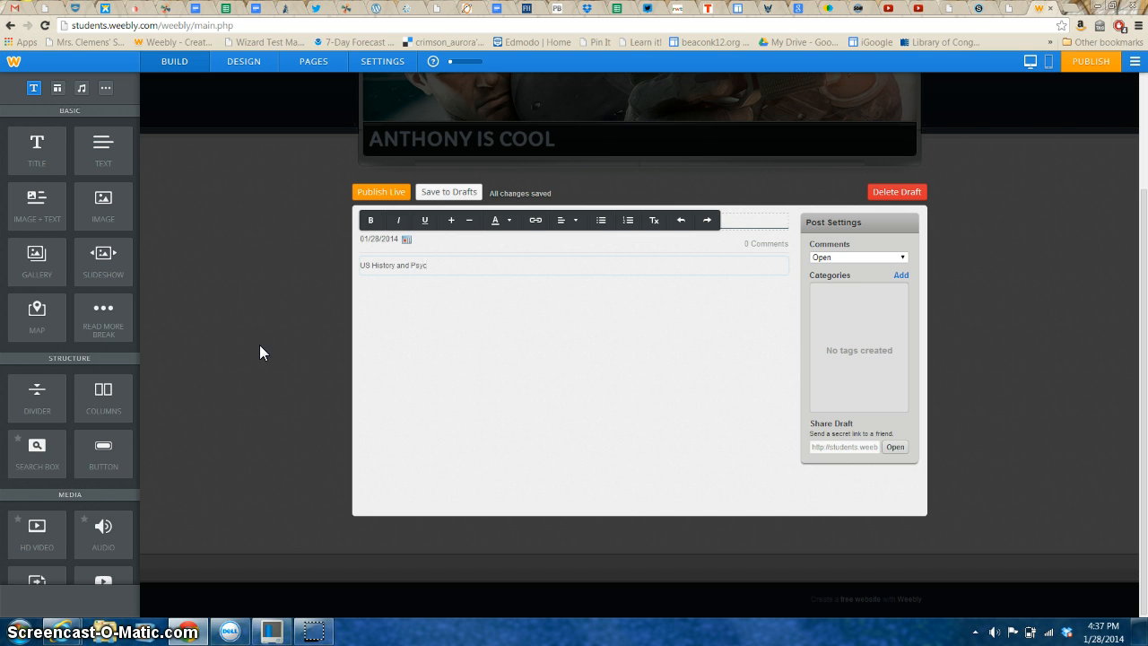
pyautogui.write('hology')
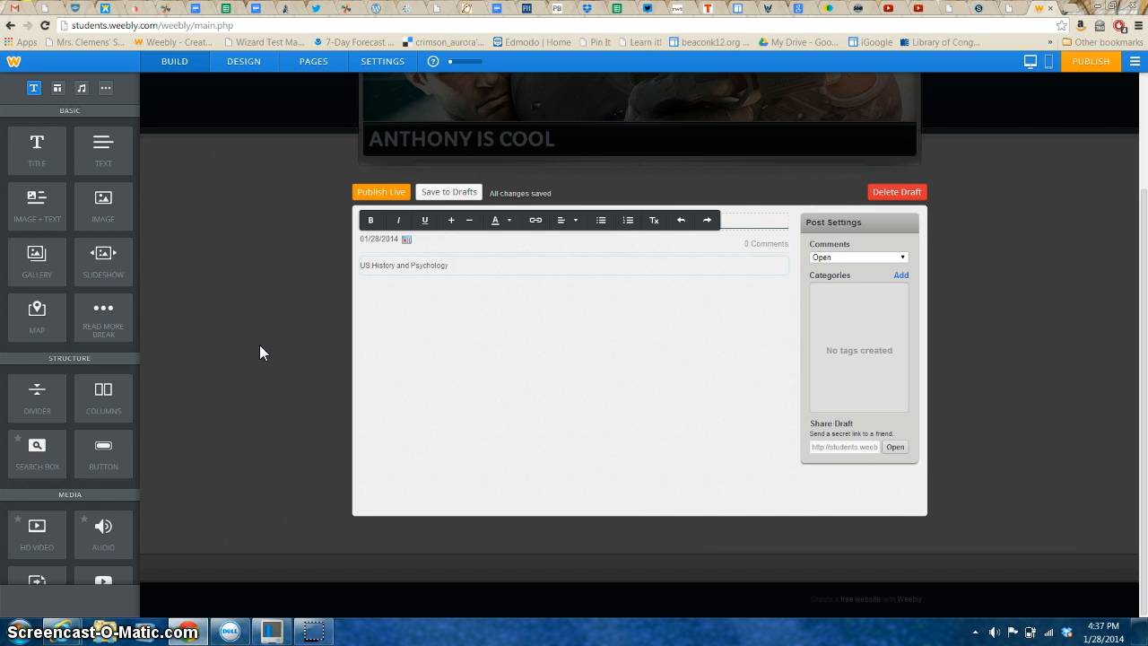
pyautogui.write('rock!')
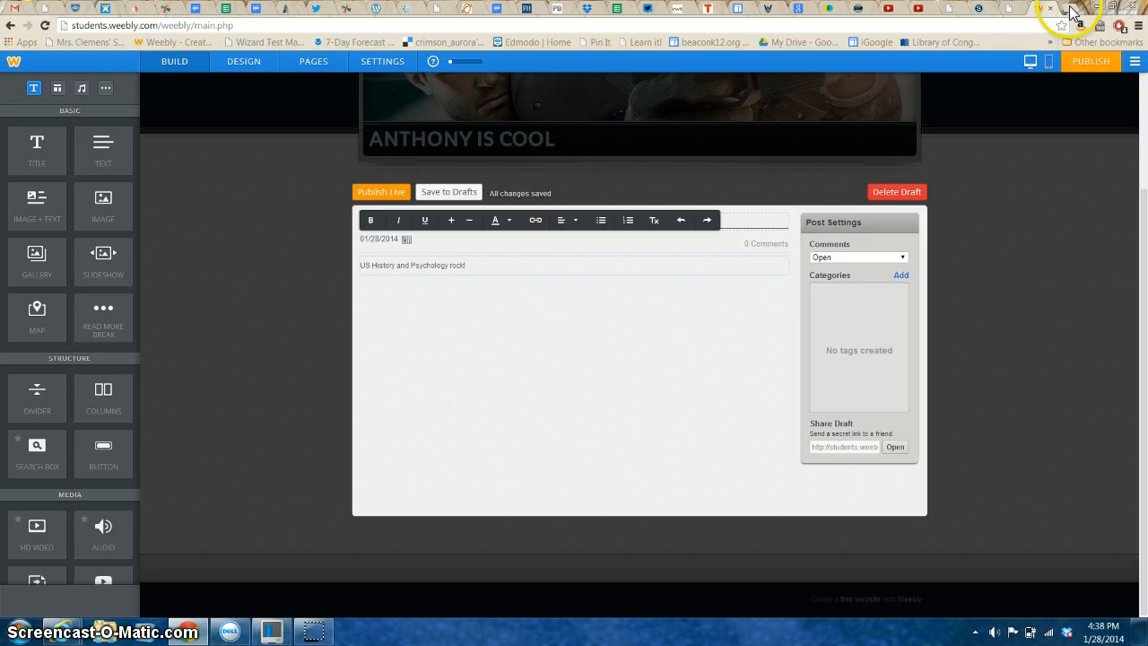
pyautogui.click(85, 41)
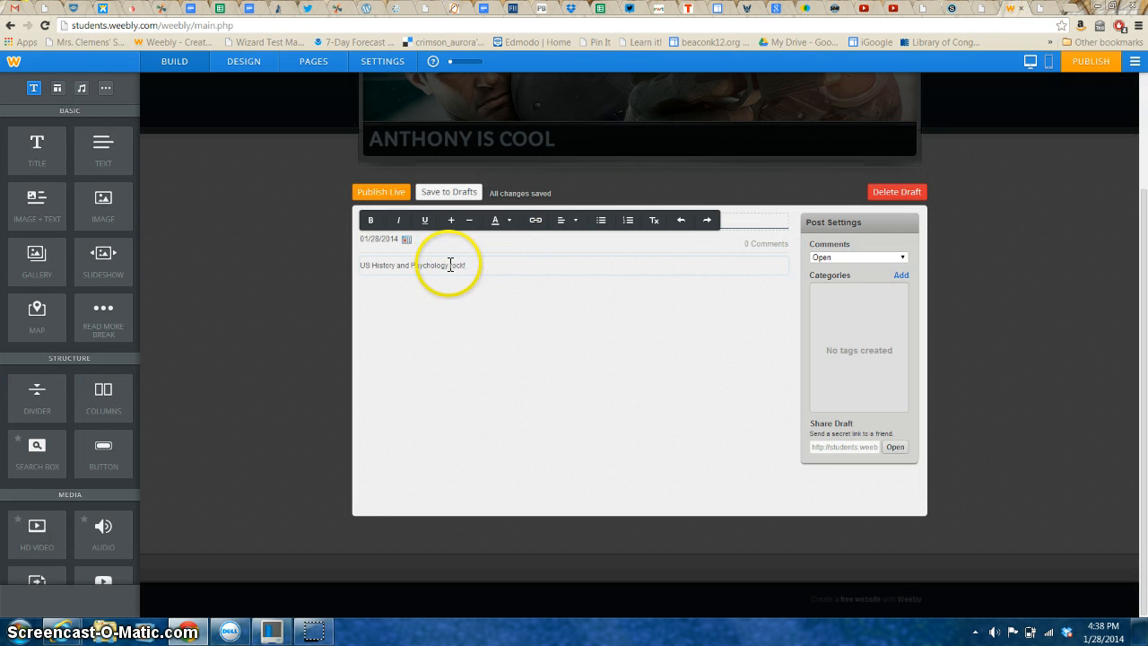
pyautogui.doubleClick(368, 265)
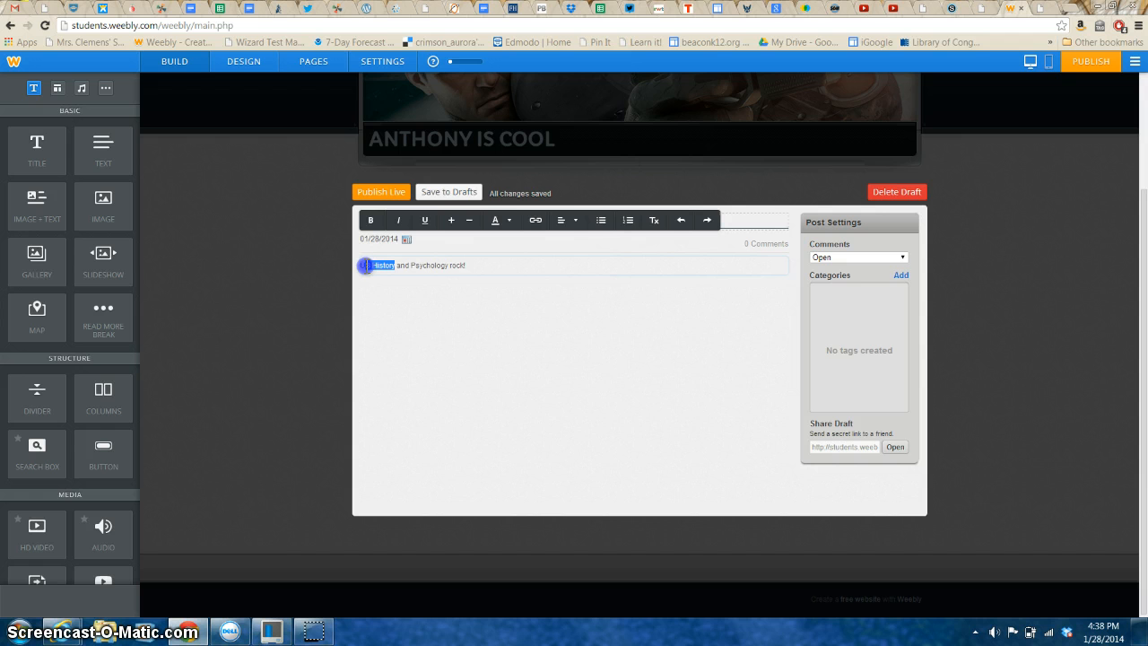
pyautogui.click(534, 220)
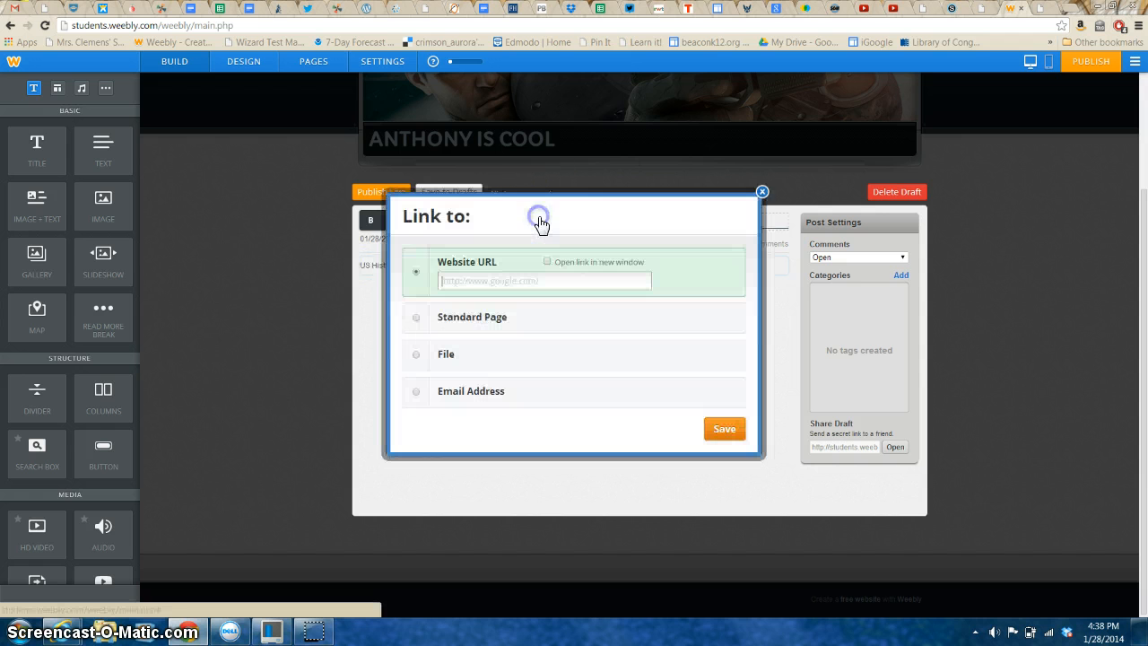
pyautogui.rightClick(544, 280)
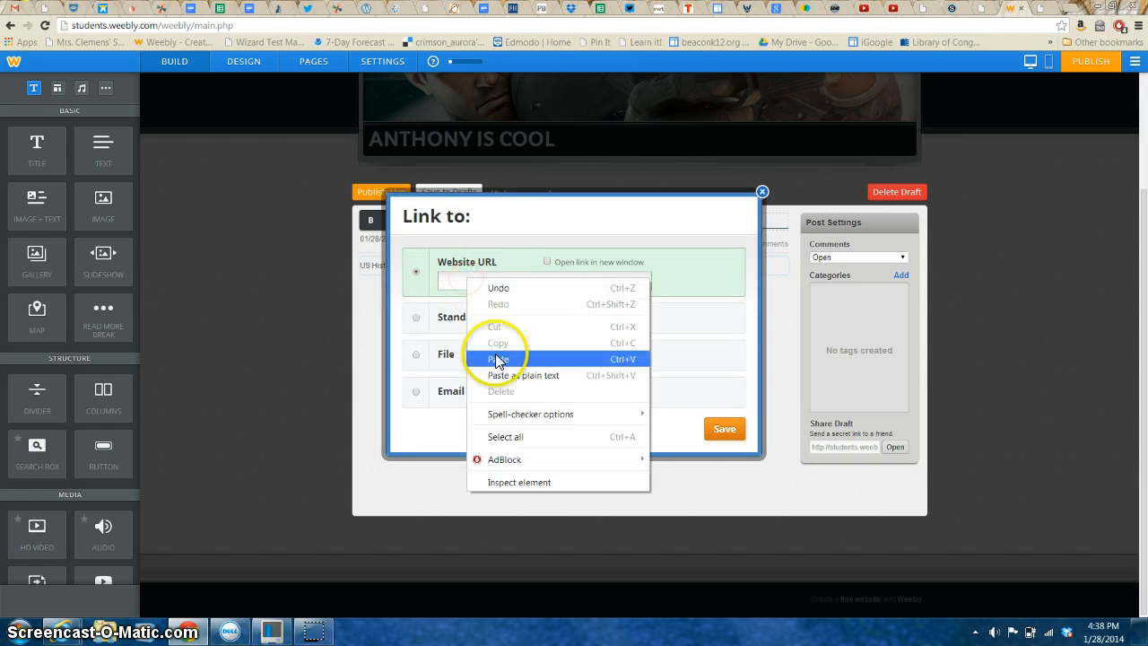
pyautogui.click(499, 359)
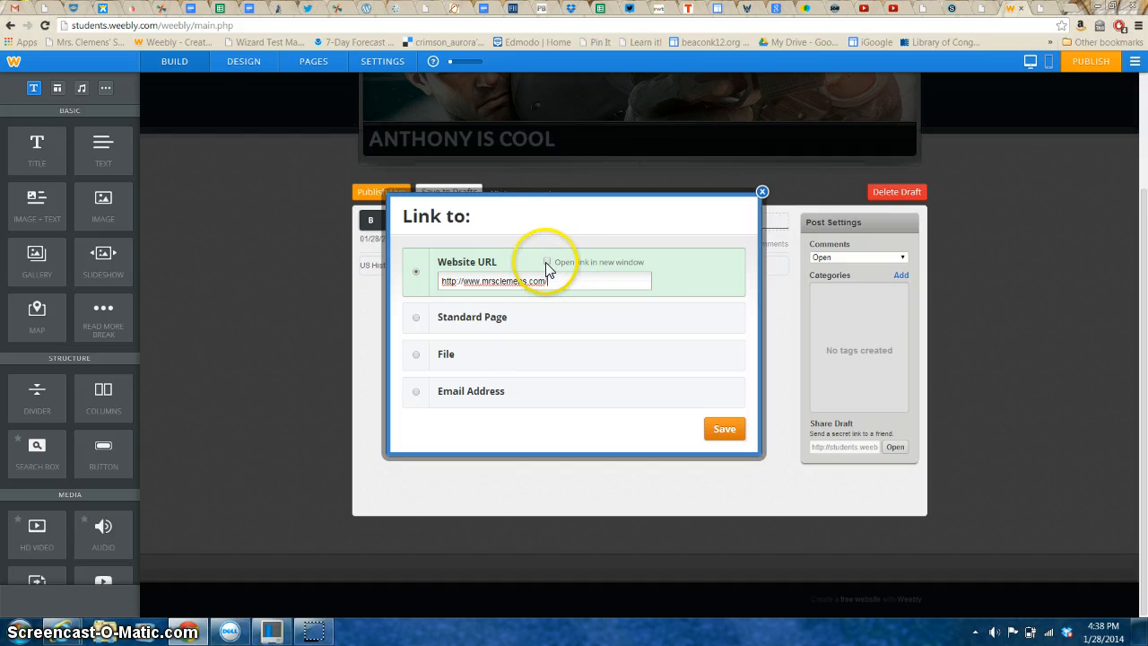
pyautogui.click(548, 262)
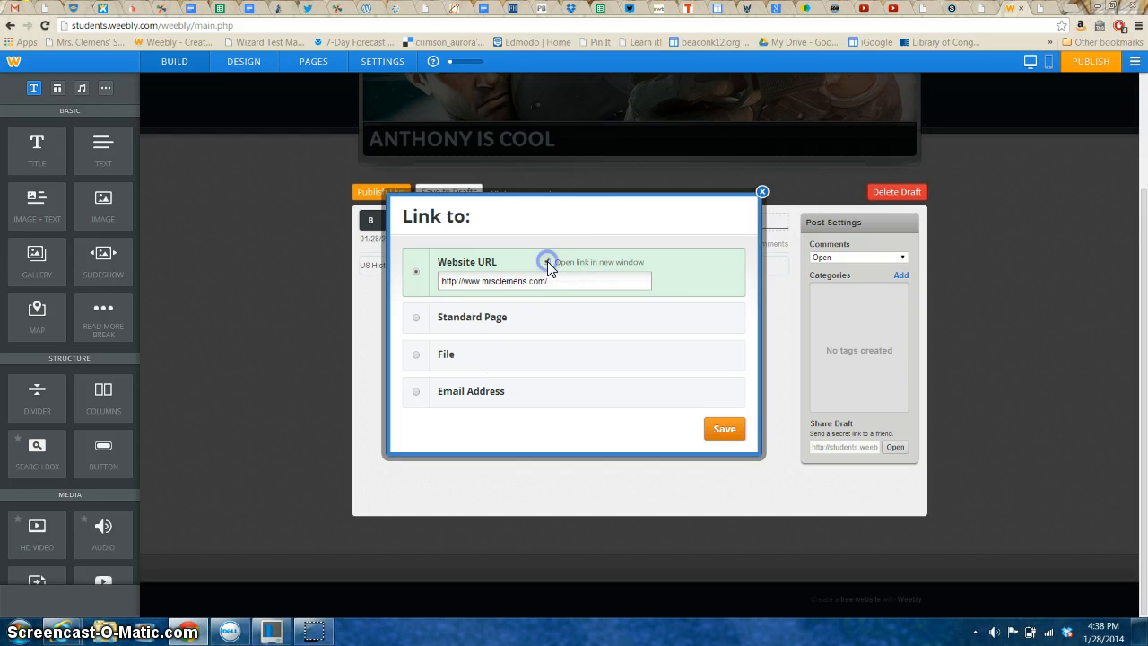
pyautogui.click(724, 428)
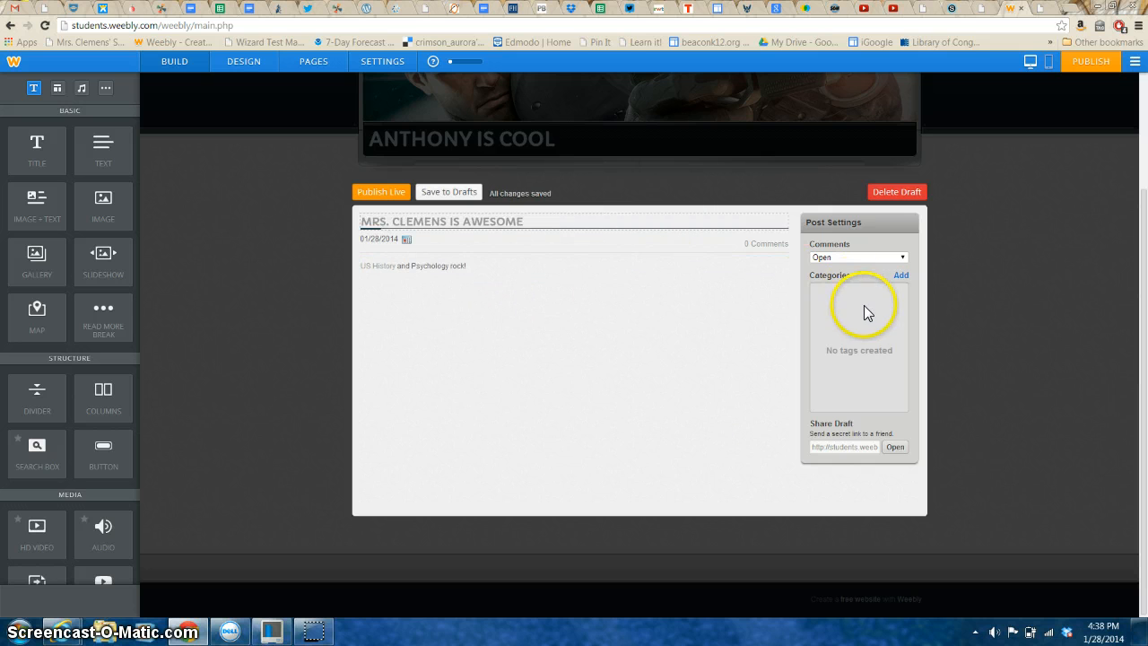
pyautogui.moveTo(617, 370)
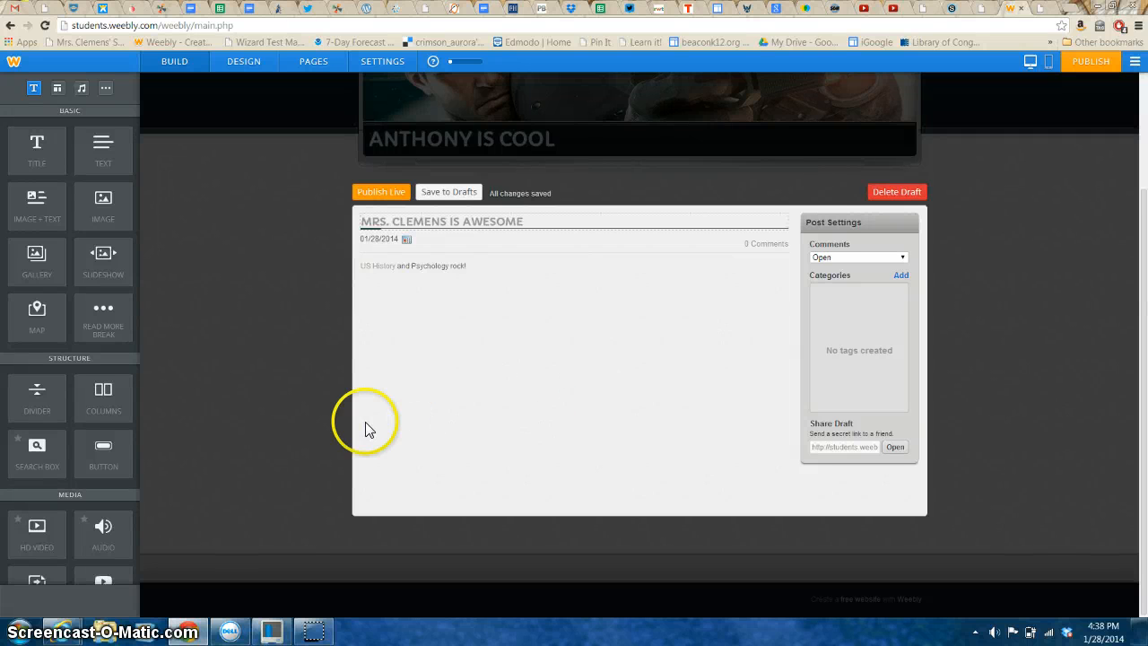
pyautogui.moveTo(460, 195)
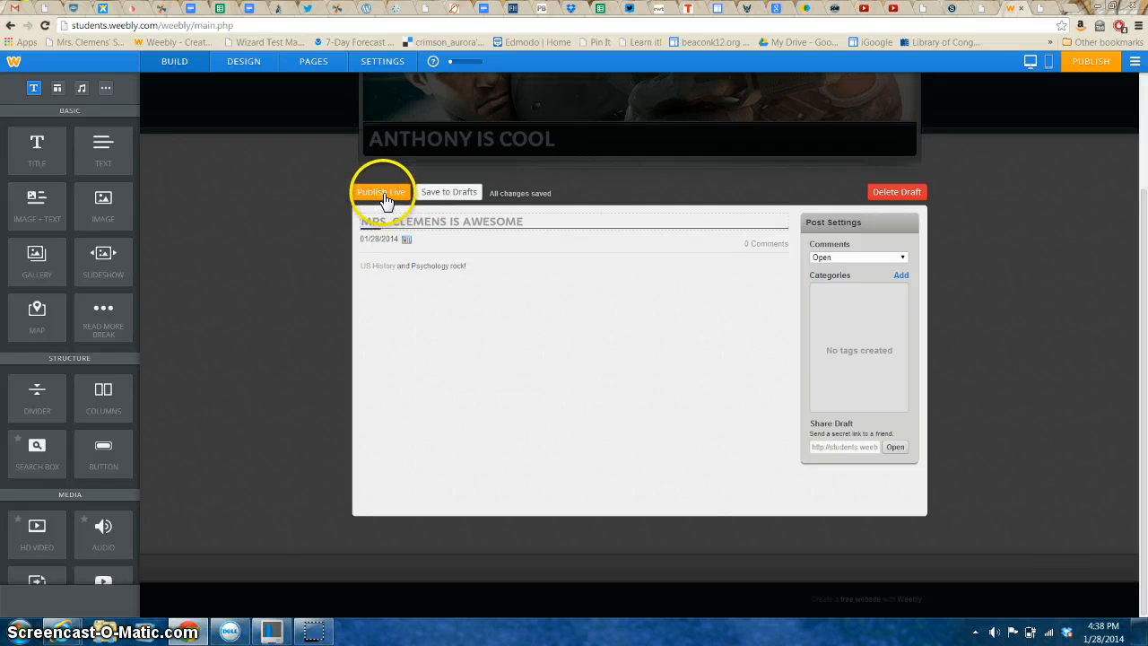
# Step: Dismiss the domain prompt from Publish Live and save the post to Drafts instead
pyautogui.click(381, 192)
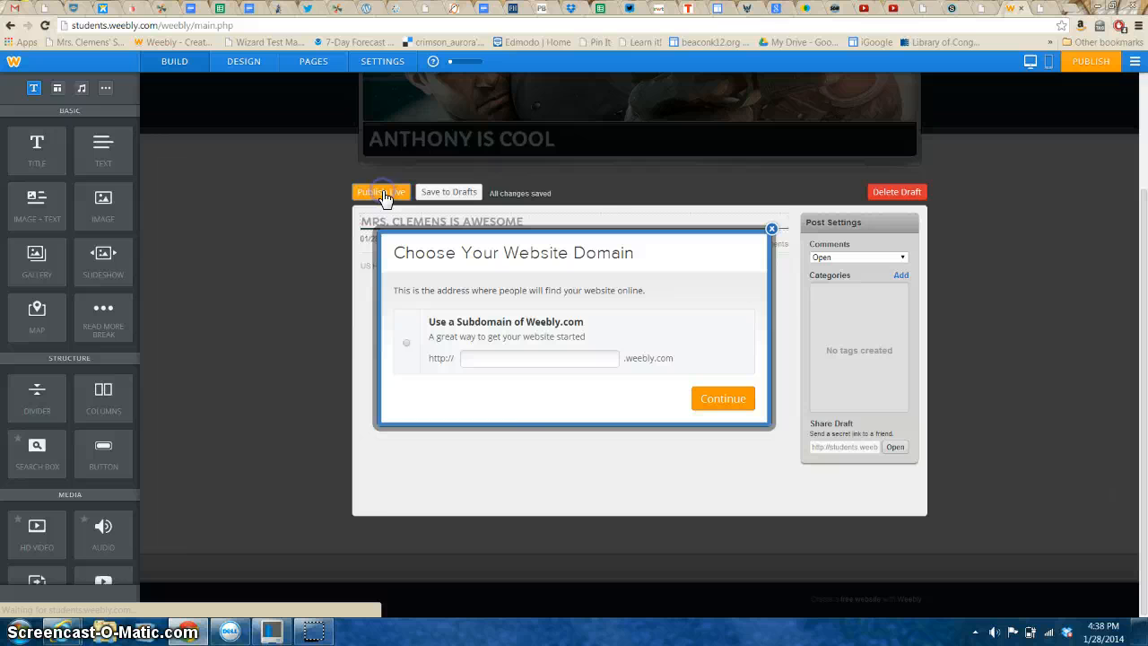
pyautogui.moveTo(359, 373)
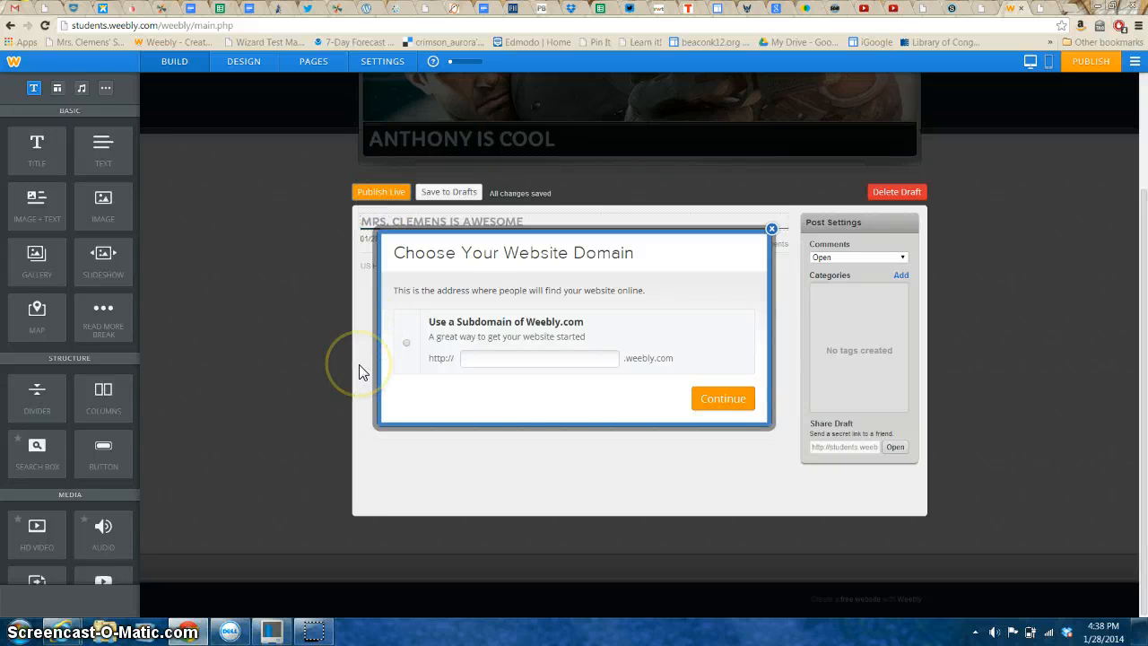
pyautogui.moveTo(546, 417)
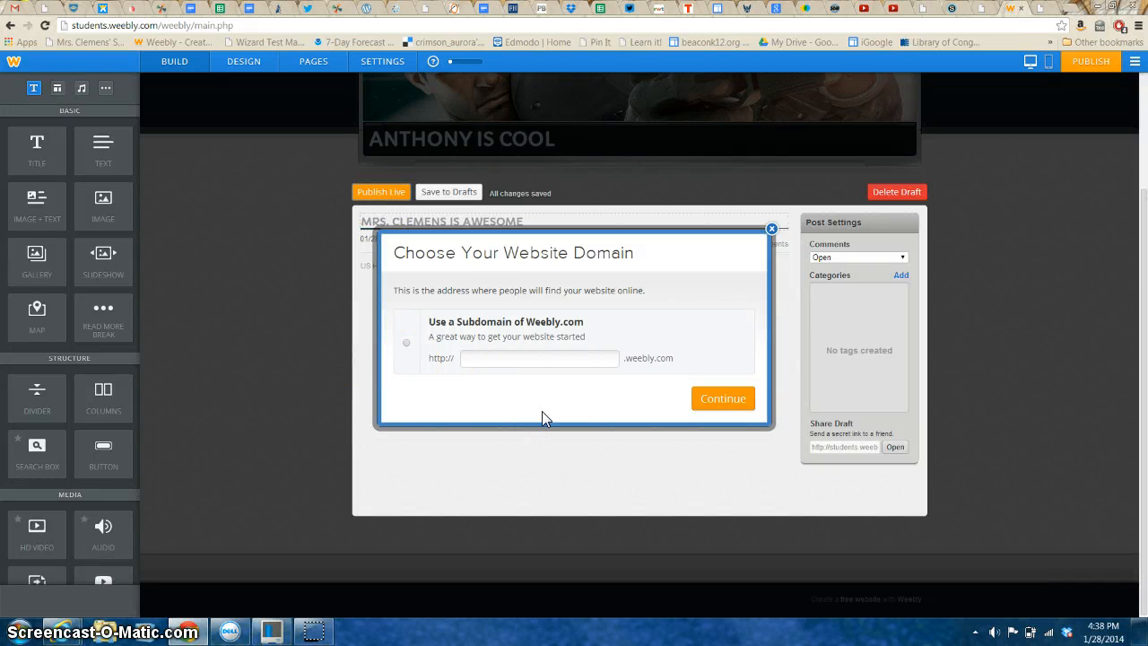
pyautogui.click(539, 358)
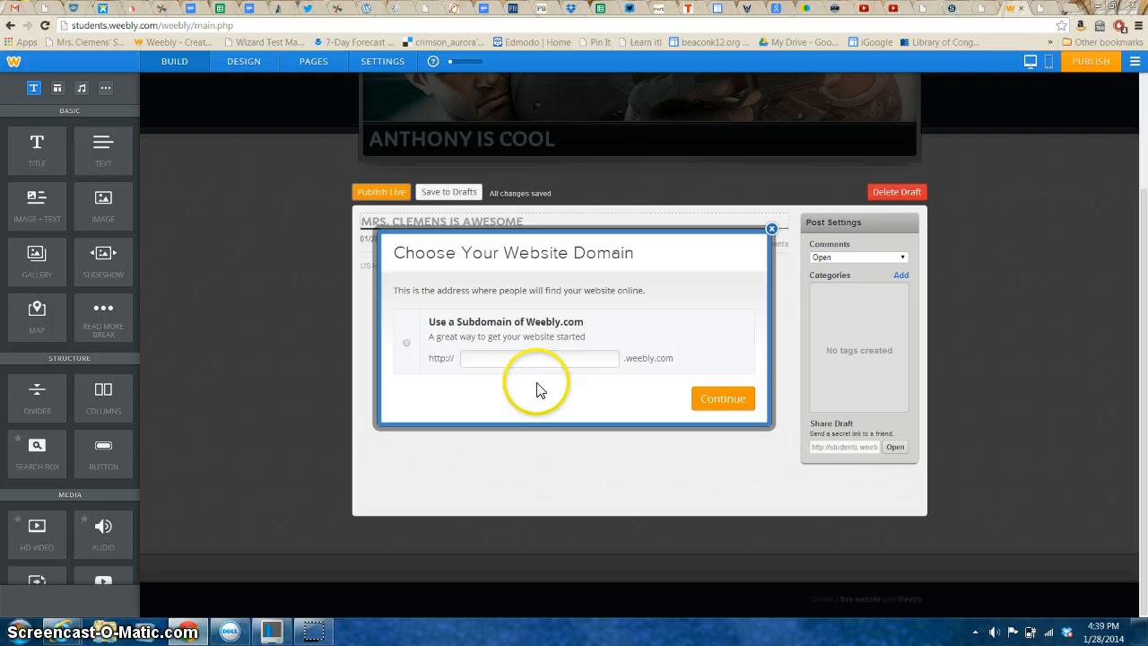
pyautogui.moveTo(771, 229)
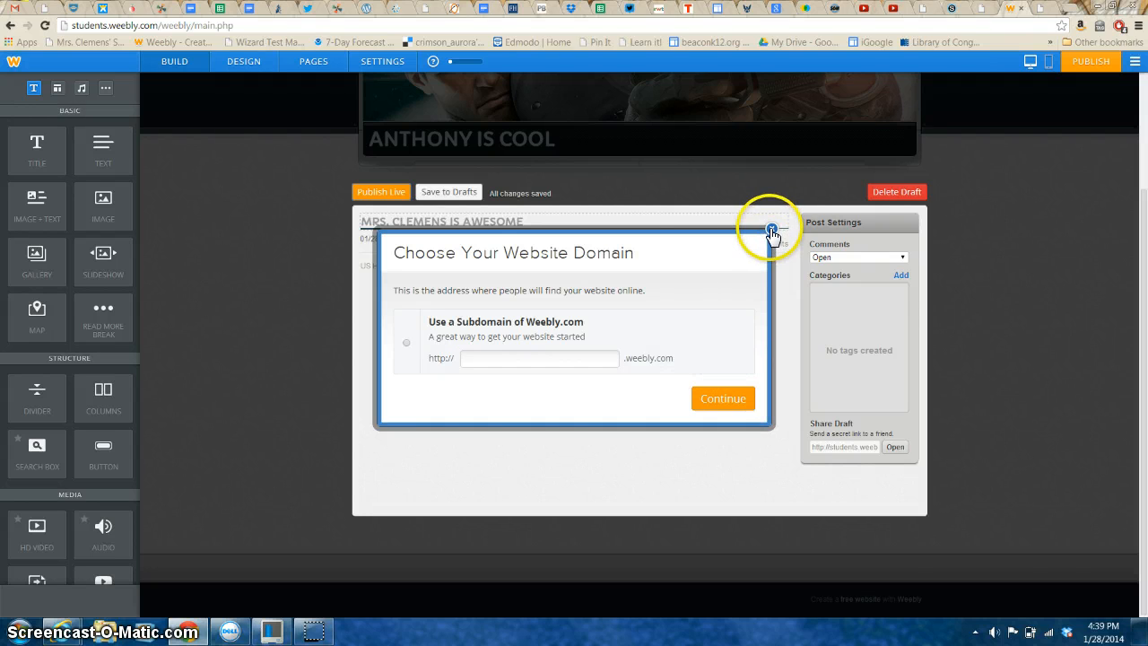
pyautogui.click(771, 229)
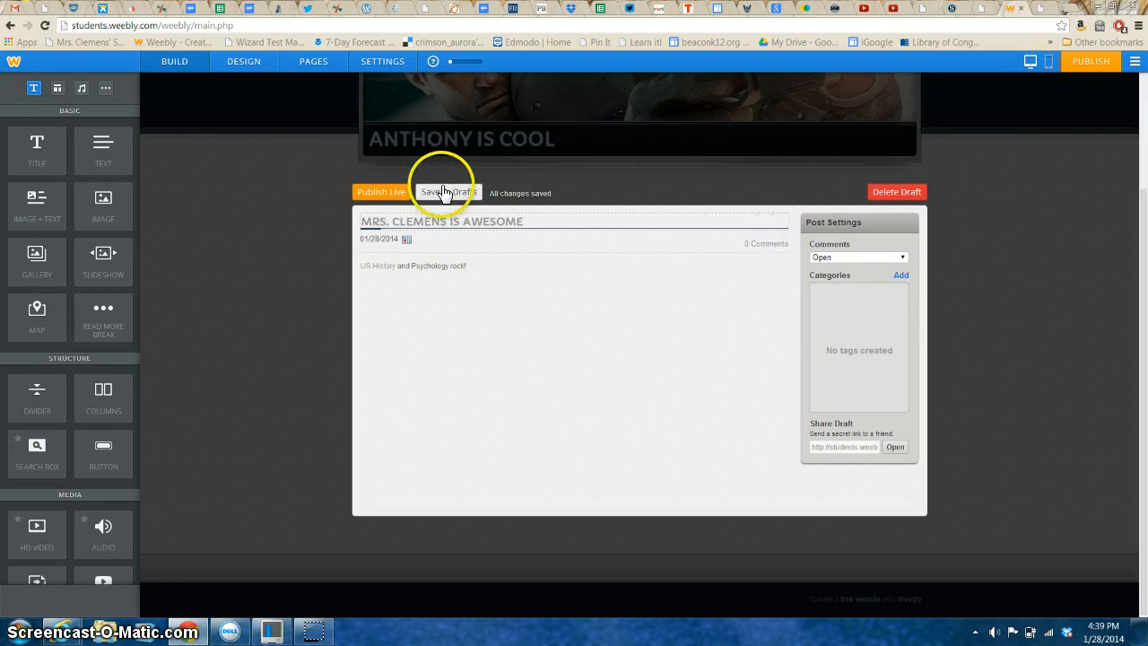
pyautogui.click(448, 192)
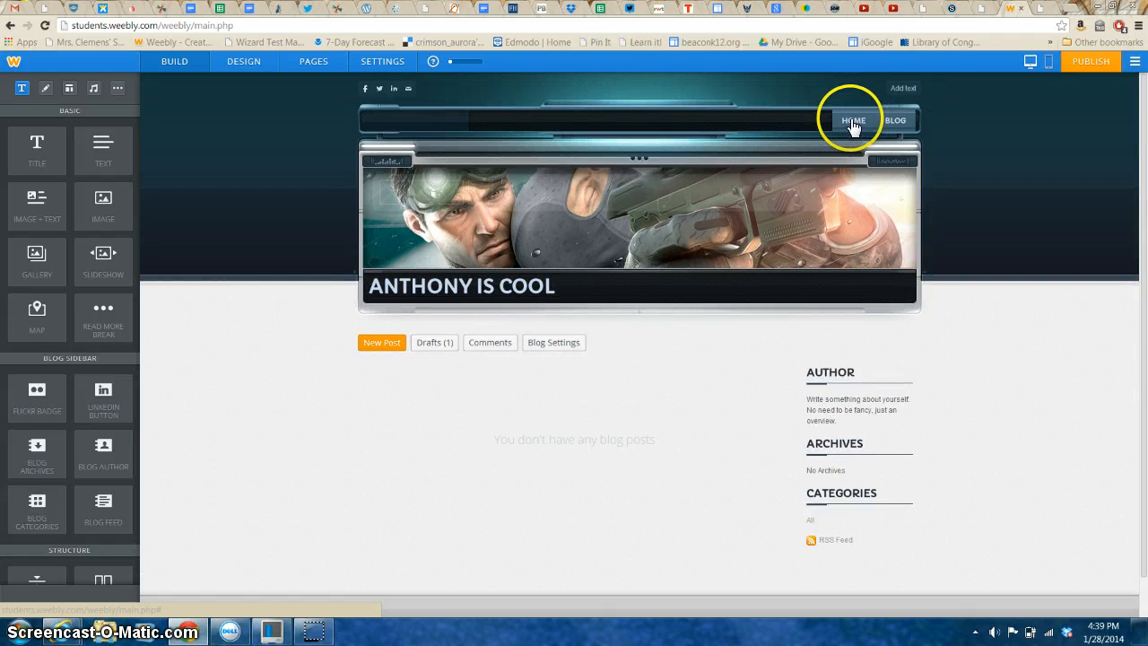
# Step: Switch to the Home page, browse its elements, then move to the mrsclemens.com tab
pyautogui.click(853, 119)
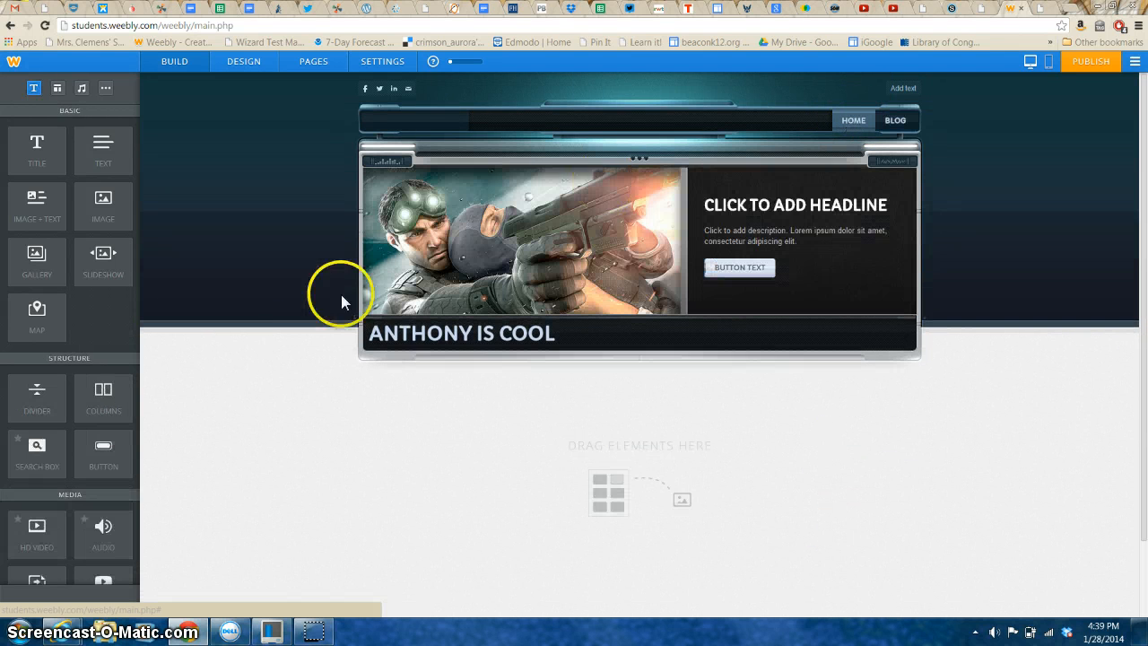
pyautogui.moveTo(191, 258)
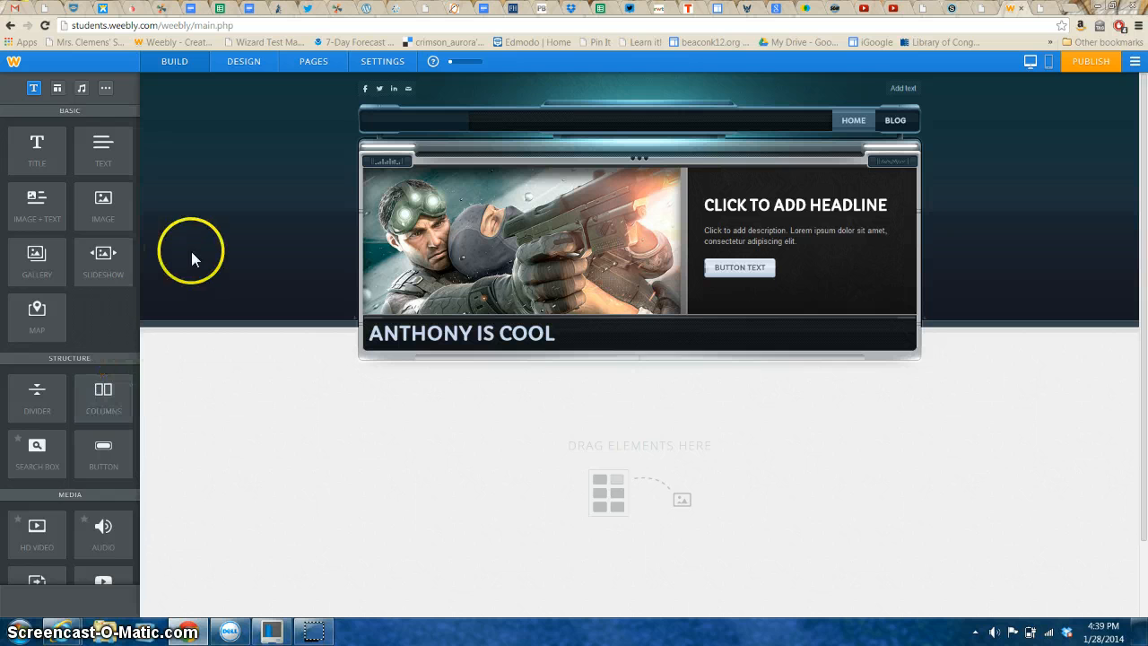
pyautogui.moveTo(144, 270)
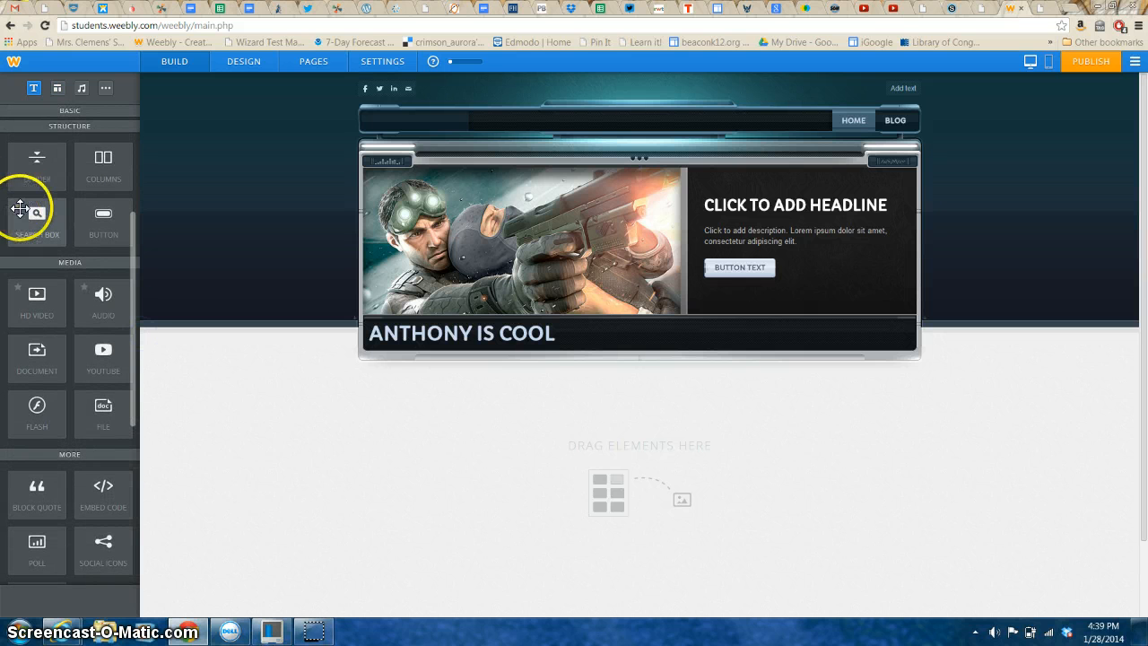
pyautogui.moveTo(134, 296)
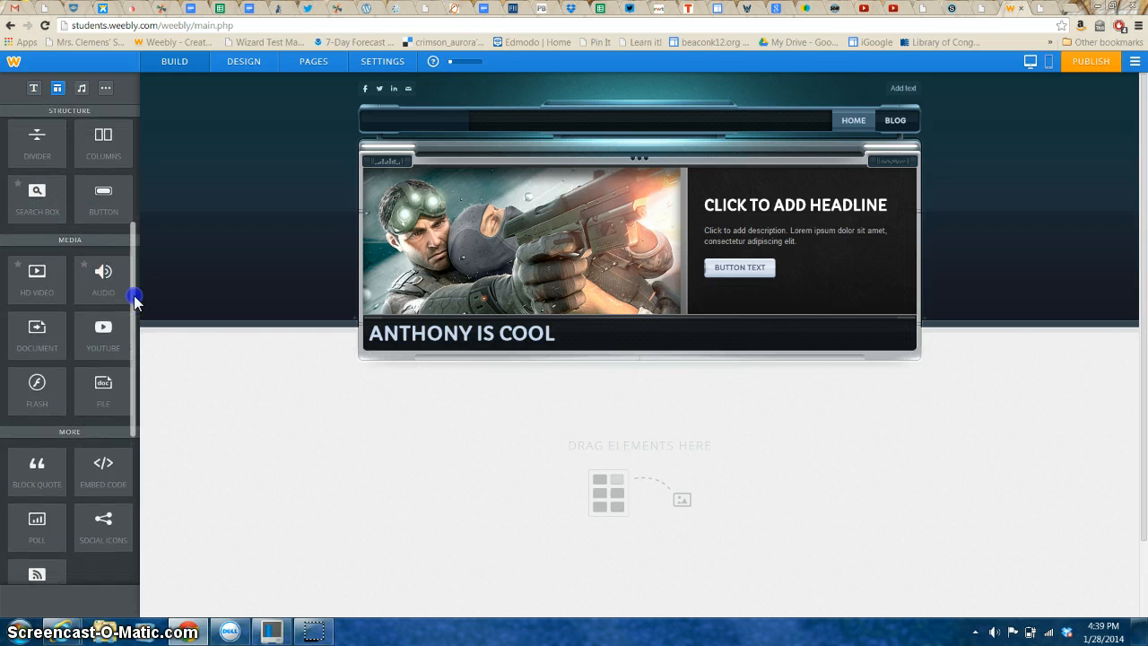
pyautogui.scroll(-3)
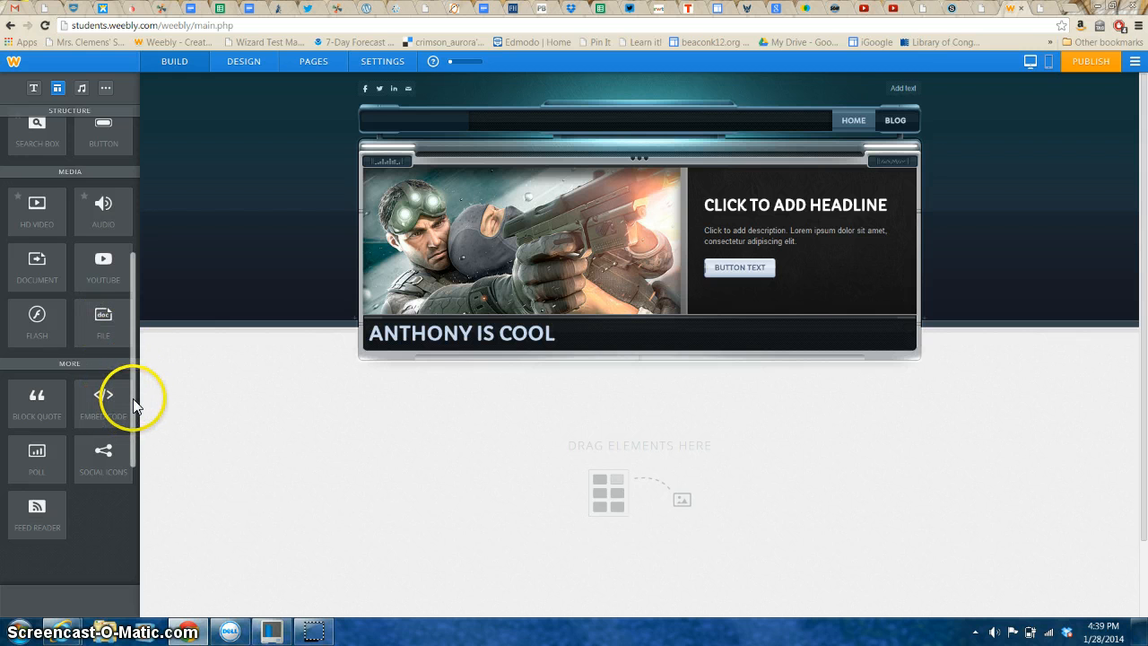
pyautogui.click(33, 87)
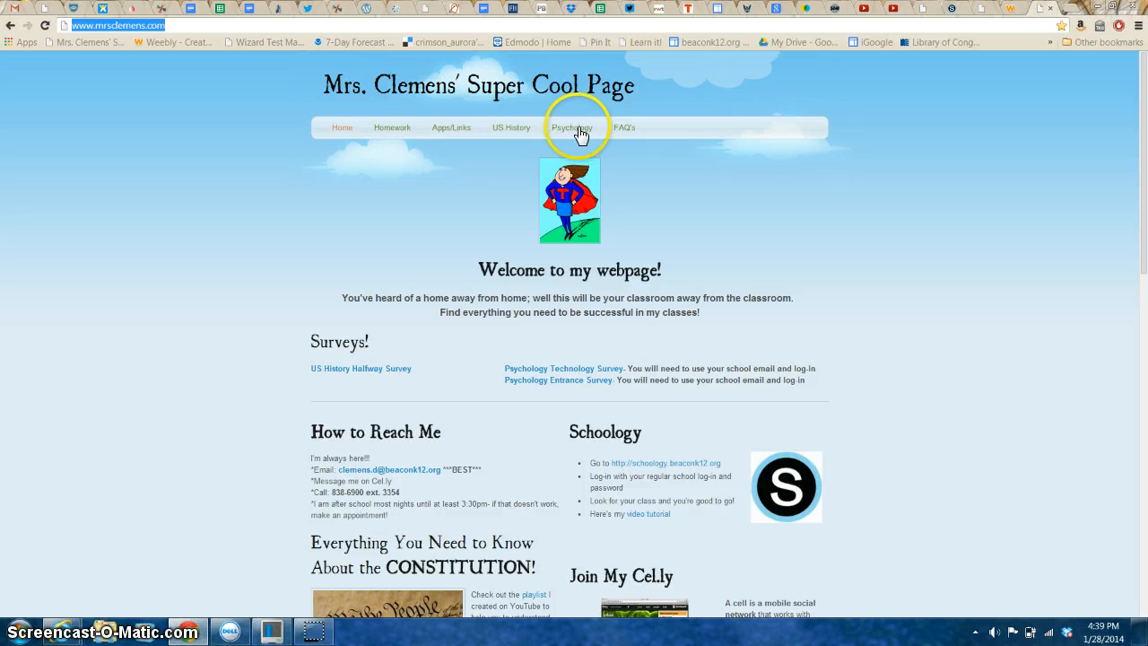
# Step: Open clemenspsychology.weebly.com and highlight Anthony in the Class Blogroll
pyautogui.click(570, 127)
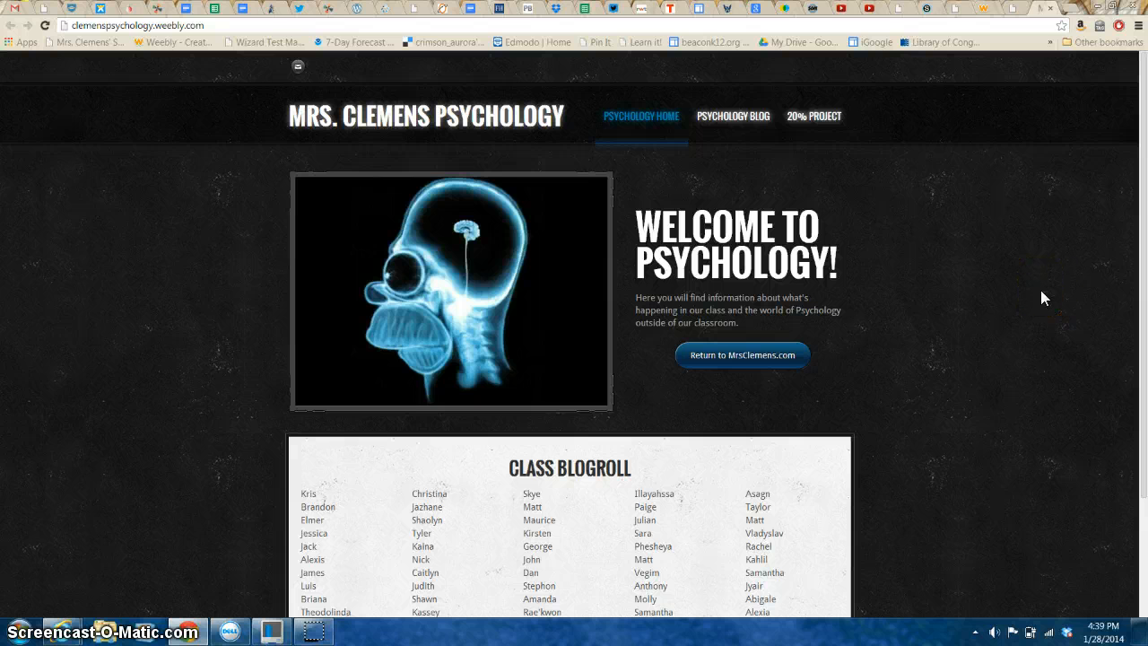
pyautogui.scroll(-3)
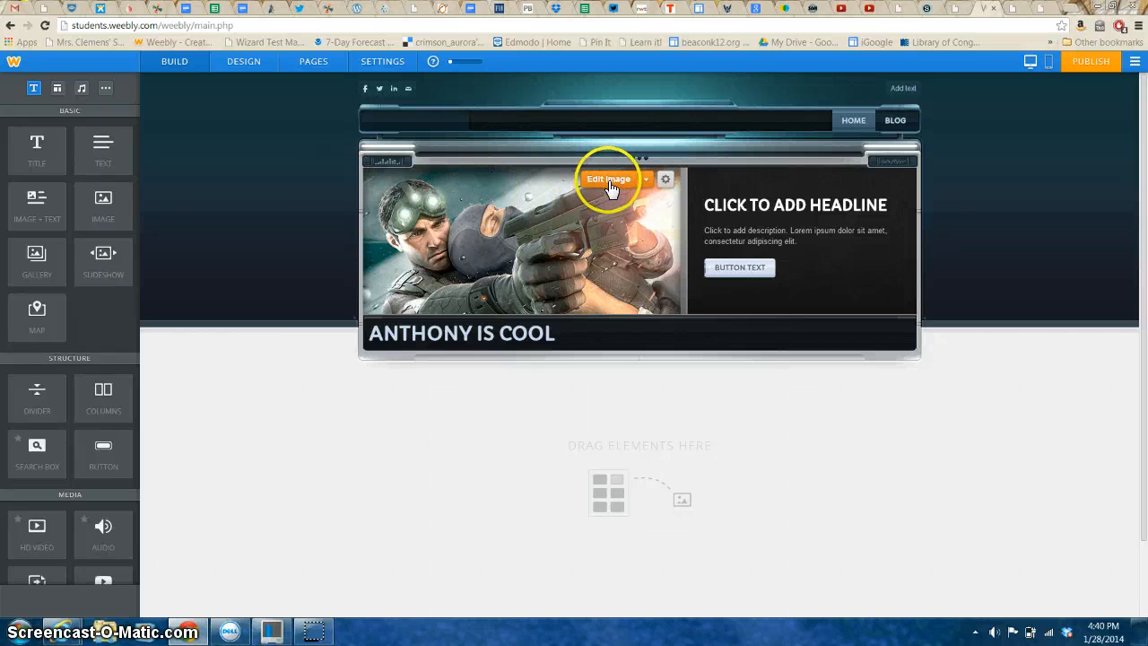
pyautogui.moveTo(398, 249)
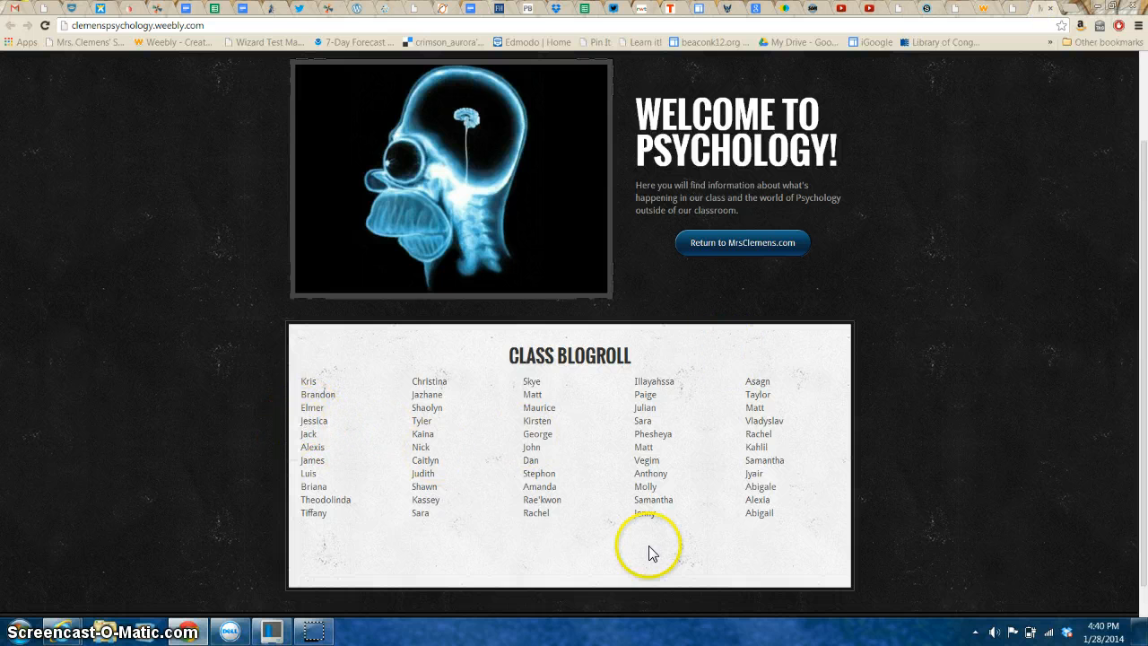
pyautogui.moveTo(602, 451)
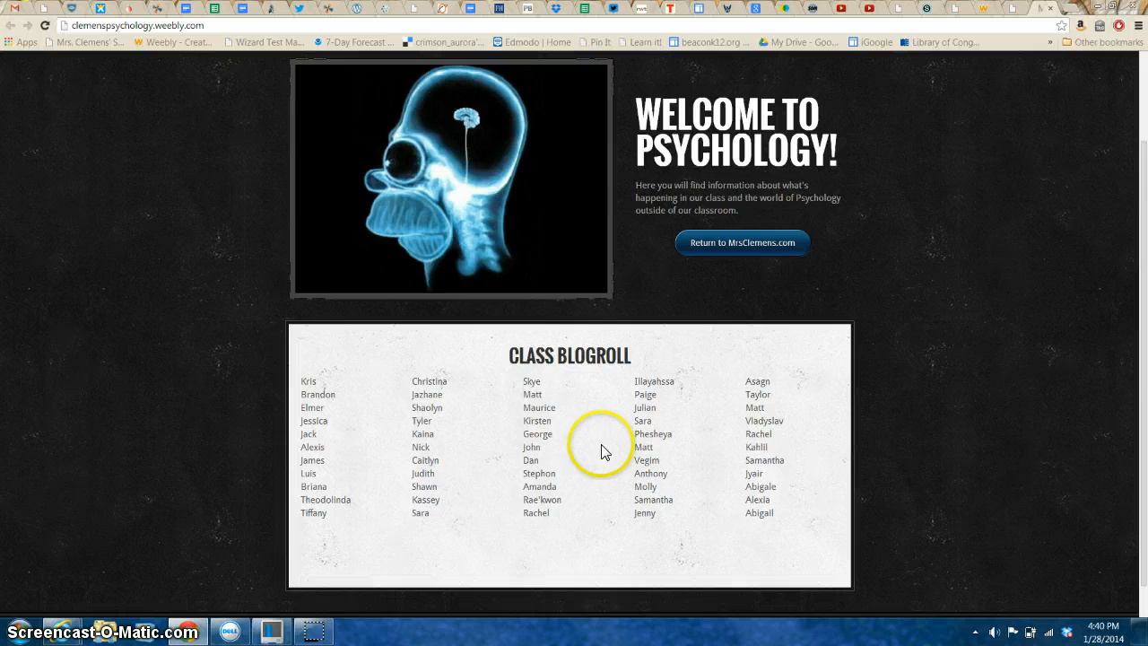
pyautogui.moveTo(600, 543)
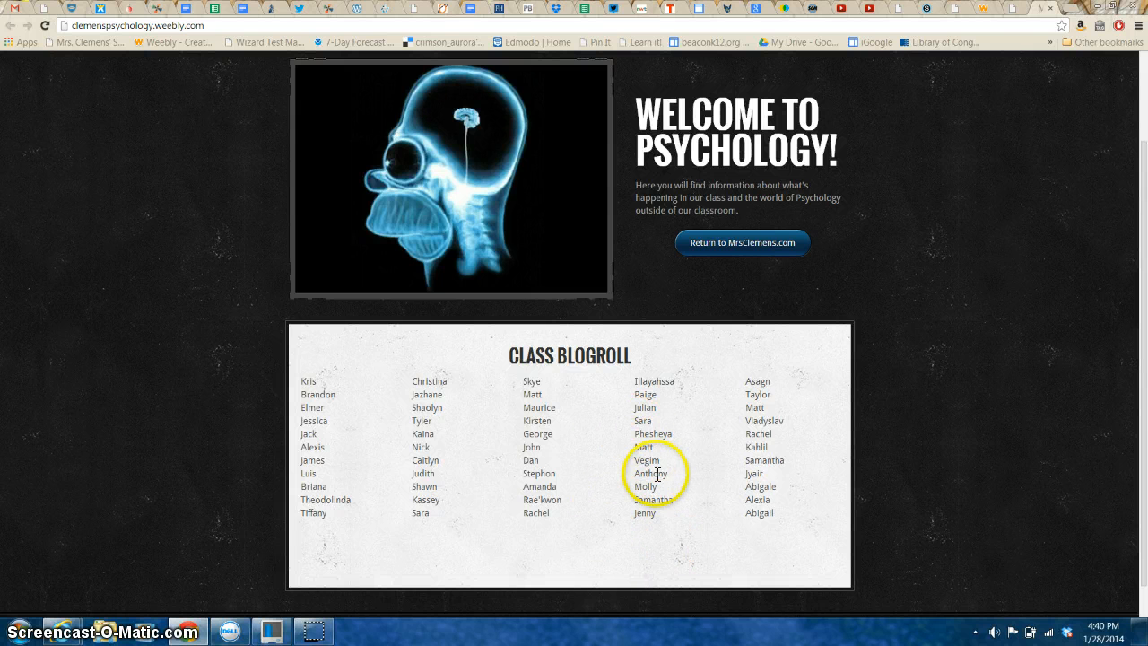
pyautogui.doubleClick(646, 472)
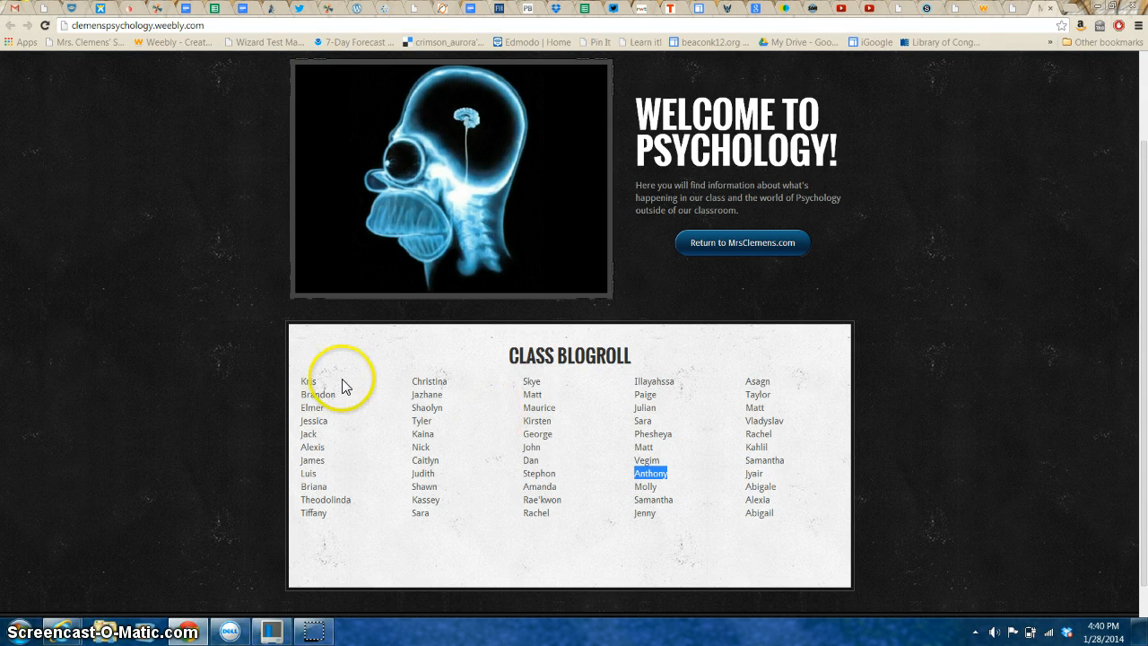
pyautogui.moveTo(584, 566)
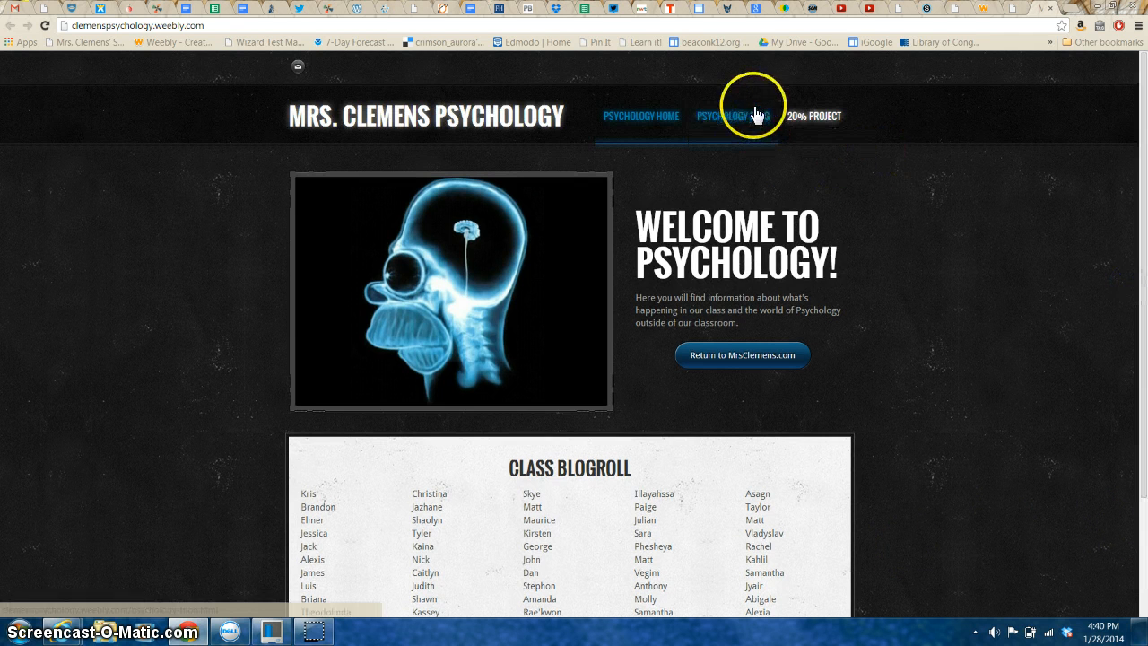
# Step: Browse the Psychology Blog's 'Welcome to my class!' post and the Psychology Home page
pyautogui.click(733, 116)
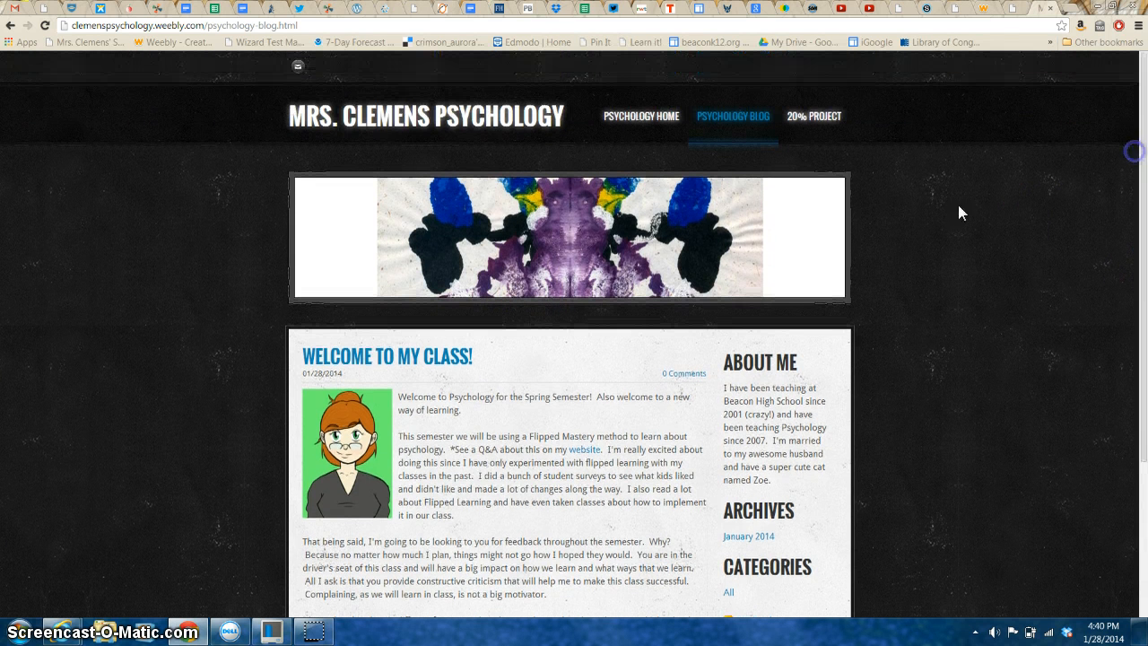
pyautogui.moveTo(662, 264)
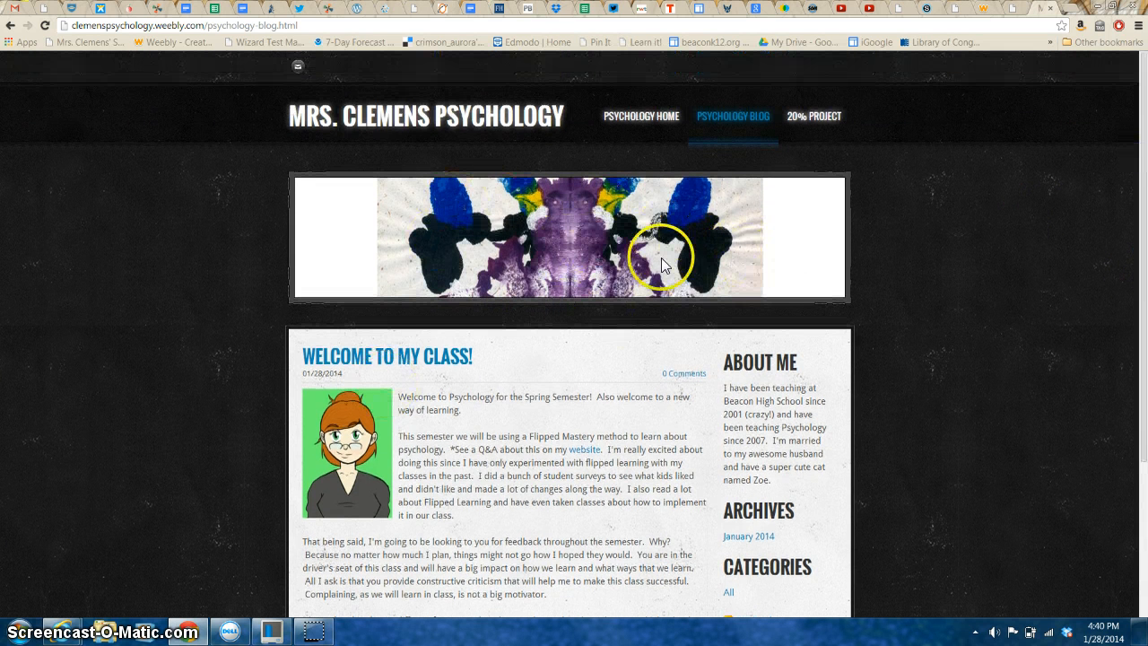
pyautogui.moveTo(1139, 208)
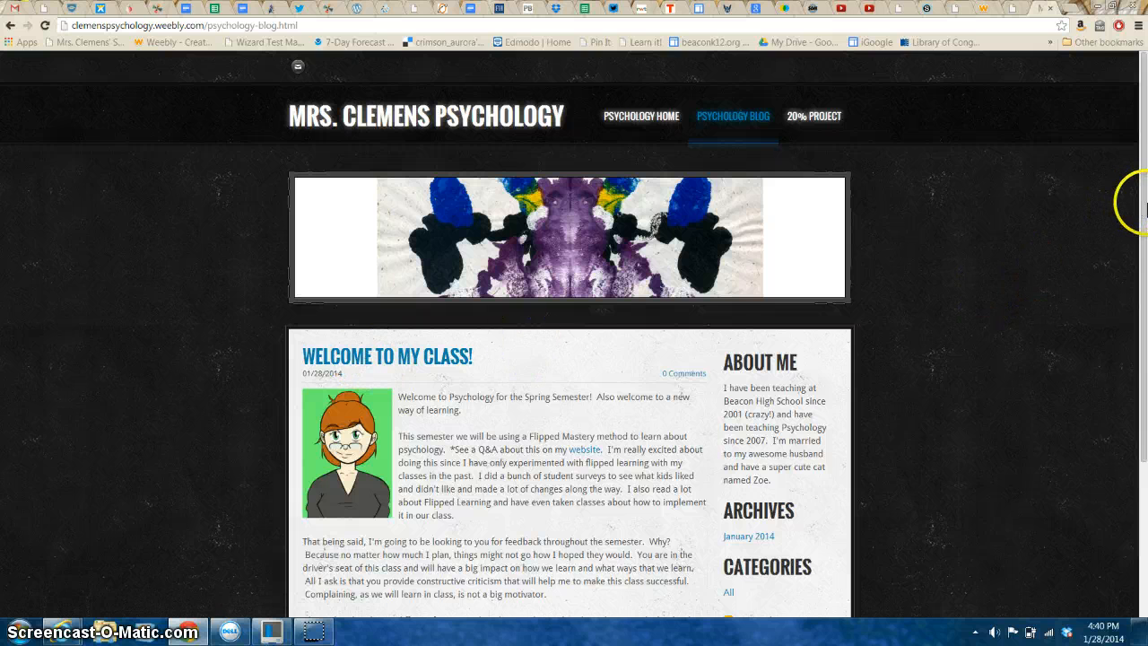
pyautogui.scroll(-3)
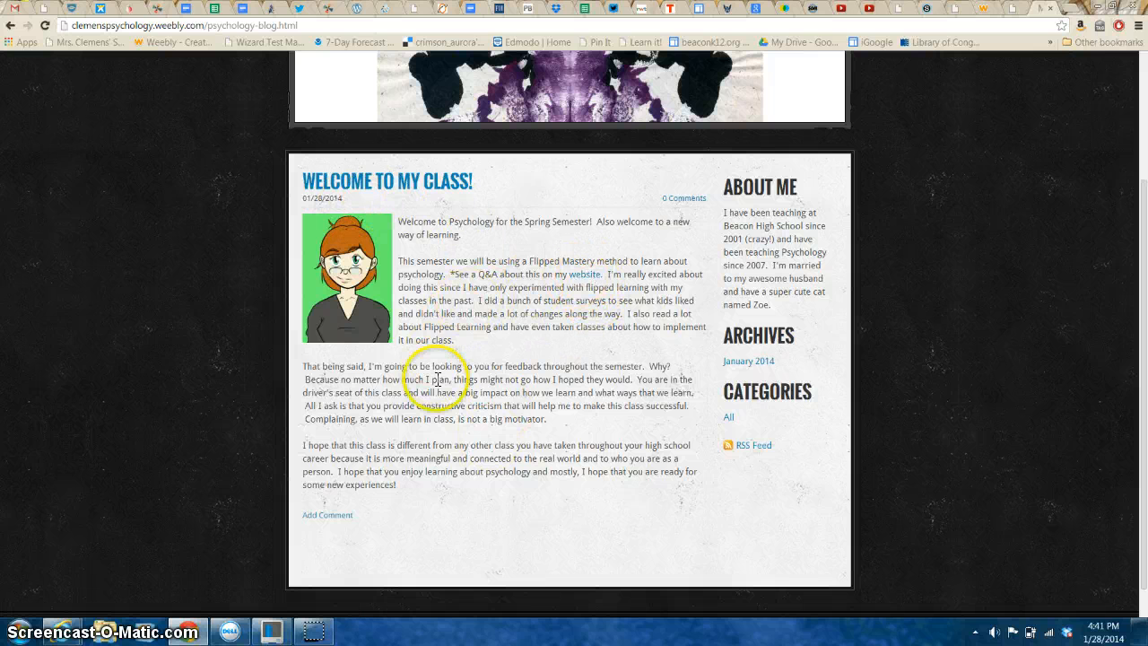
pyautogui.moveTo(1139, 300)
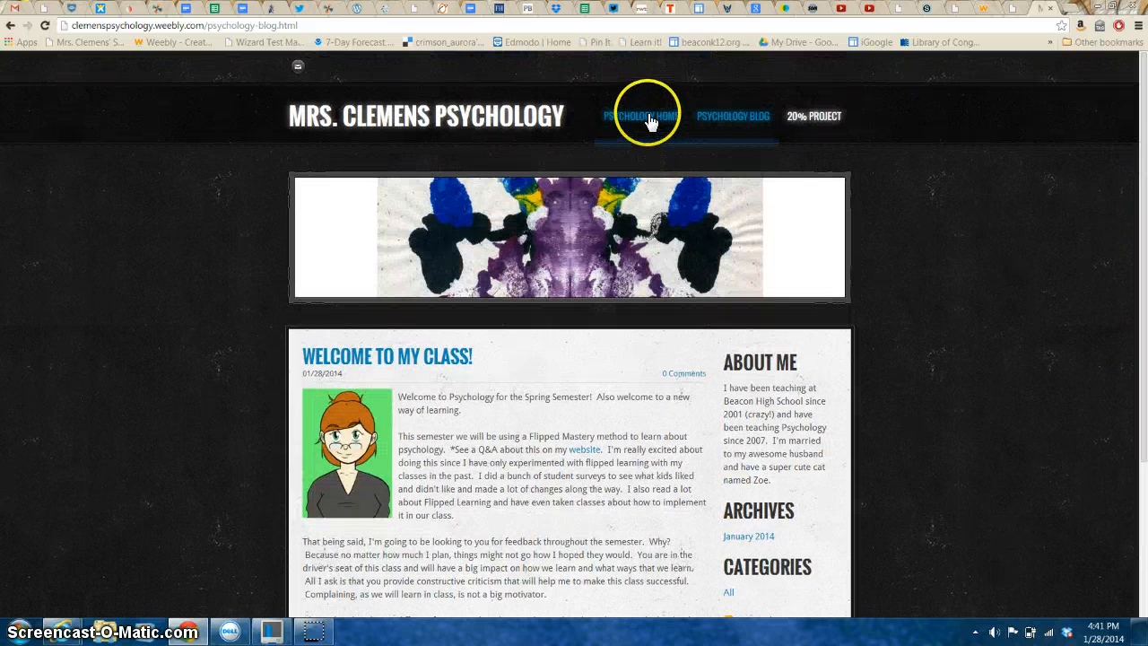
pyautogui.click(733, 115)
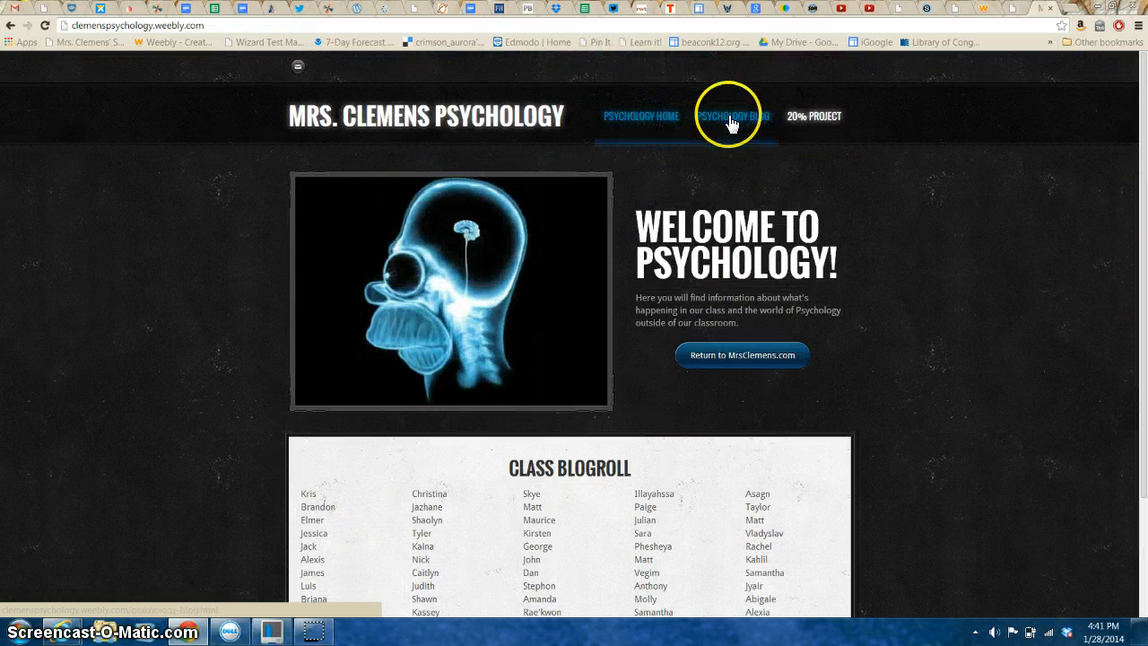
pyautogui.click(734, 115)
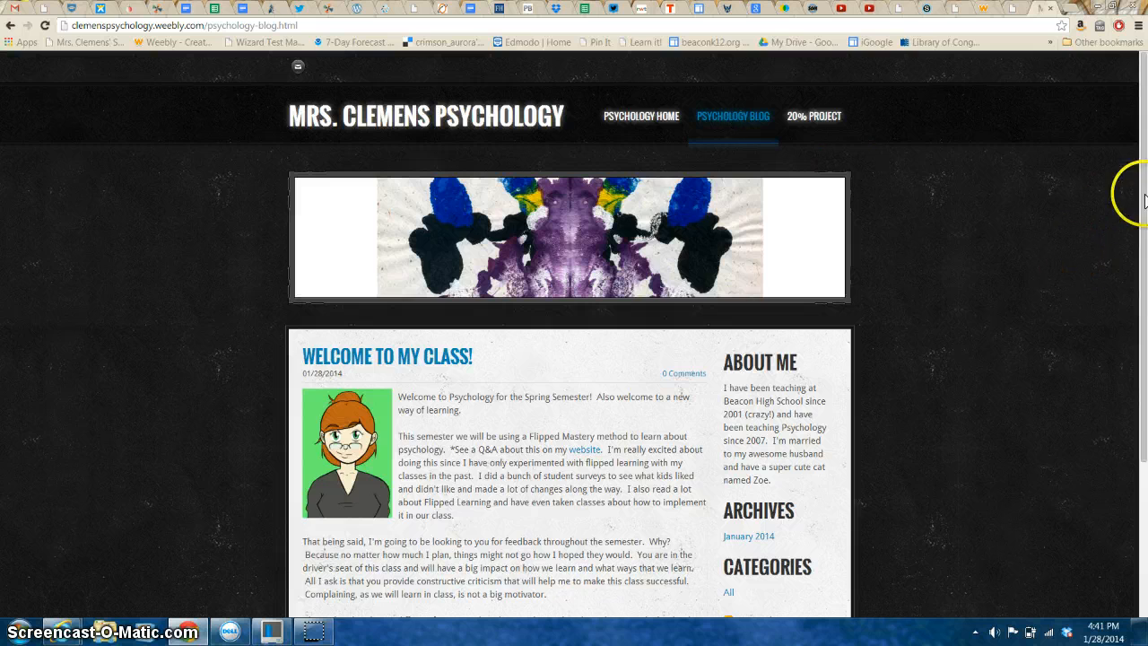
pyautogui.moveTo(866, 171)
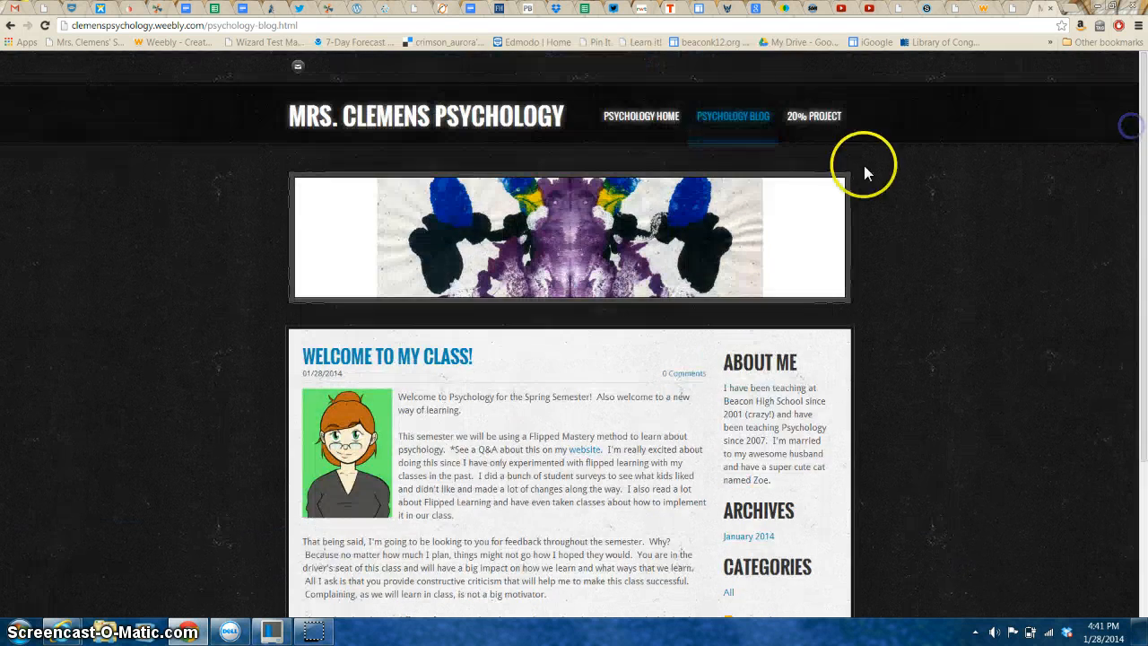
pyautogui.click(641, 116)
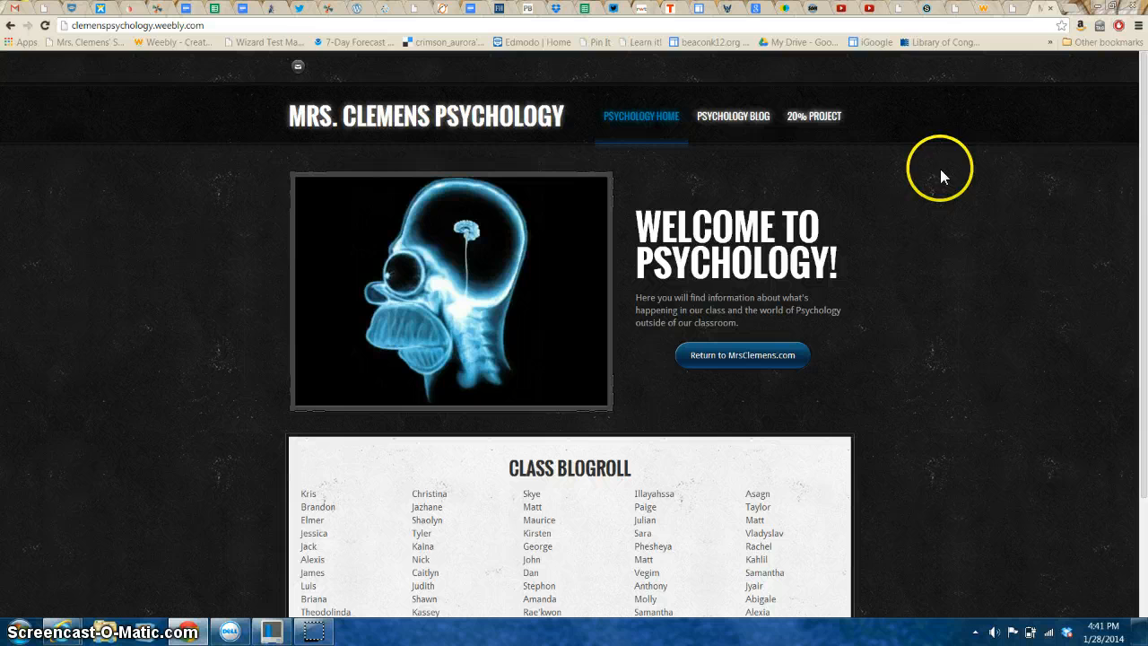
pyautogui.scroll(-3)
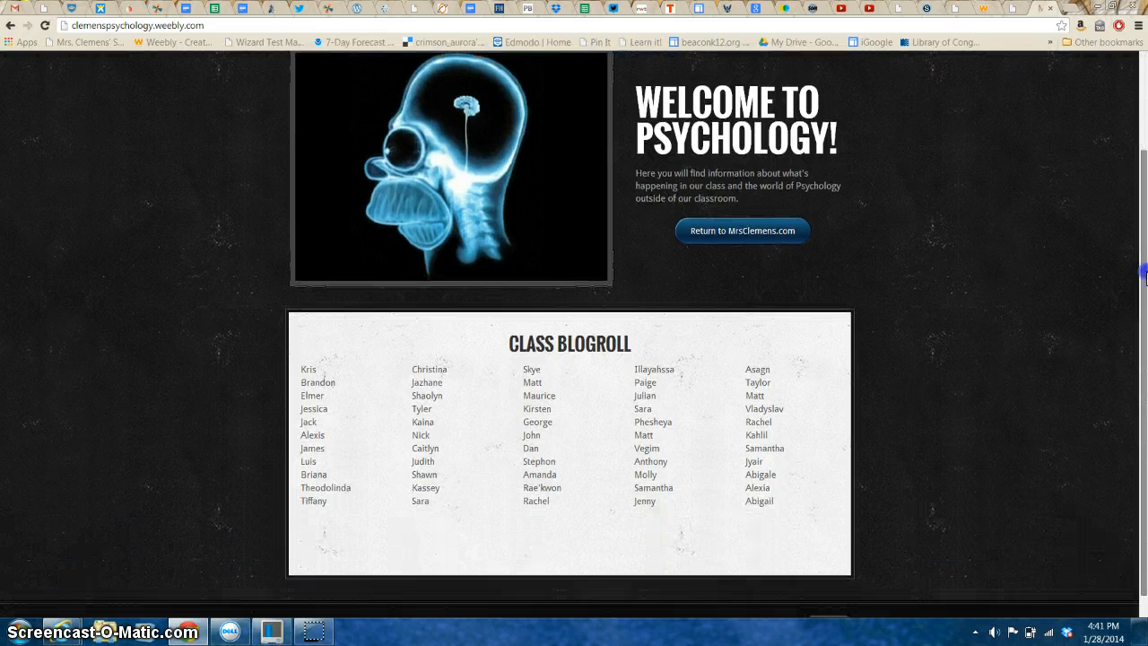
pyautogui.scroll(3)
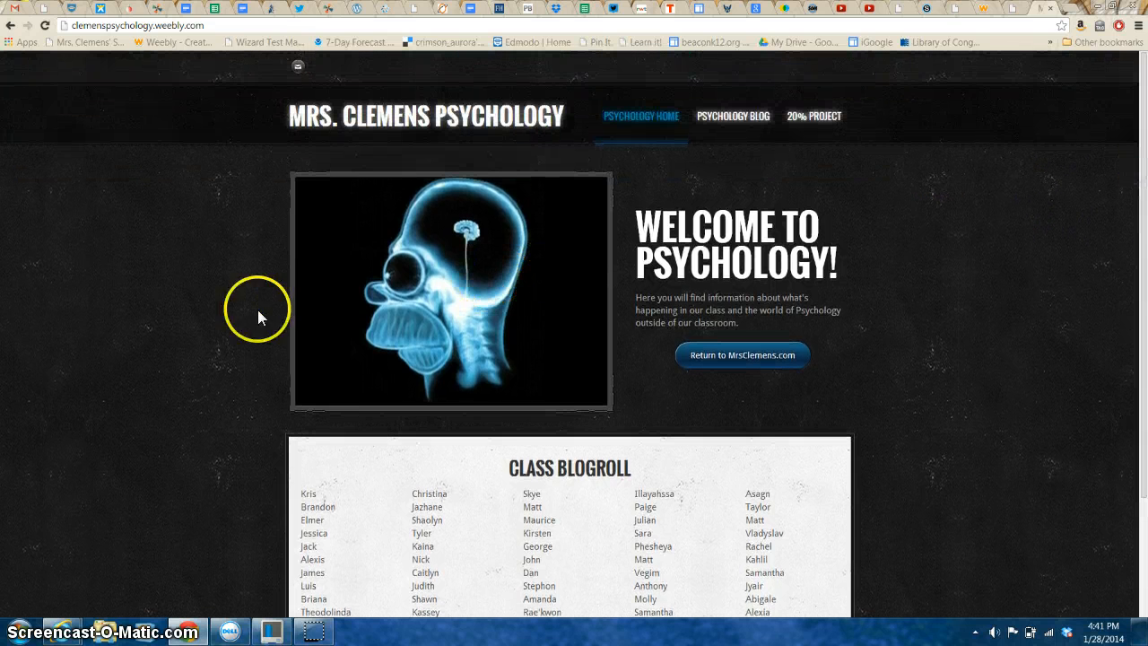
pyautogui.moveTo(1128, 265)
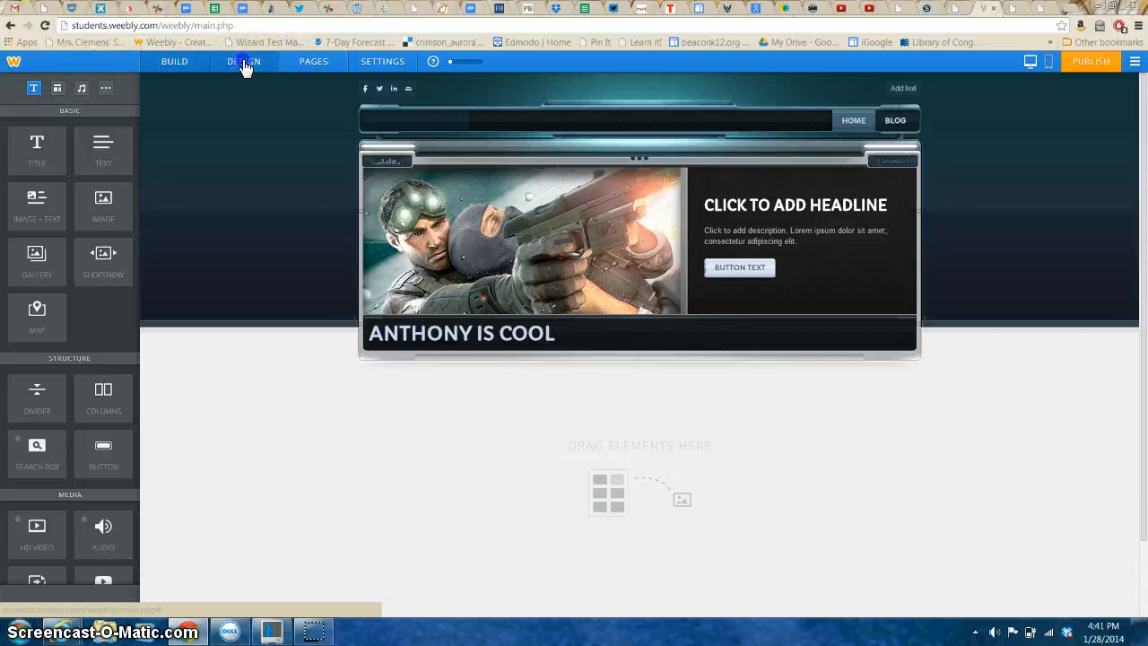
pyautogui.click(243, 61)
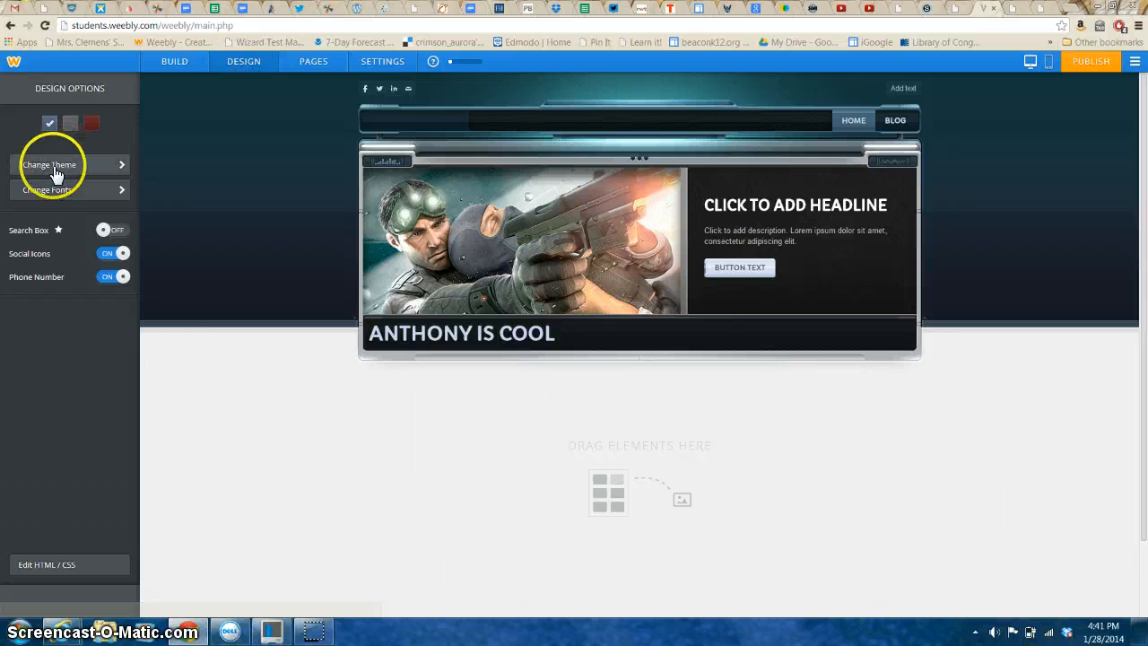
pyautogui.moveTo(313, 61)
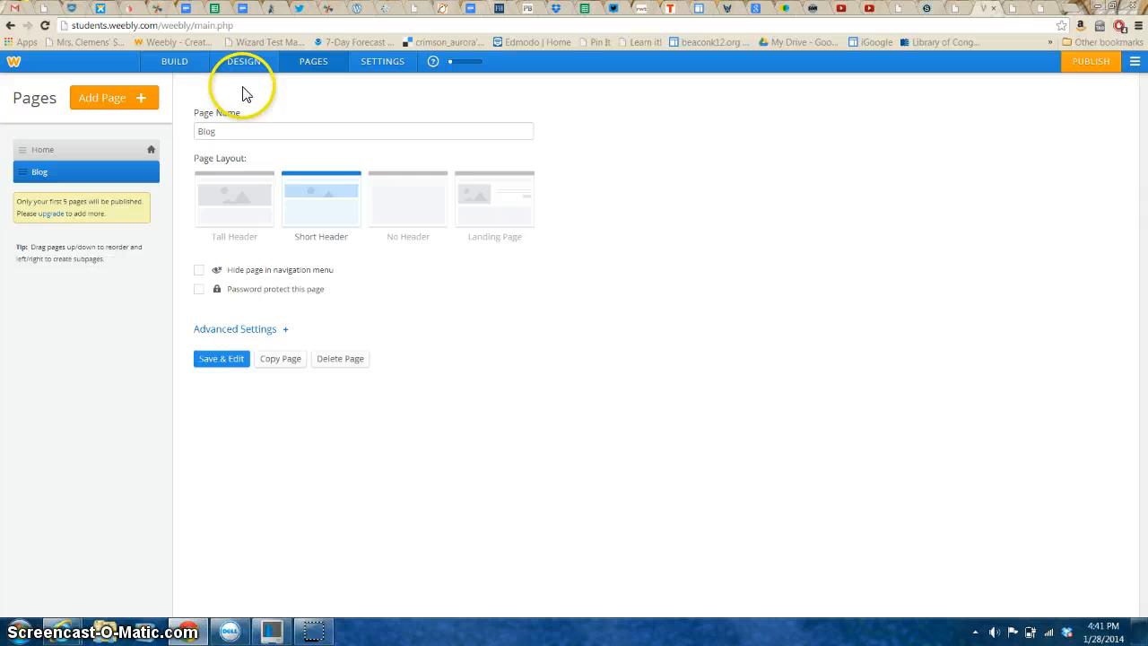
pyautogui.click(382, 61)
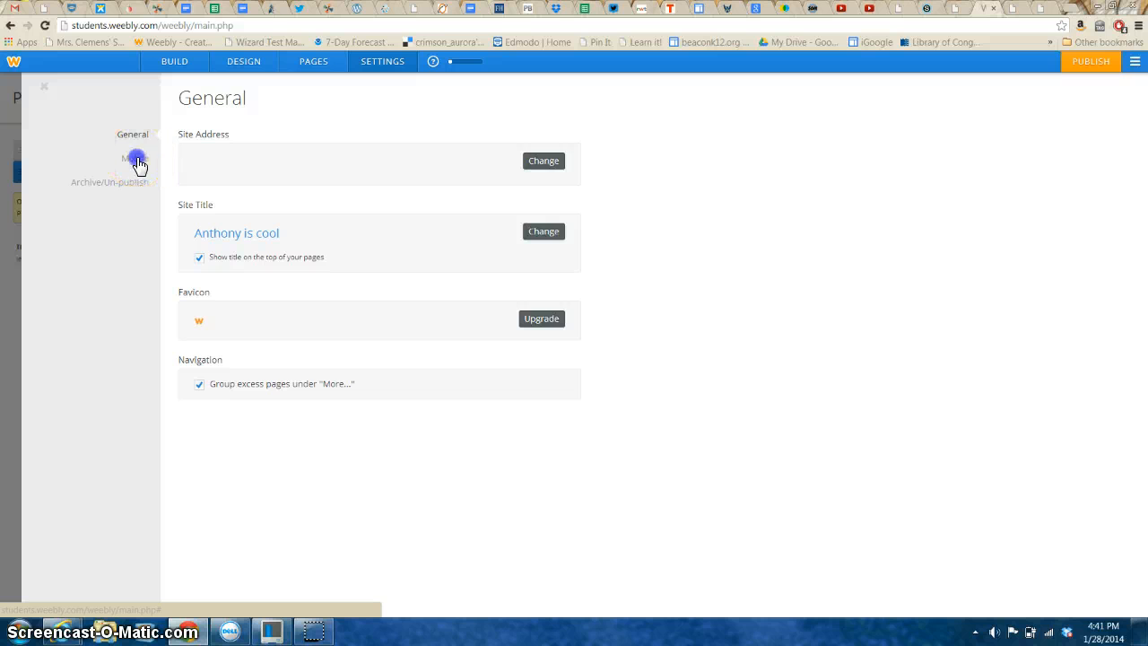
pyautogui.click(134, 158)
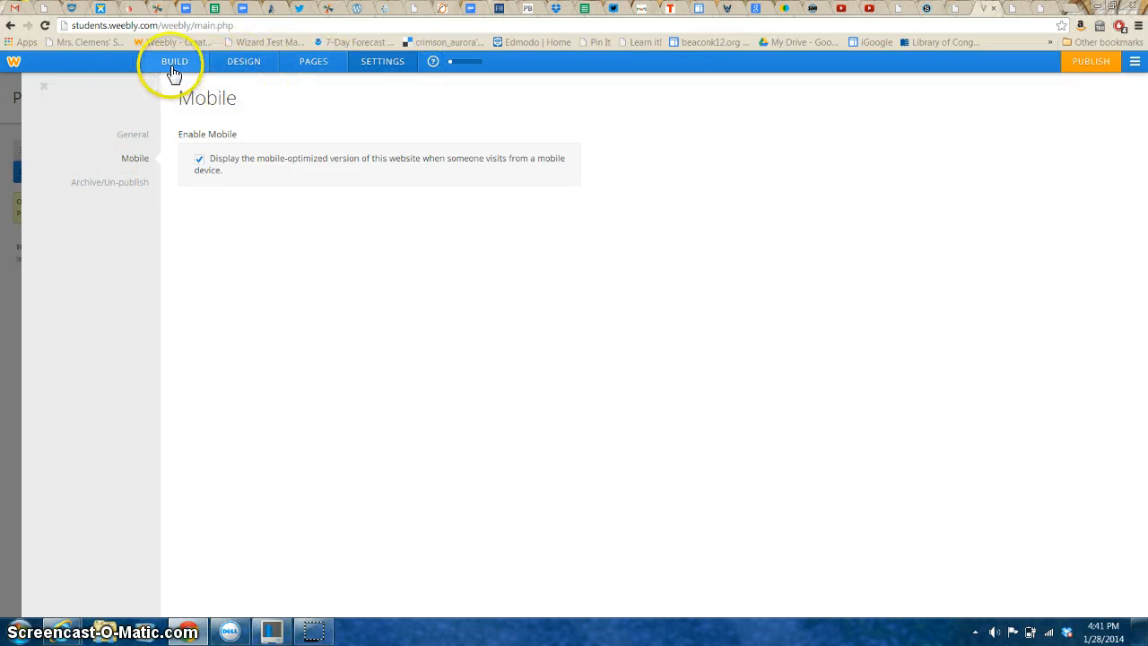
pyautogui.click(174, 61)
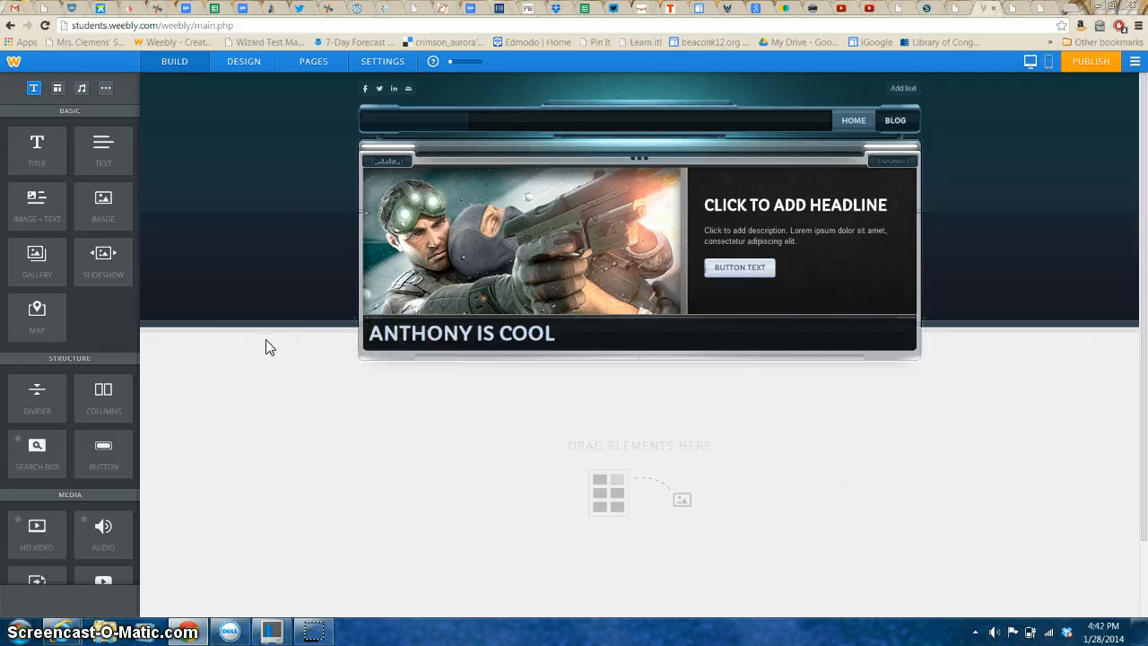
pyautogui.moveTo(258, 299)
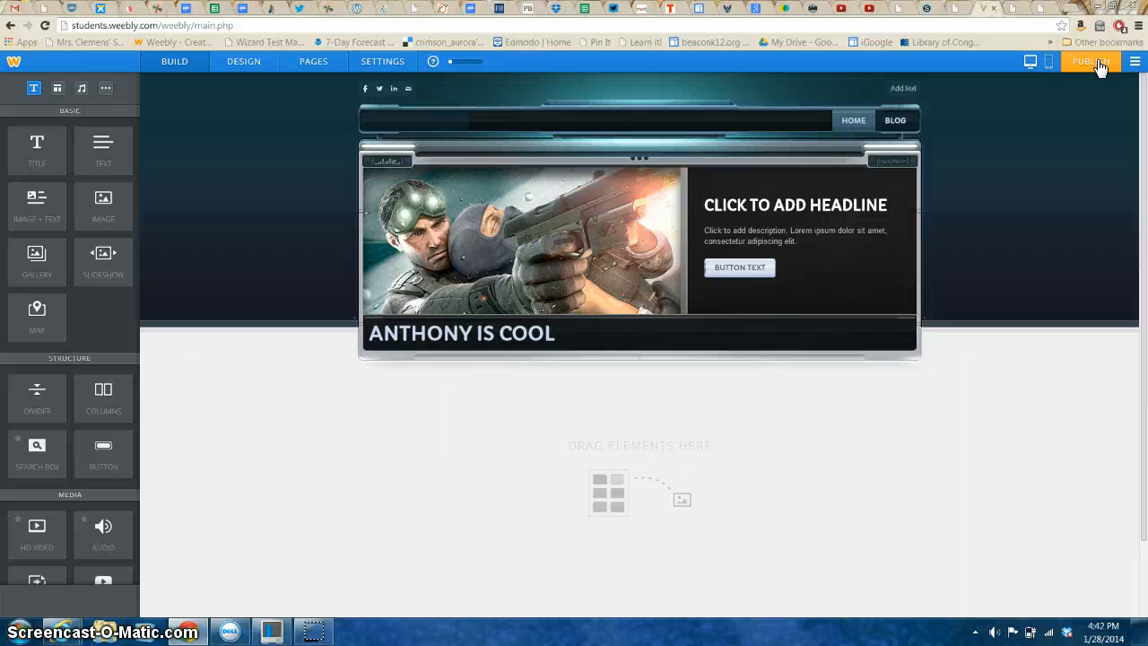
# Step: Cancel publishing at the domain dialog and exit the editor to My Weebly
pyautogui.click(1090, 61)
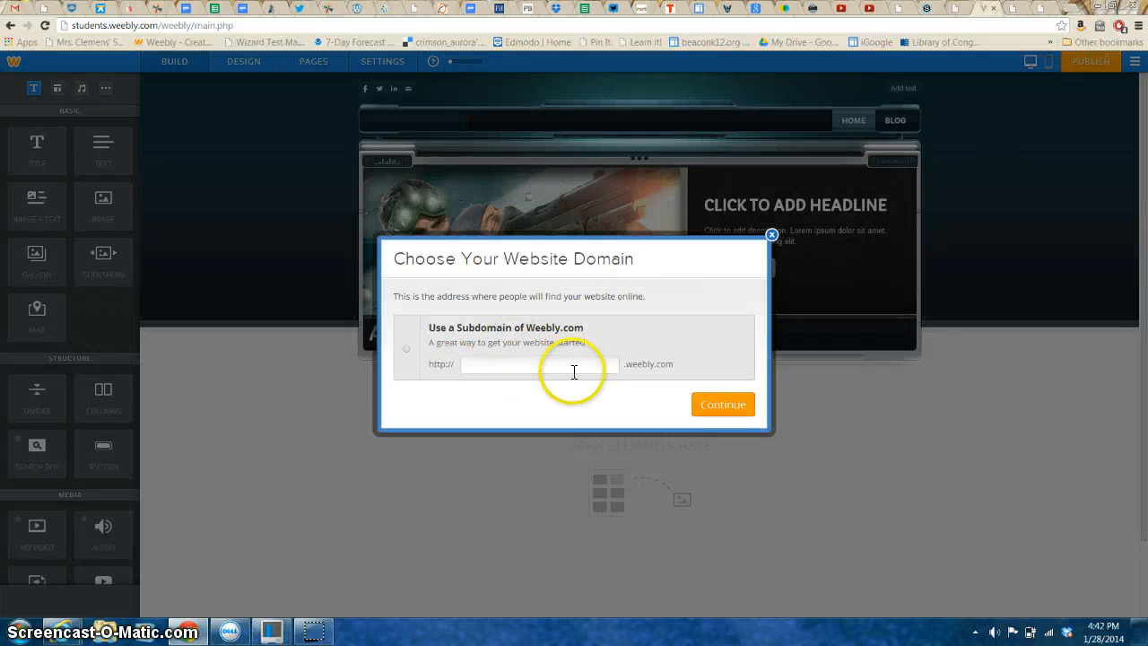
pyautogui.click(770, 234)
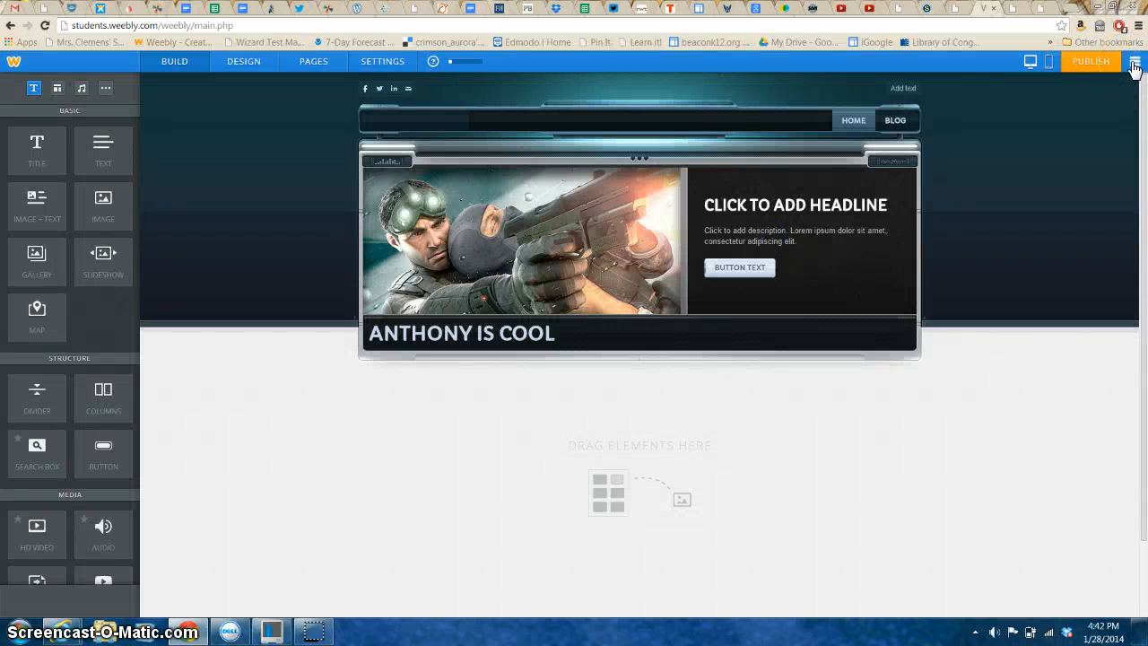
pyautogui.click(1135, 61)
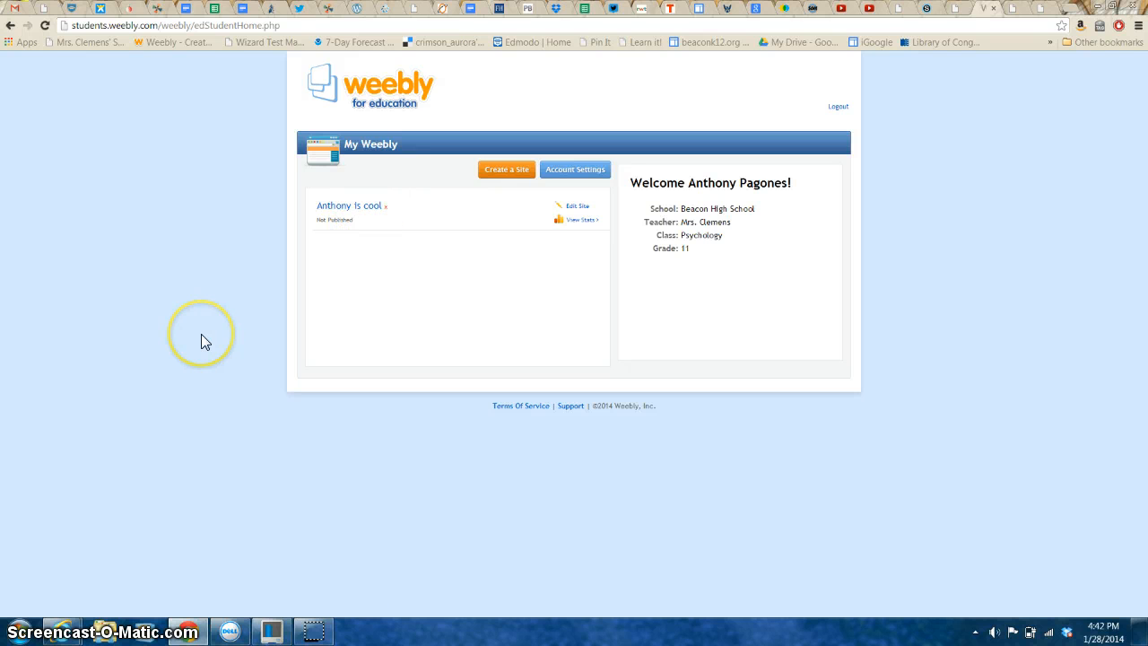
pyautogui.moveTo(220, 343)
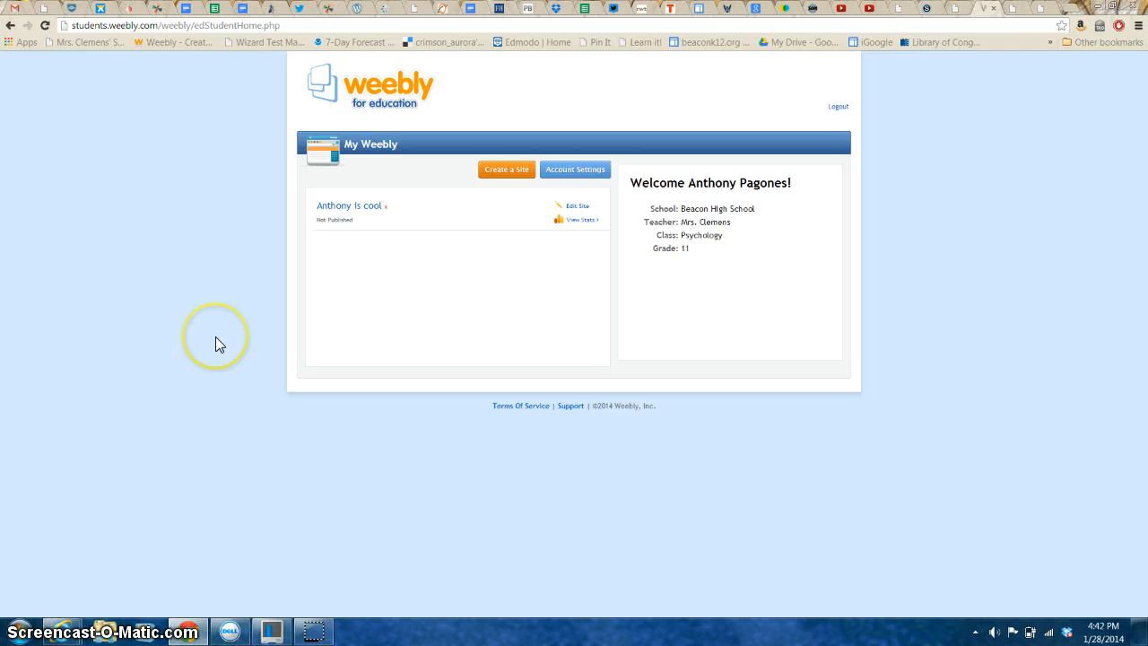